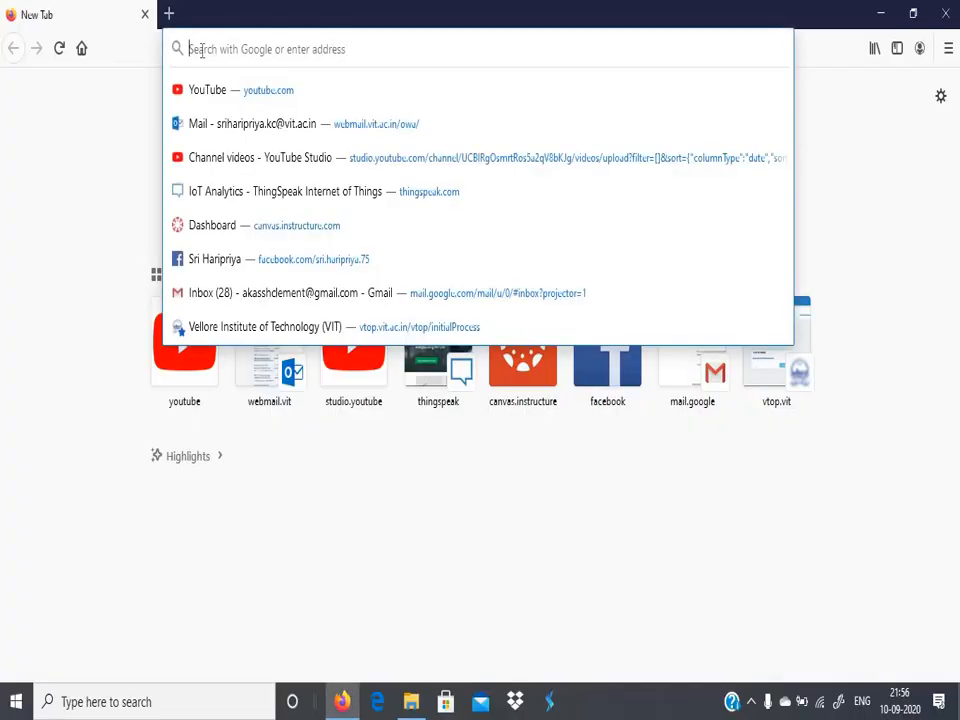
# Search 'tinkercad' from the Firefox address bar and reach the Tinkercad sign-in page
pyautogui.write('thingspeak.com/')
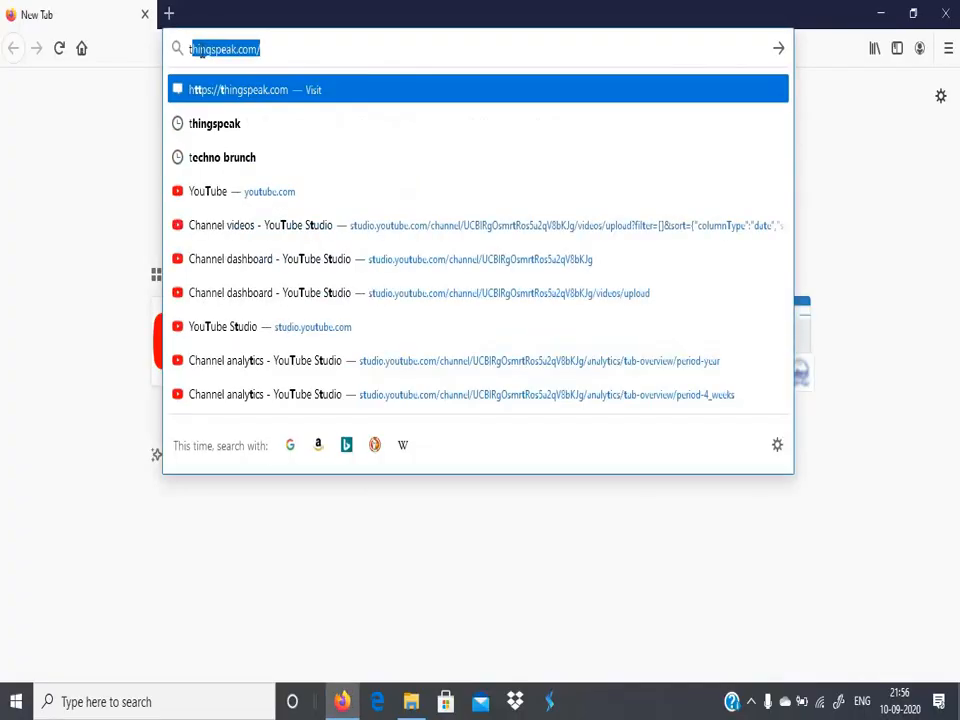
pyautogui.write('tinkercad')
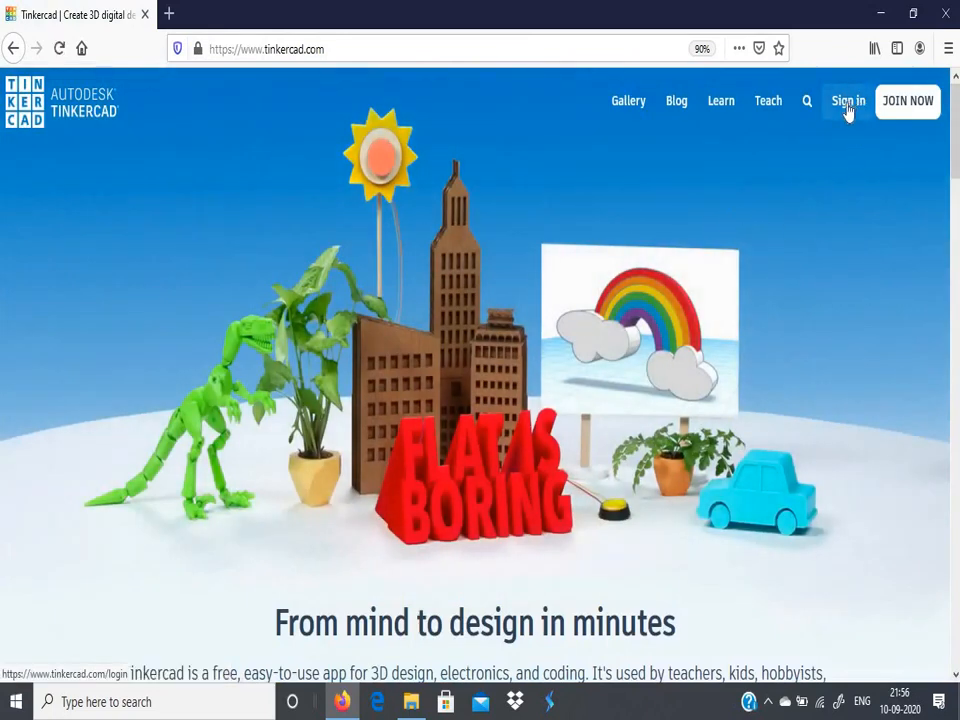
pyautogui.moveTo(902, 112)
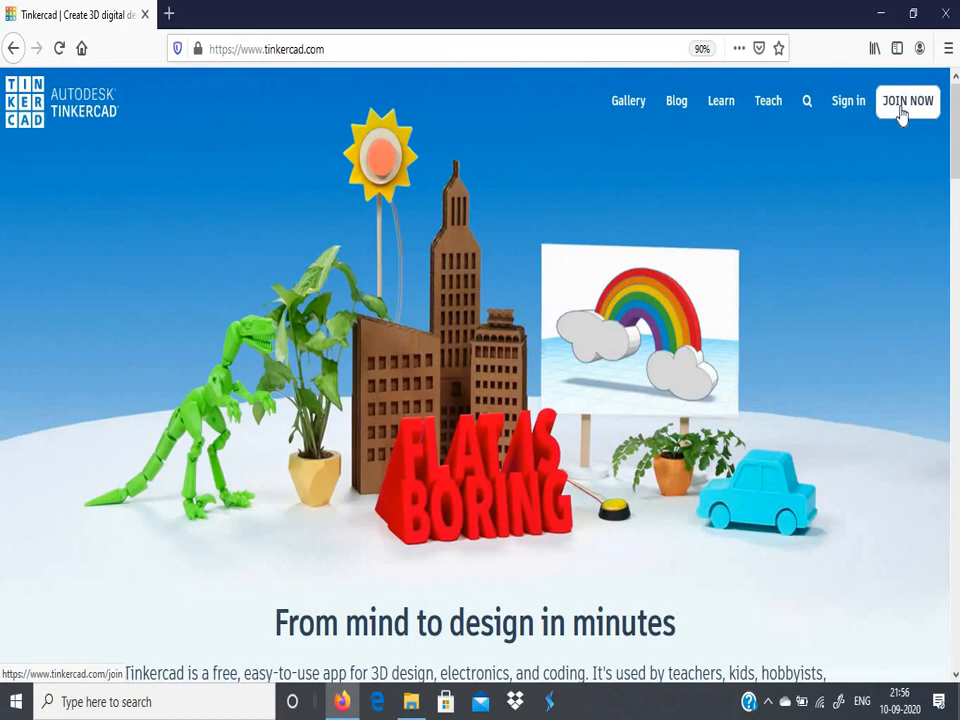
pyautogui.moveTo(847, 101)
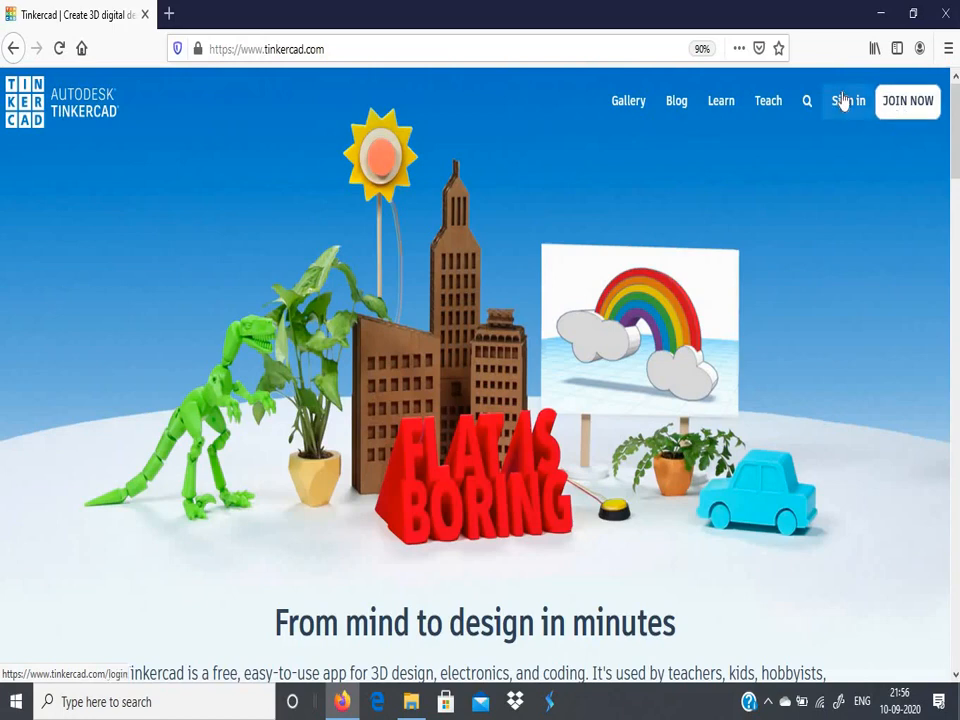
pyautogui.click(847, 100)
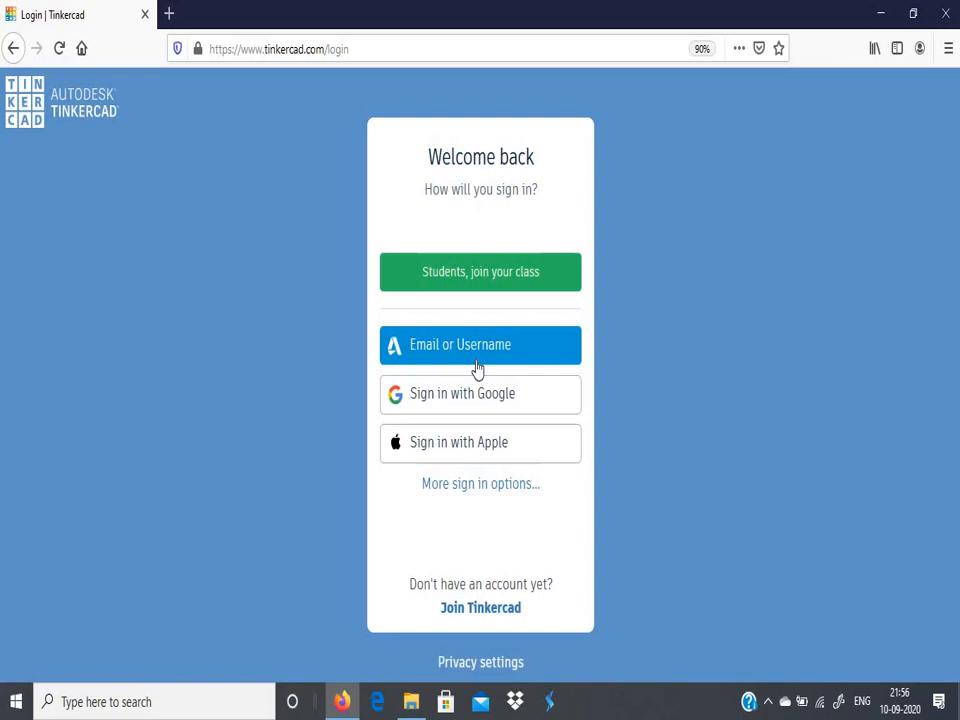
pyautogui.moveTo(441, 344)
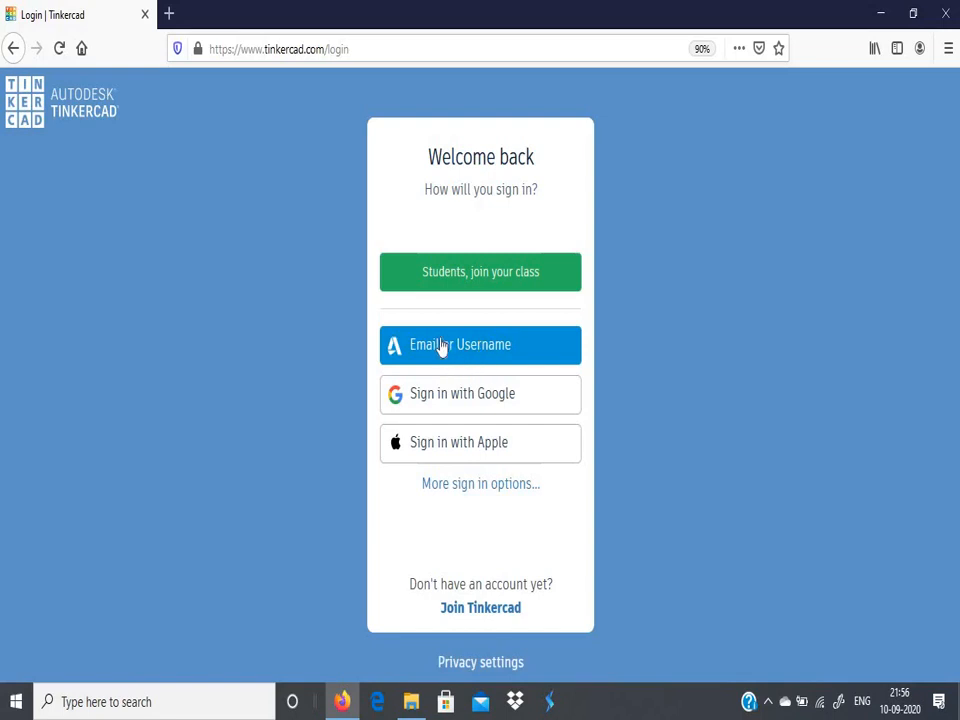
# Sign in to Tinkercad through the email option using the vit.ac account
pyautogui.click(480, 344)
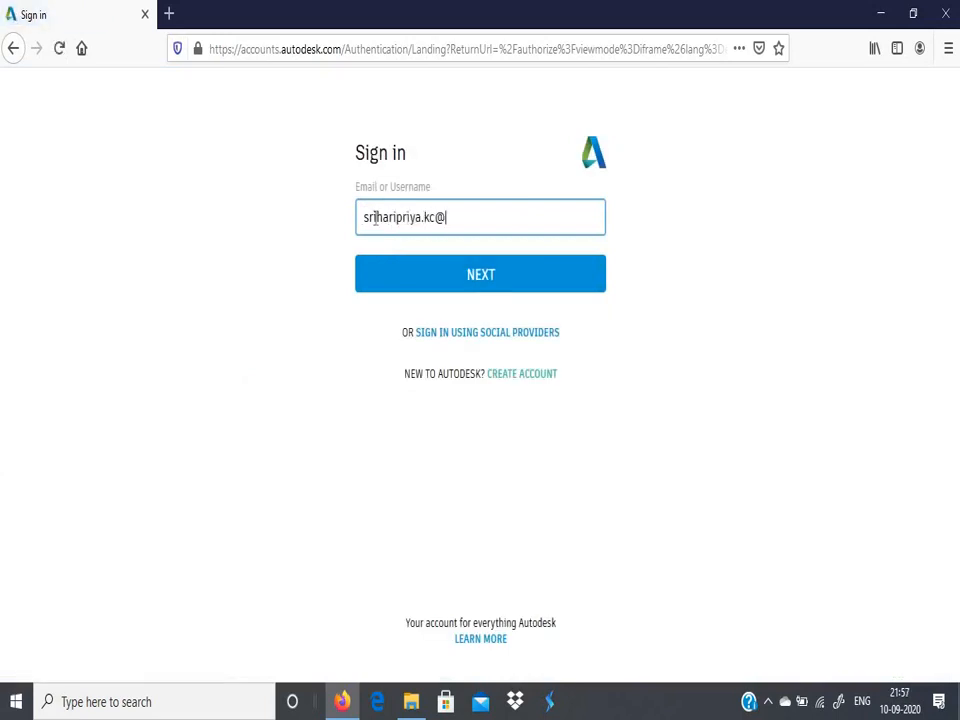
pyautogui.write('vit.ac')
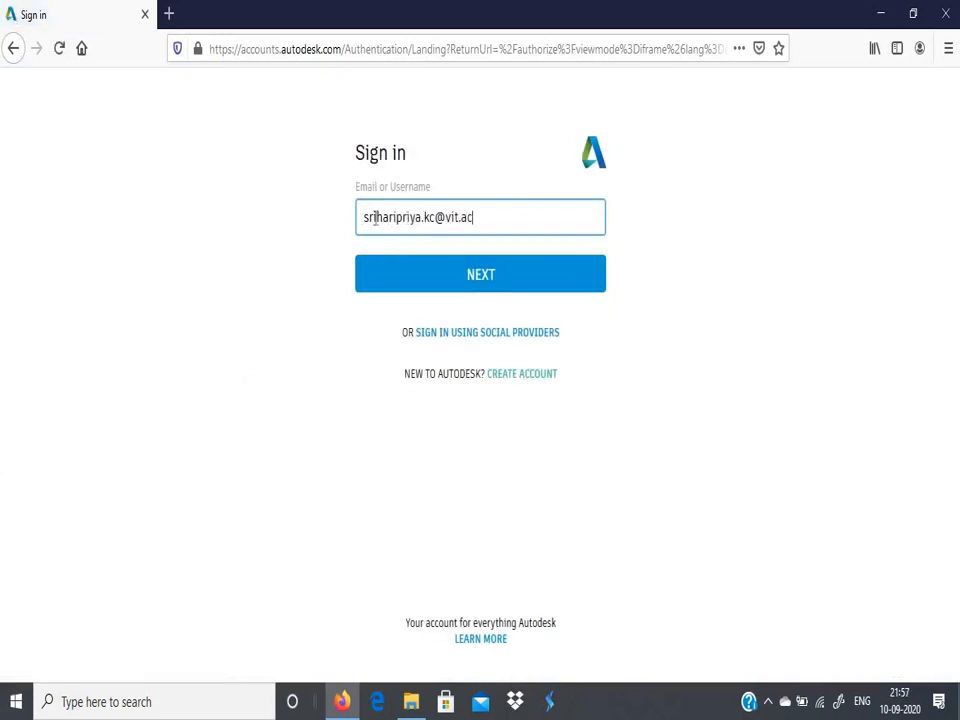
pyautogui.click(480, 274)
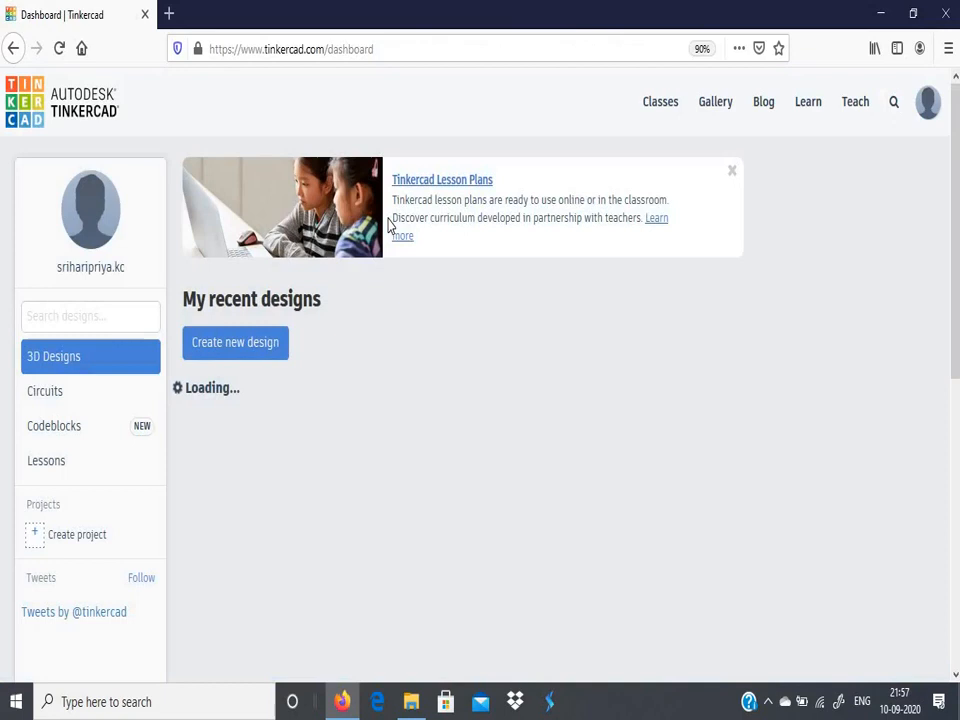
pyautogui.moveTo(303, 305)
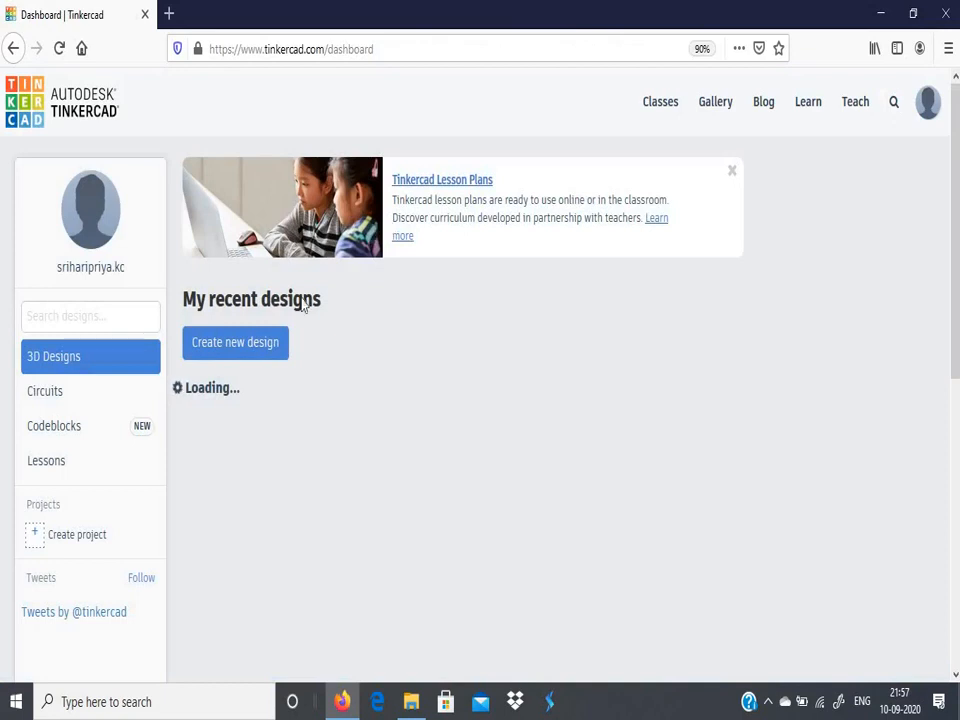
# Open the Circuits list and create a new circuit, Fantabulous Hillar-Curcan
pyautogui.click(45, 391)
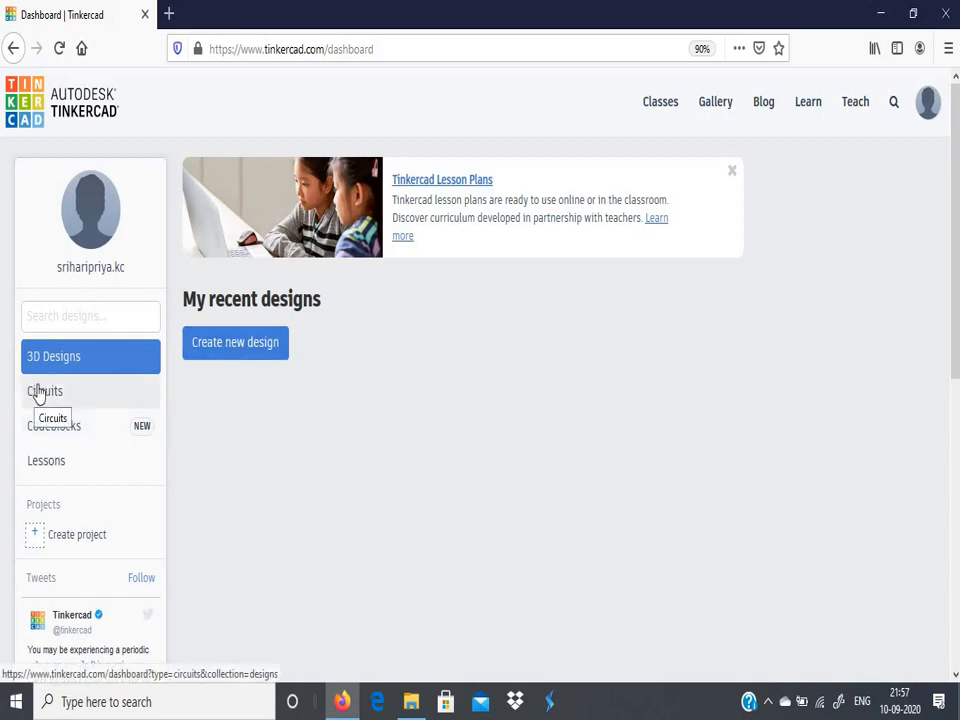
pyautogui.click(45, 391)
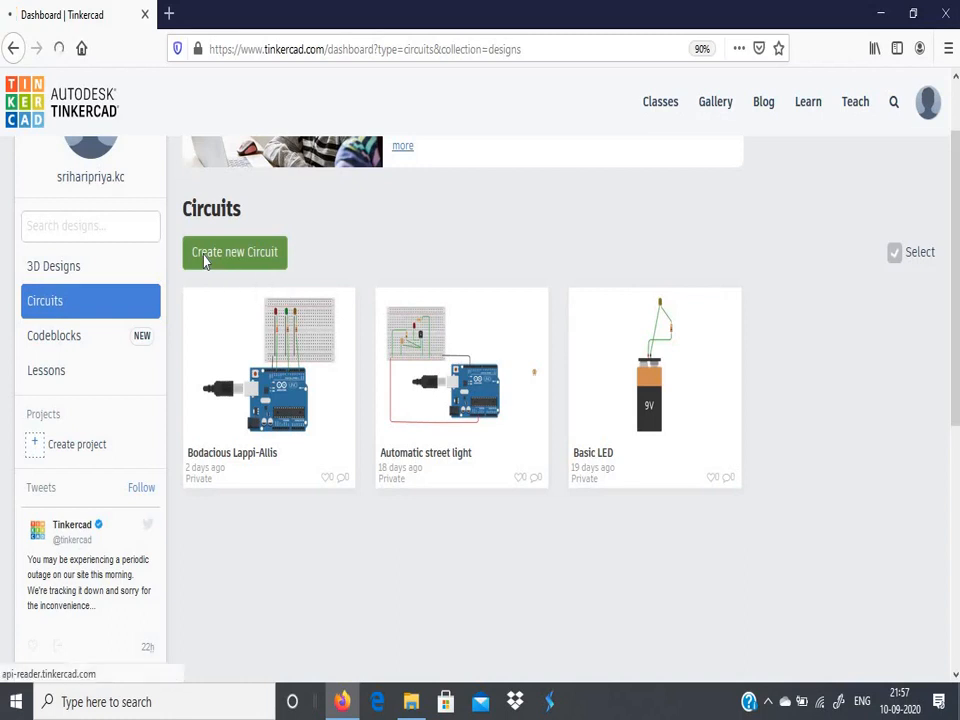
pyautogui.click(234, 252)
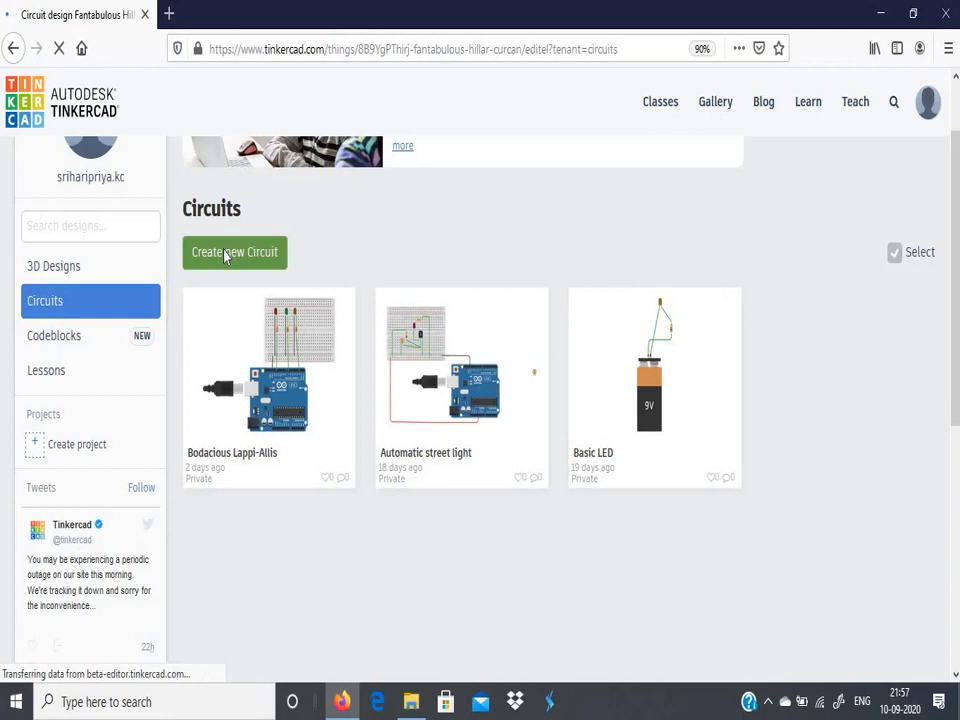
pyautogui.click(234, 252)
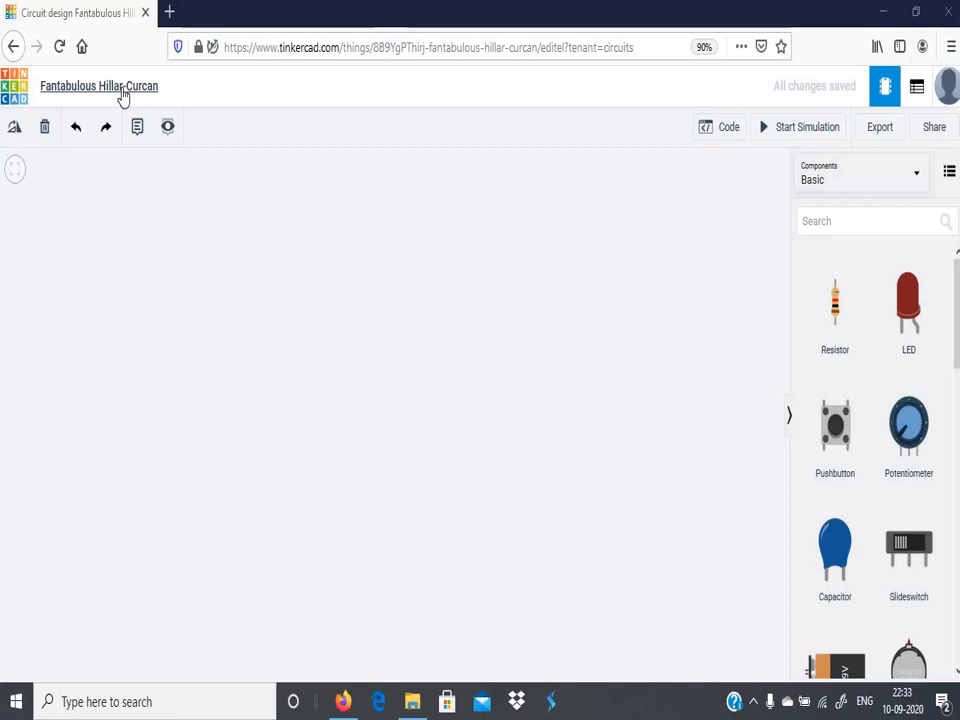
pyautogui.moveTo(797, 316)
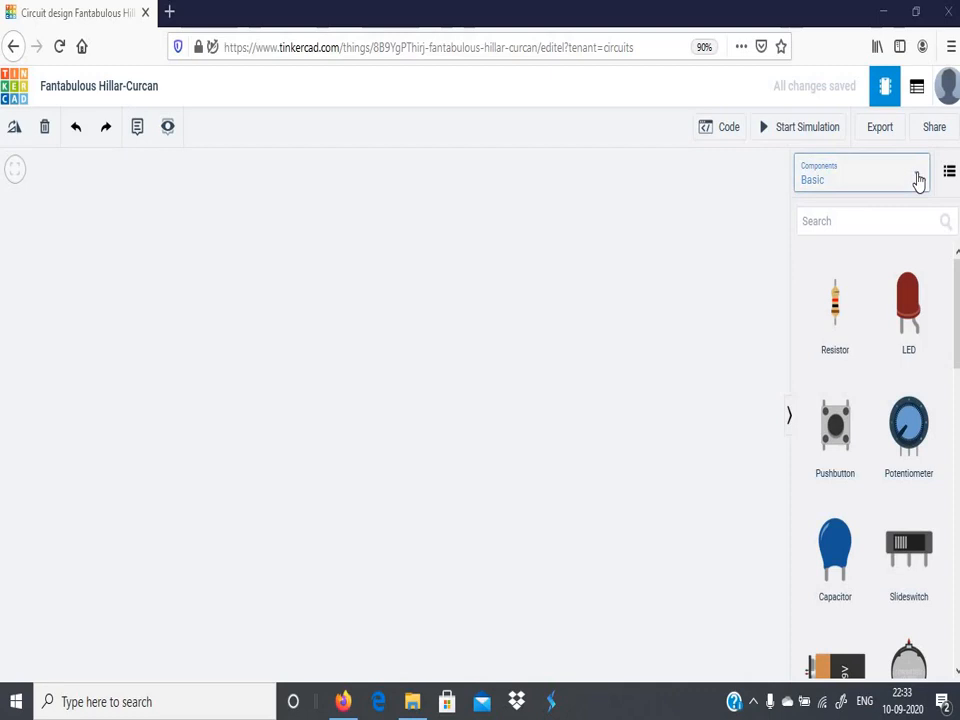
# Switch the component list from Basic to All and focus the component search box
pyautogui.click(860, 172)
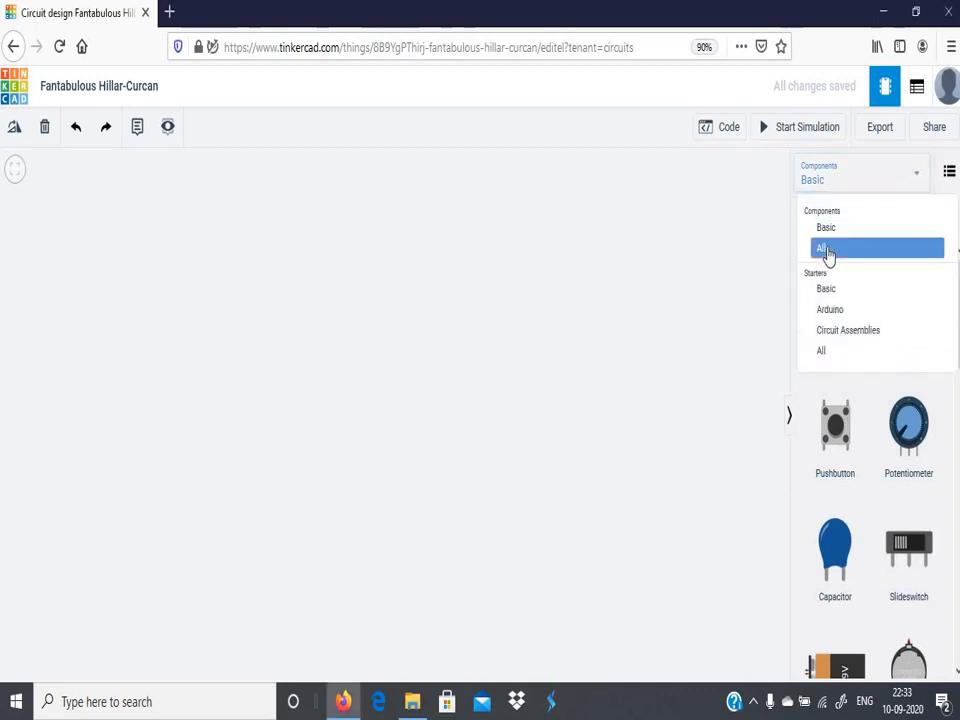
pyautogui.click(821, 247)
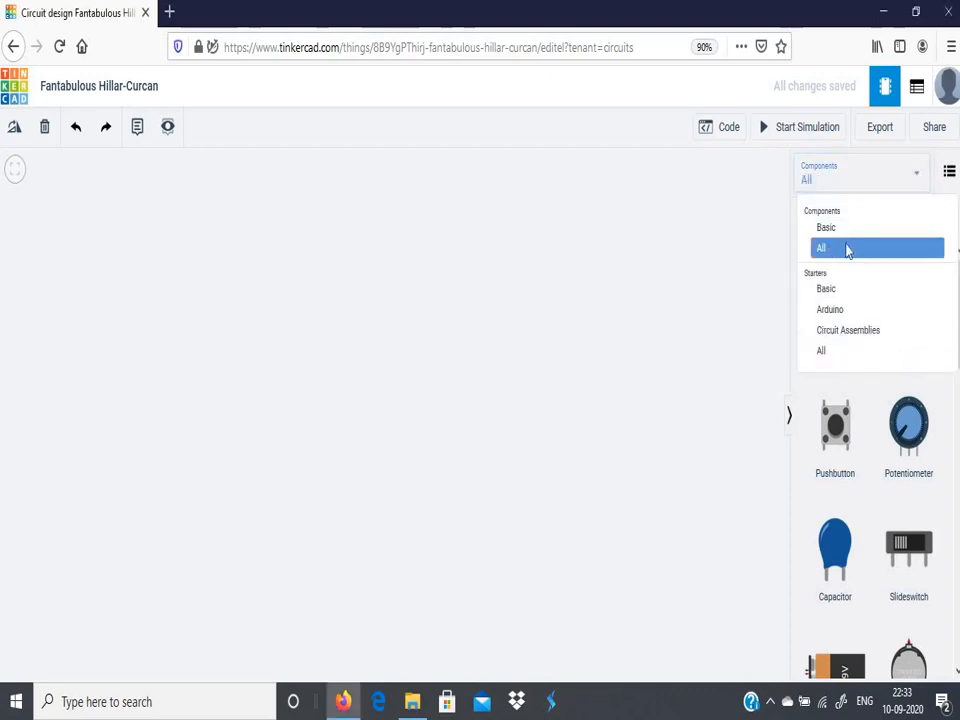
pyautogui.click(821, 247)
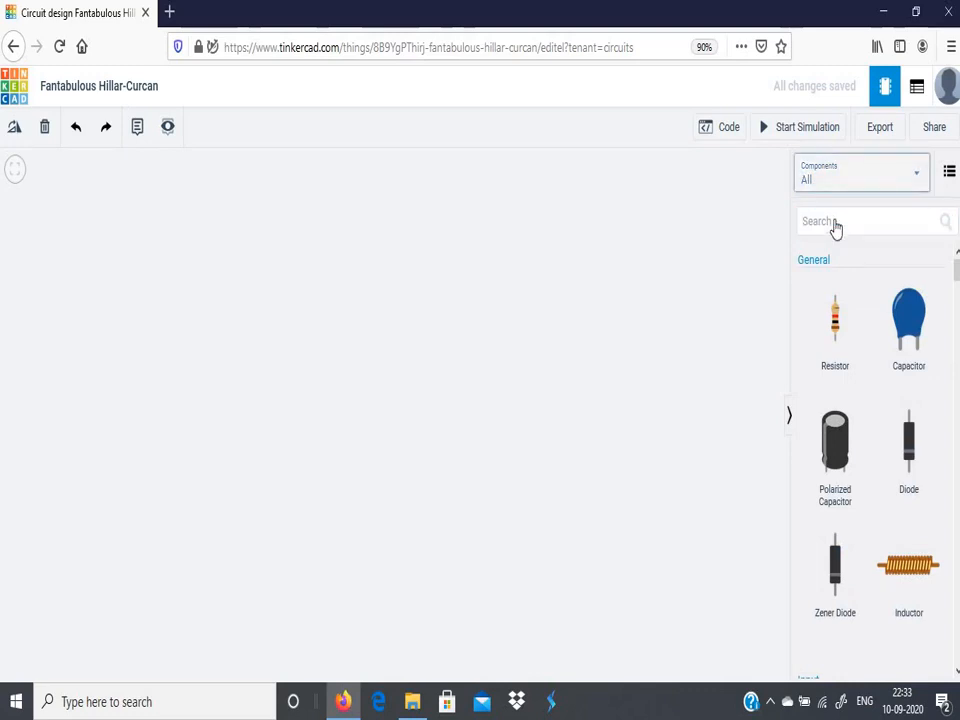
pyautogui.click(860, 171)
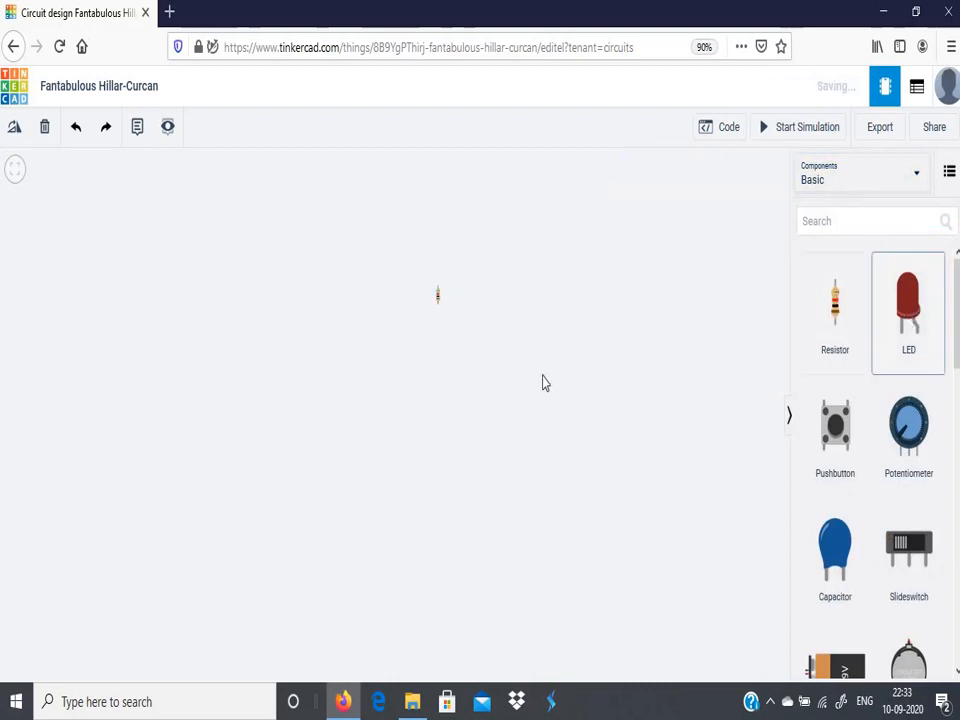
# Place an LED, move the resistor beside it, and set the resistance to 220 Ω
pyautogui.moveTo(908, 300); pyautogui.dragTo(513, 309)
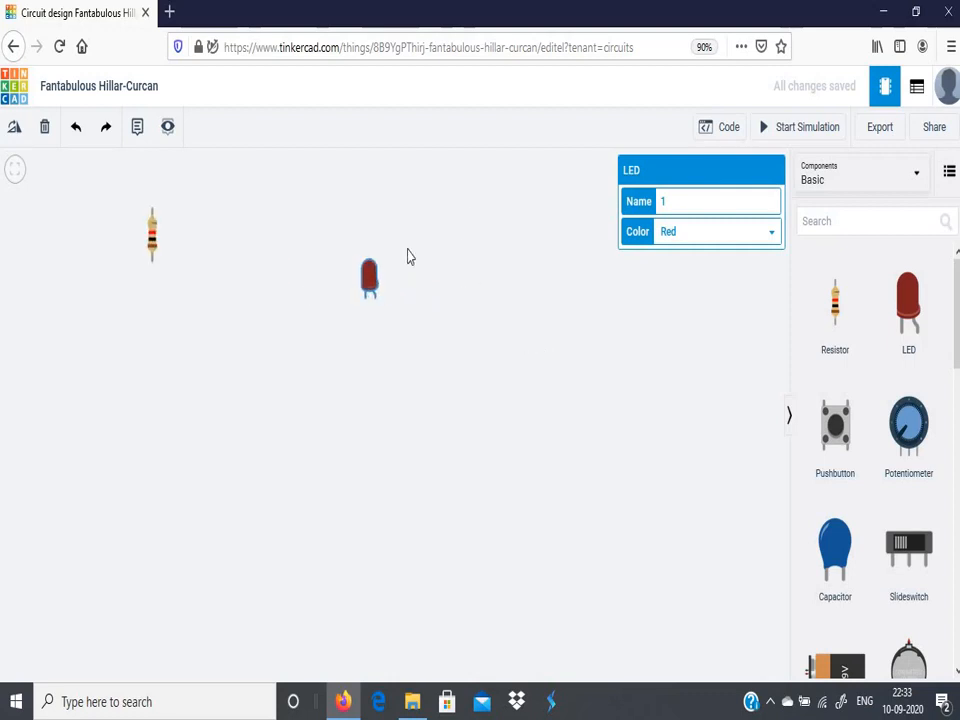
pyautogui.moveTo(368, 277); pyautogui.dragTo(470, 303)
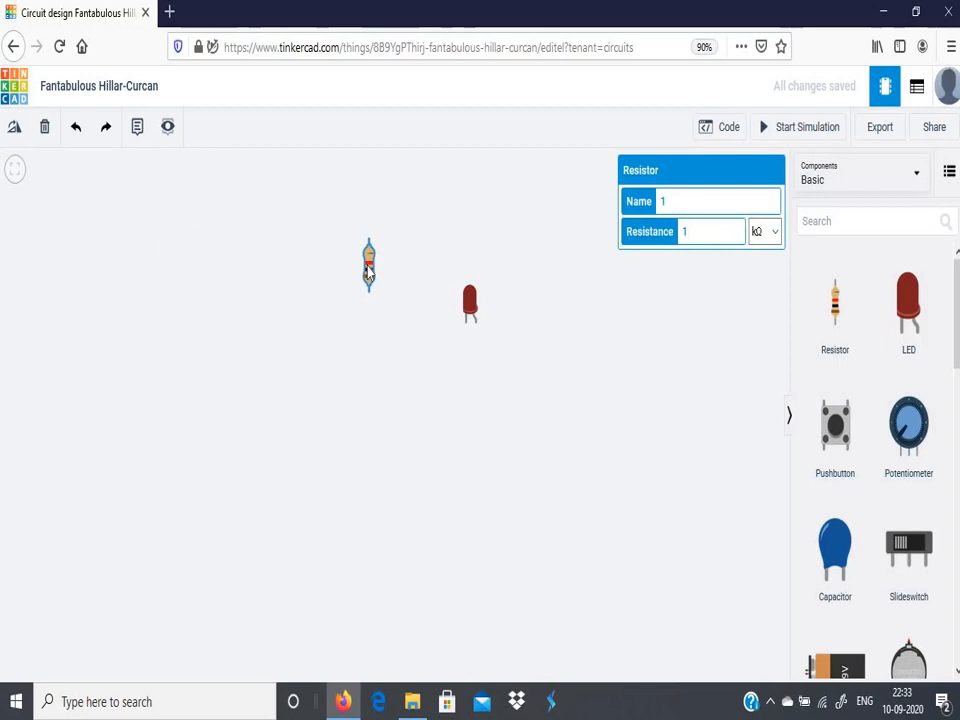
pyautogui.click(683, 231)
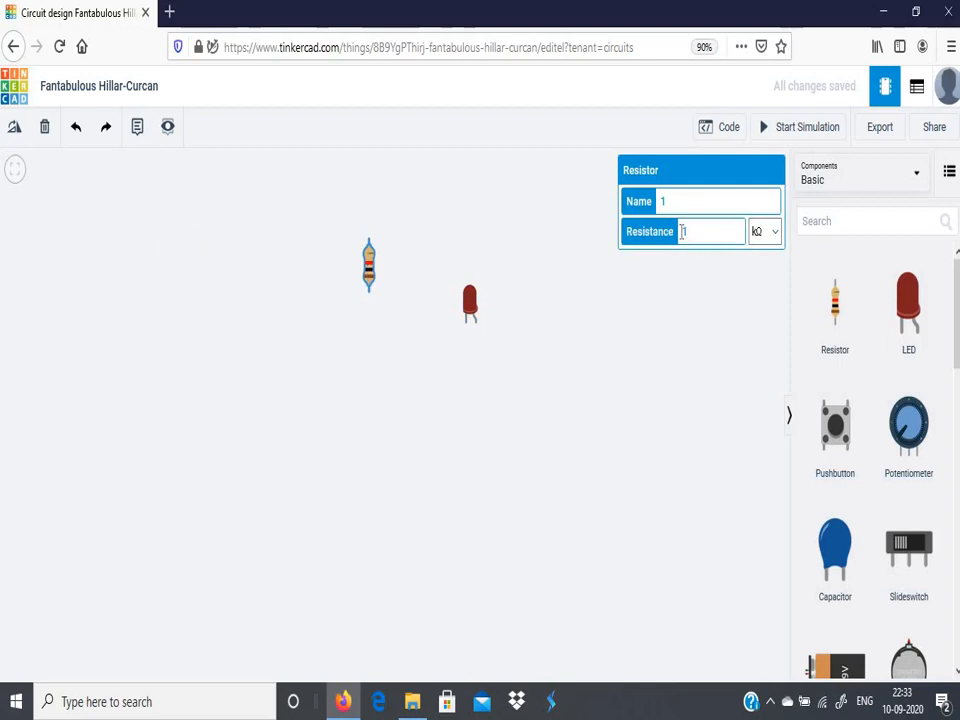
pyautogui.write('2')
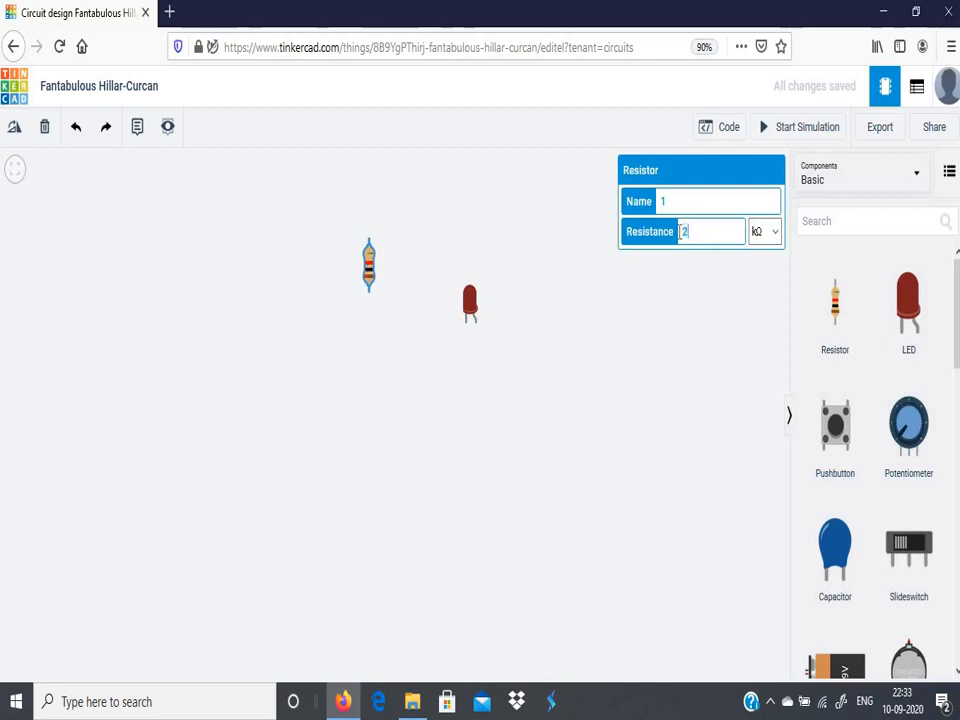
pyautogui.write('20')
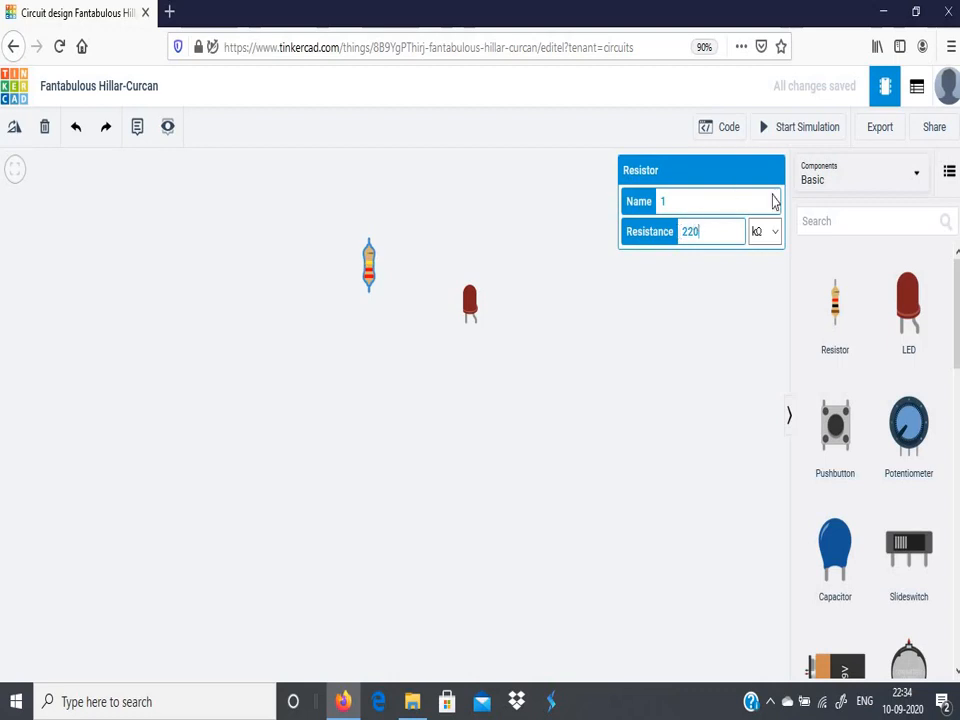
pyautogui.click(775, 231)
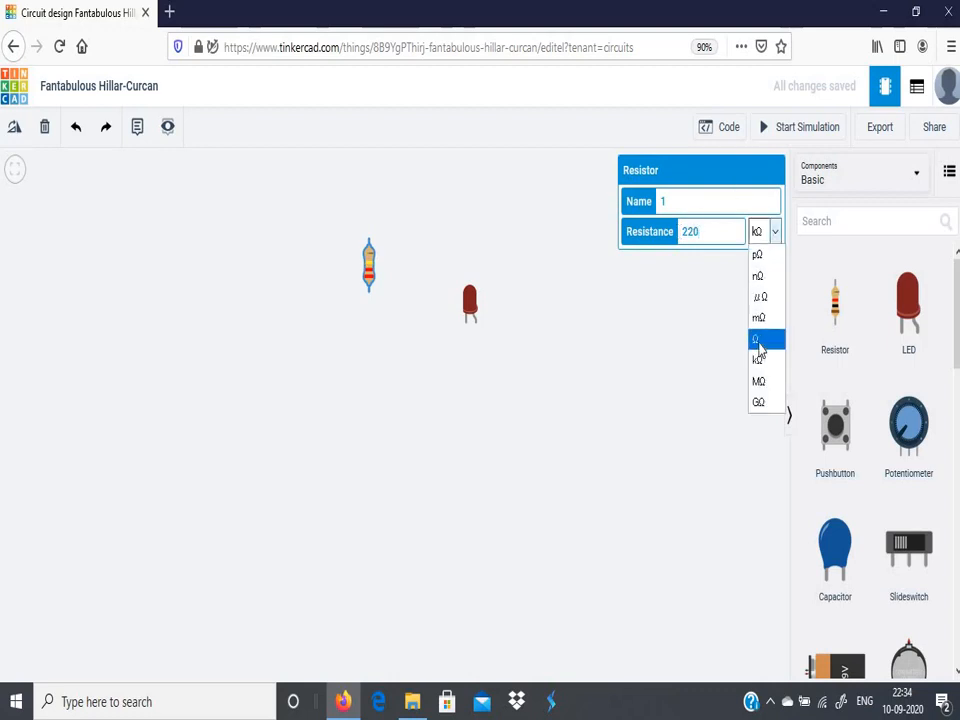
pyautogui.click(757, 339)
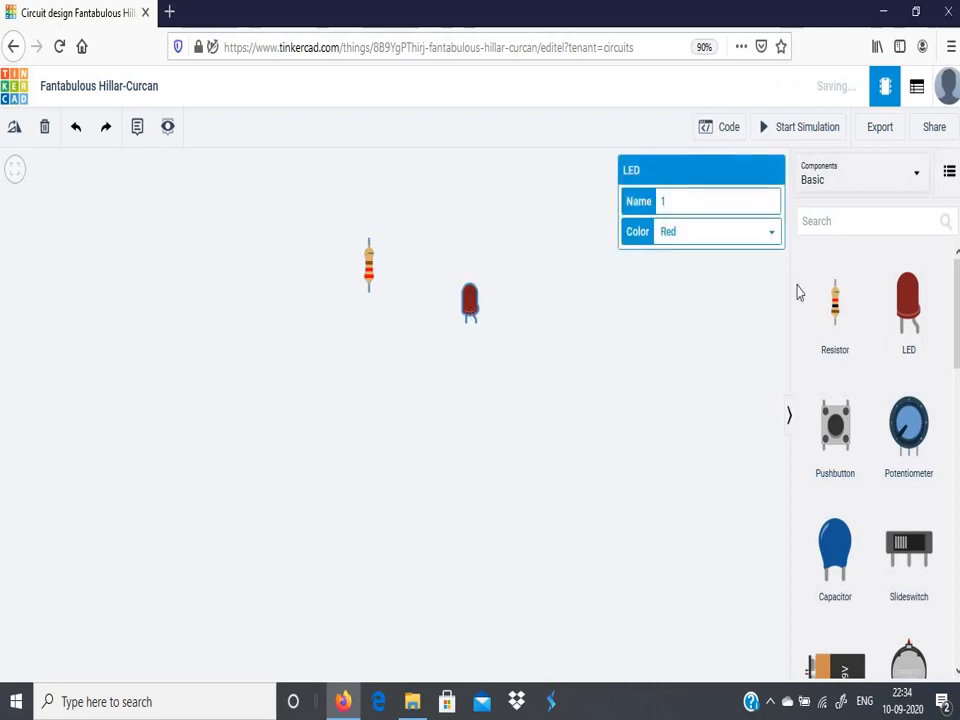
# Keep the LED colour red, then reselect the resistor to view its properties
pyautogui.click(716, 231)
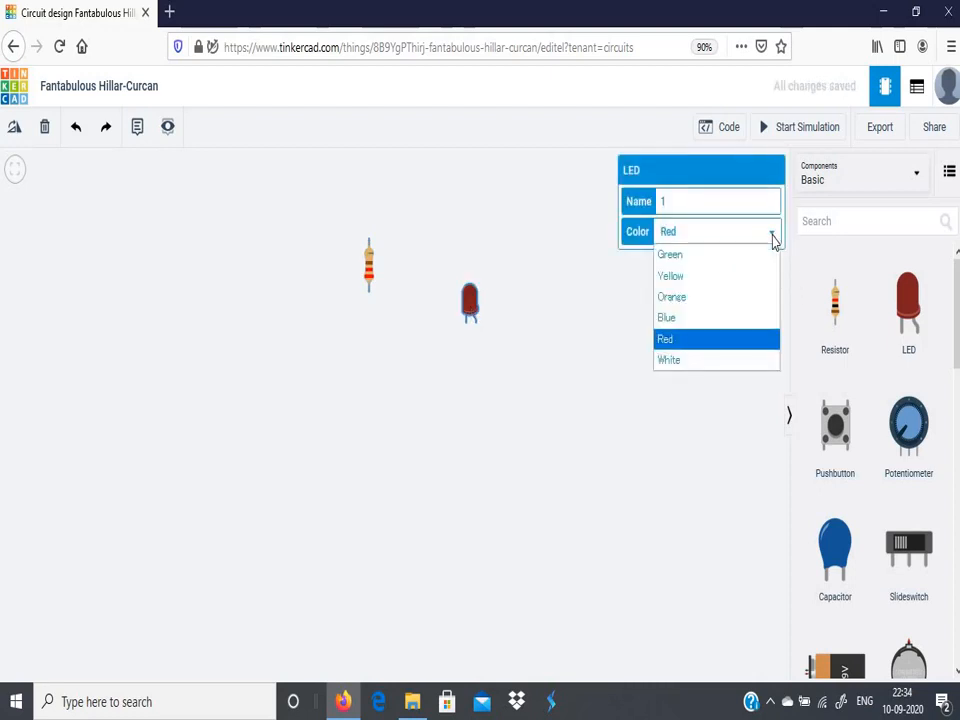
pyautogui.click(669, 254)
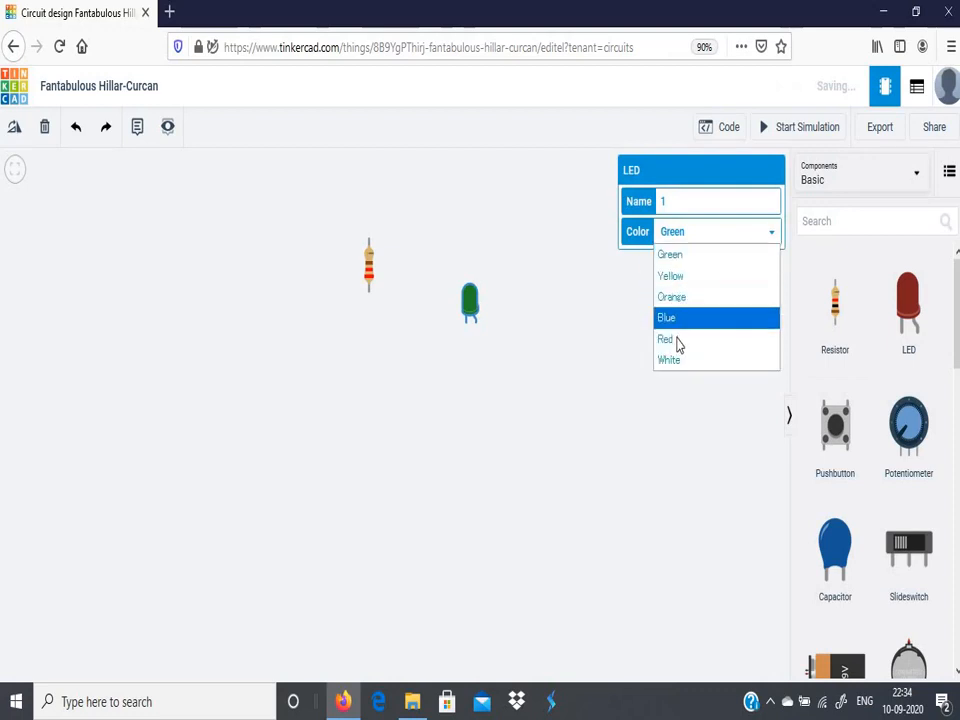
pyautogui.click(665, 339)
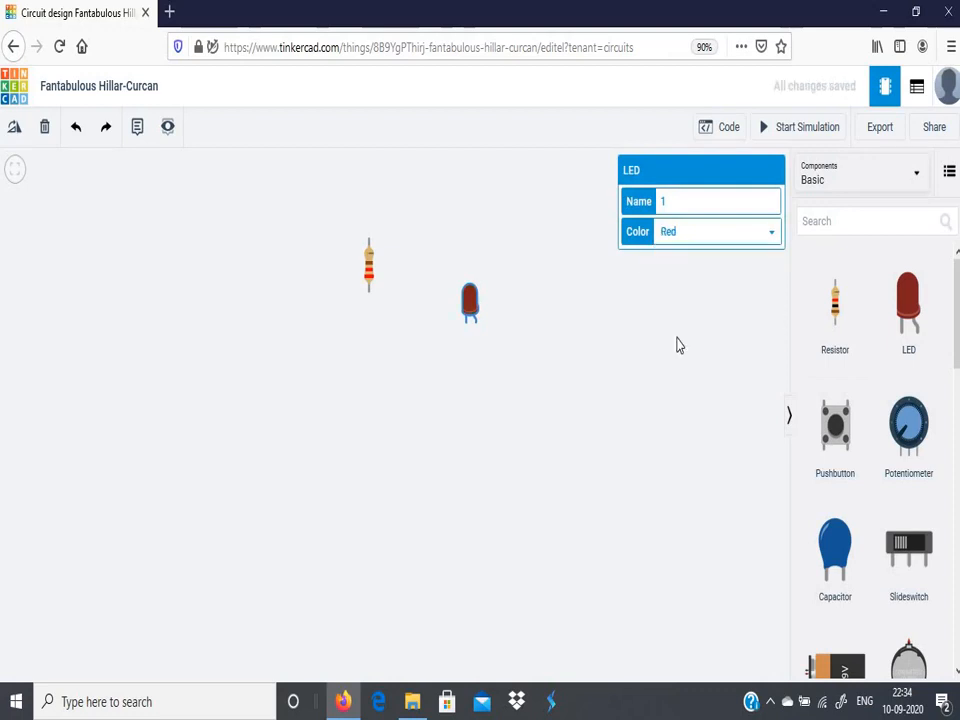
pyautogui.click(678, 345)
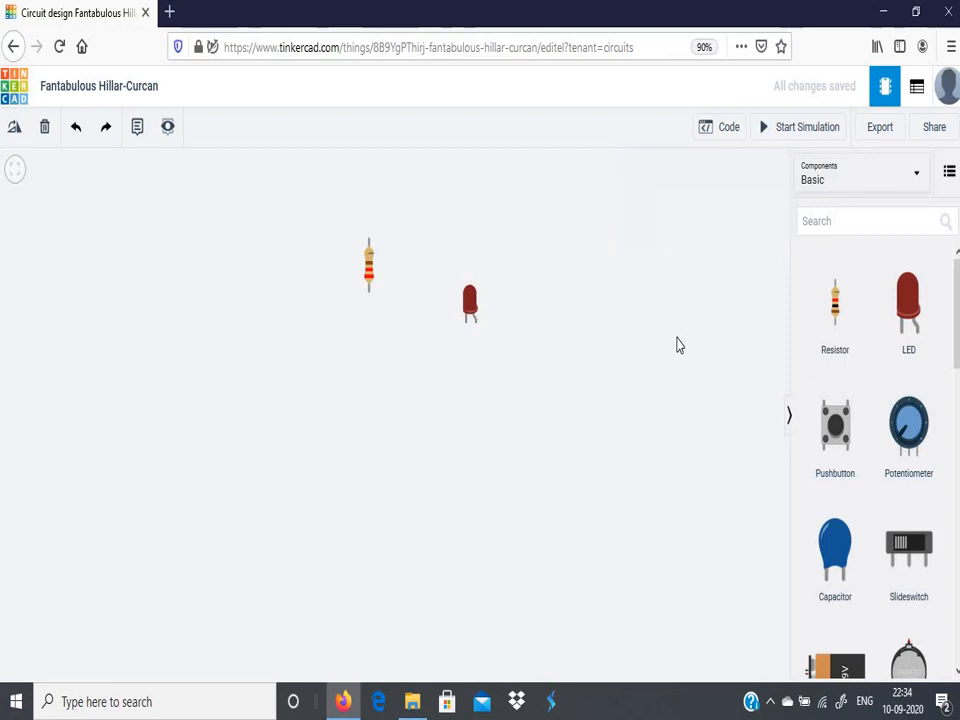
pyautogui.click(368, 266)
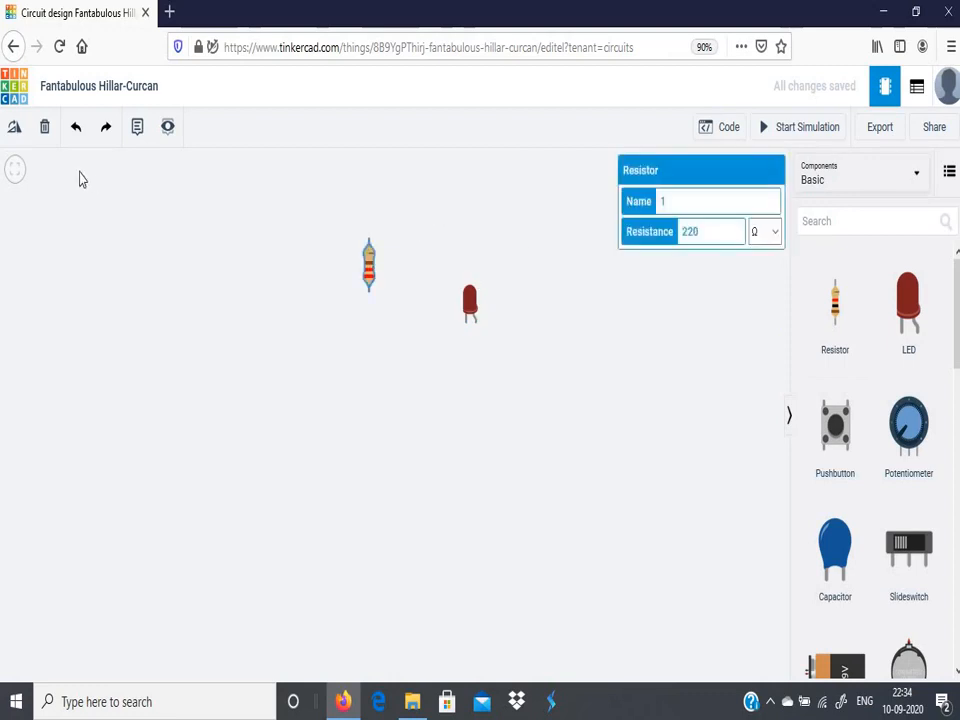
pyautogui.moveTo(14, 127)
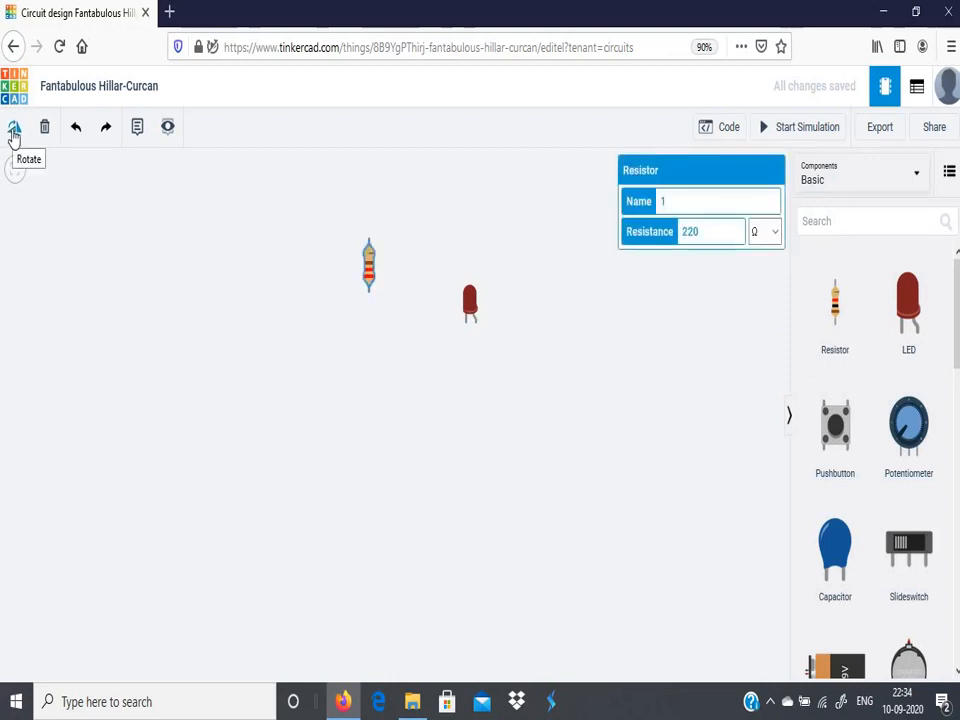
pyautogui.click(15, 127)
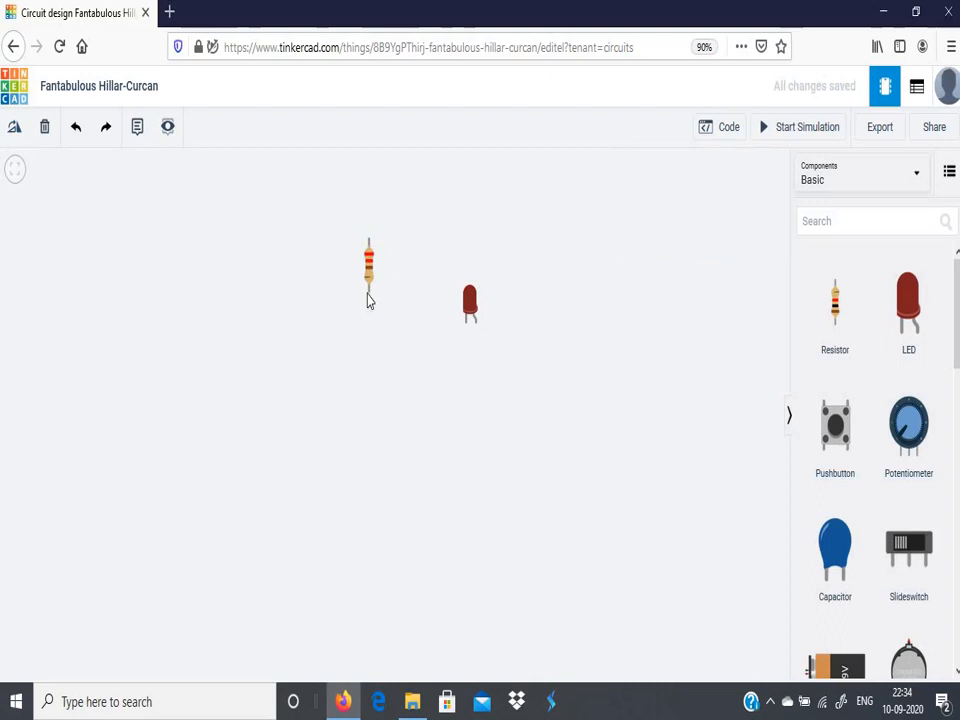
pyautogui.click(368, 266)
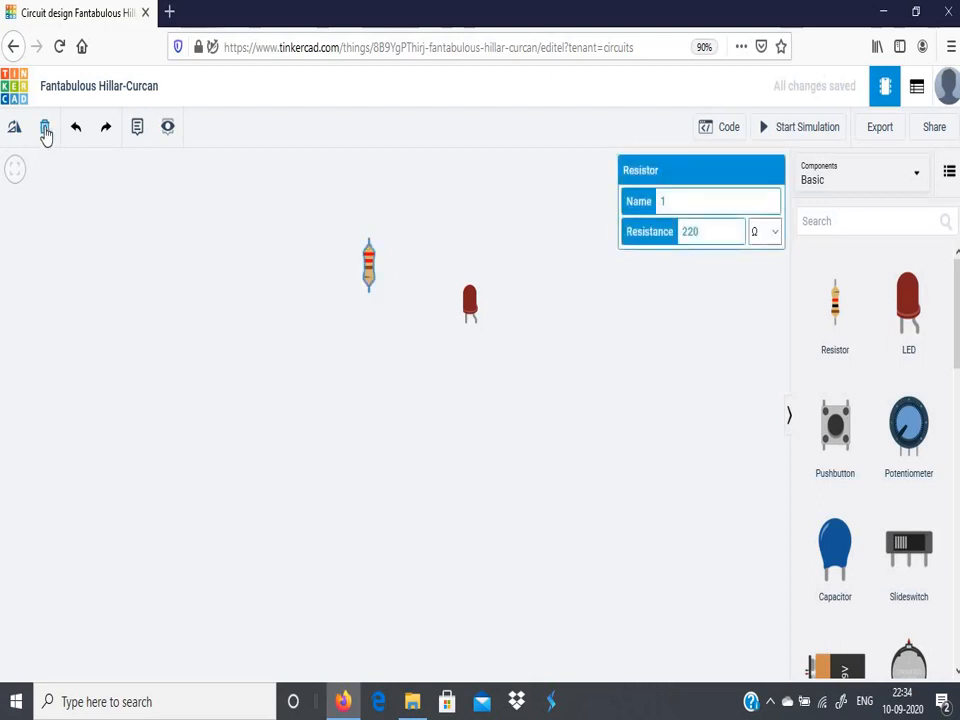
pyautogui.click(44, 127)
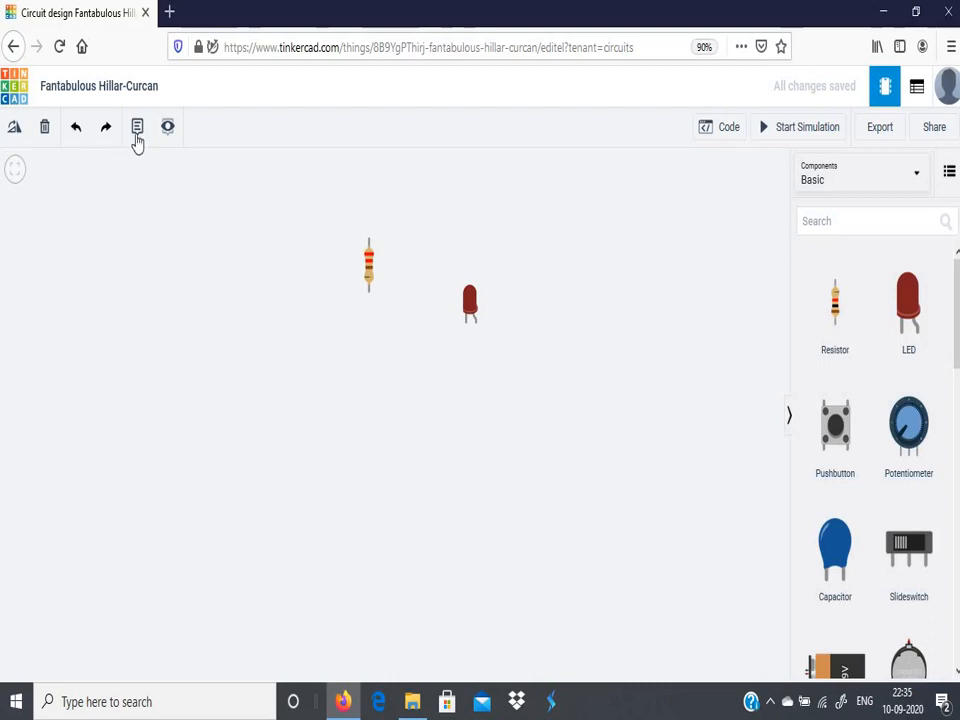
pyautogui.moveTo(137, 127)
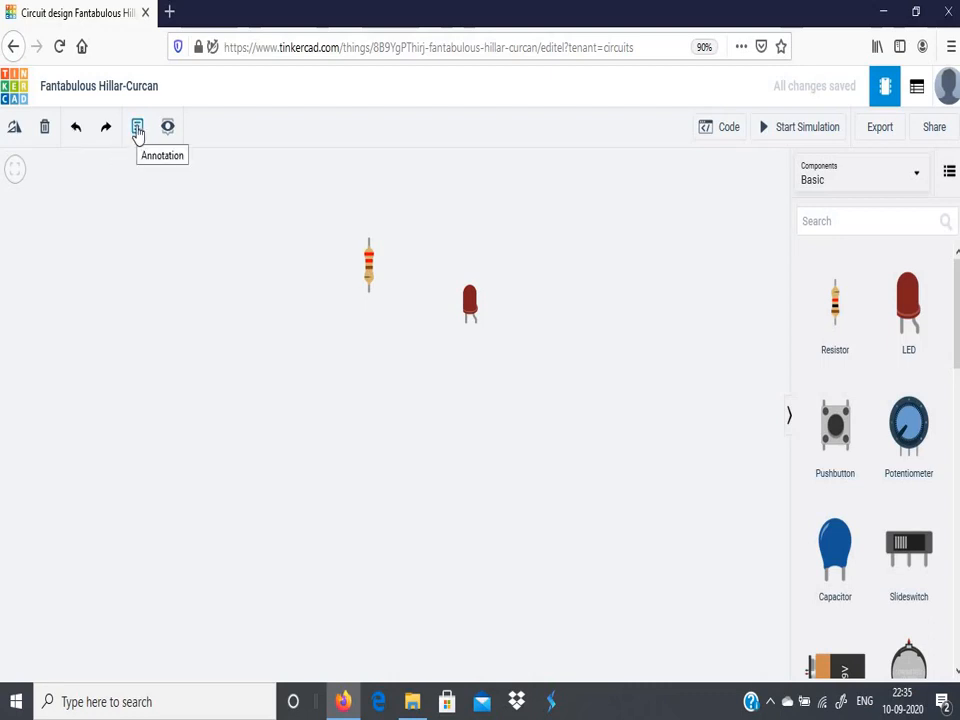
# Place a text annotation above the parts and change its text to 'title'
pyautogui.click(137, 127)
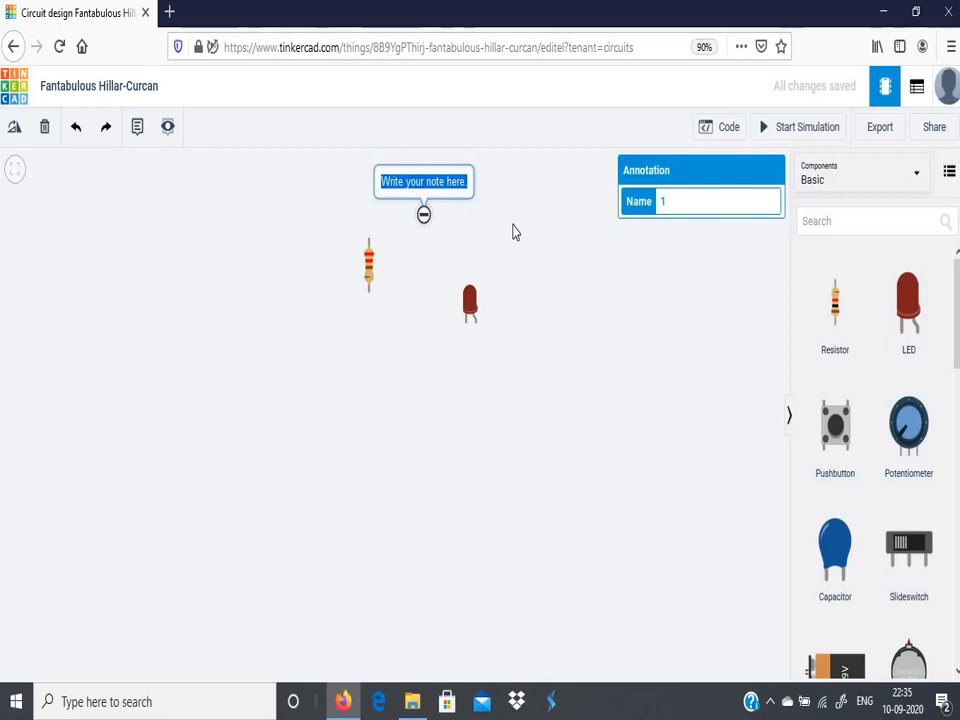
pyautogui.click(719, 126)
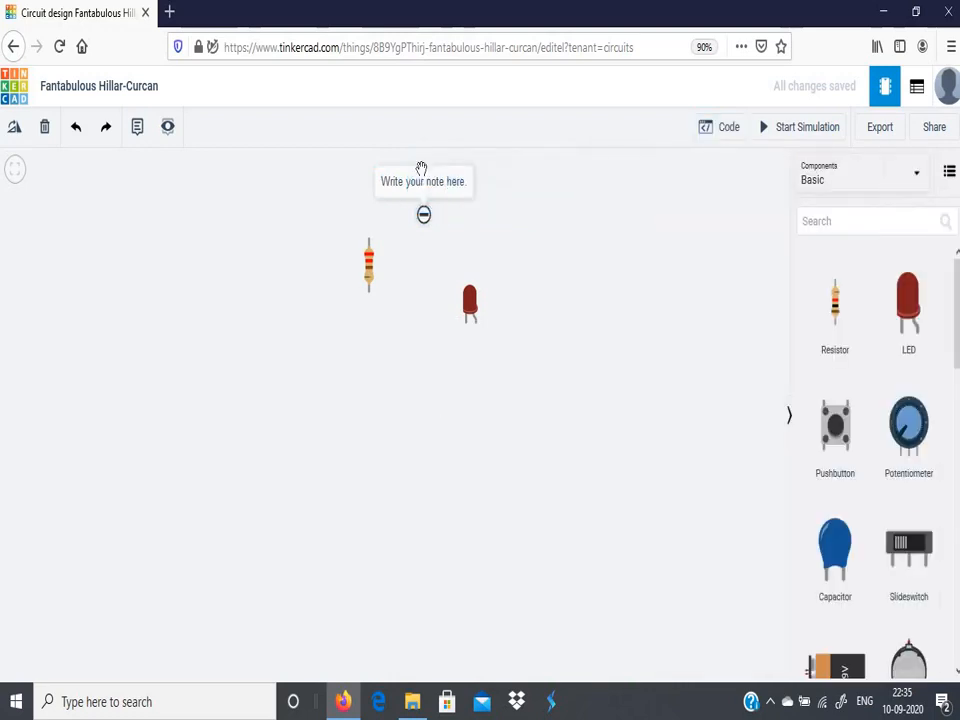
pyautogui.click(423, 181)
pyautogui.write('title')
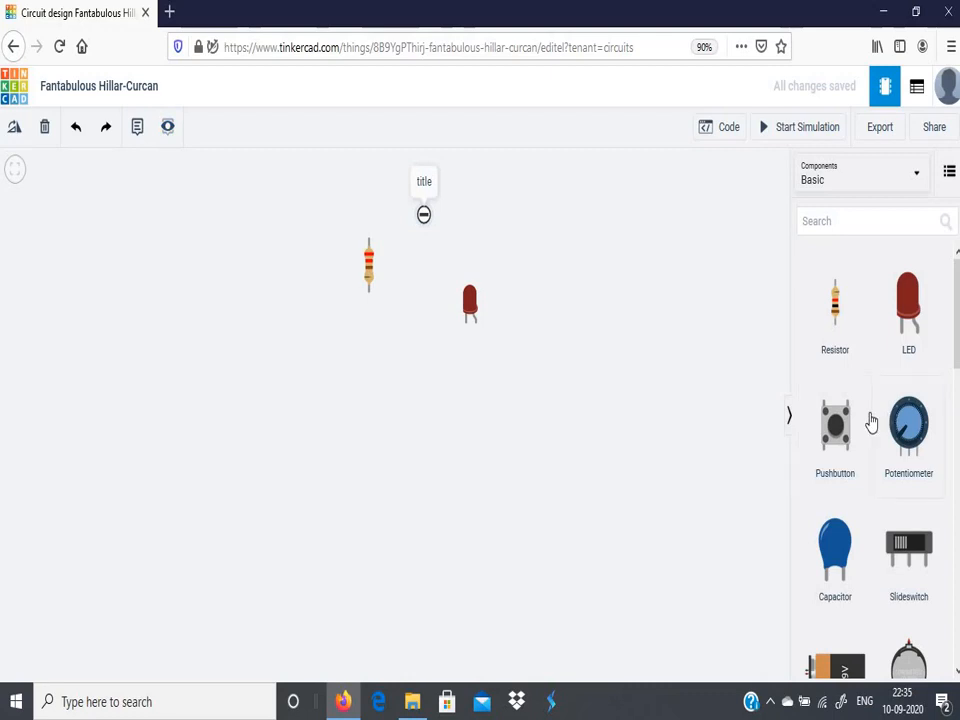
pyautogui.scroll(-3)
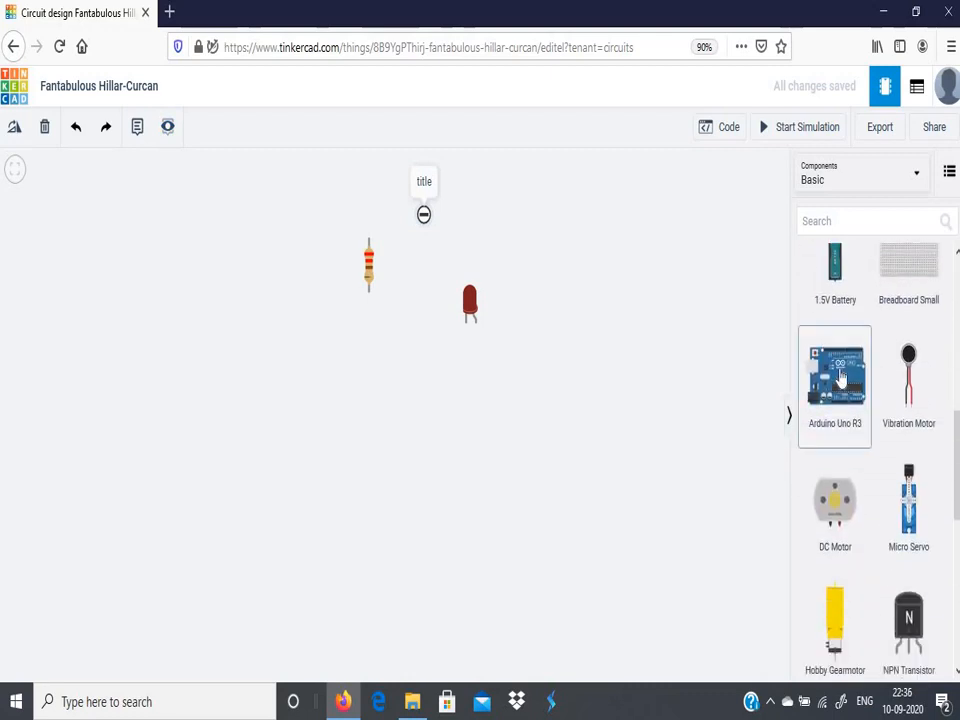
# Drag an Arduino Uno R3 below the parts and move the LED up beside the title note
pyautogui.moveTo(835, 375); pyautogui.dragTo(370, 450)
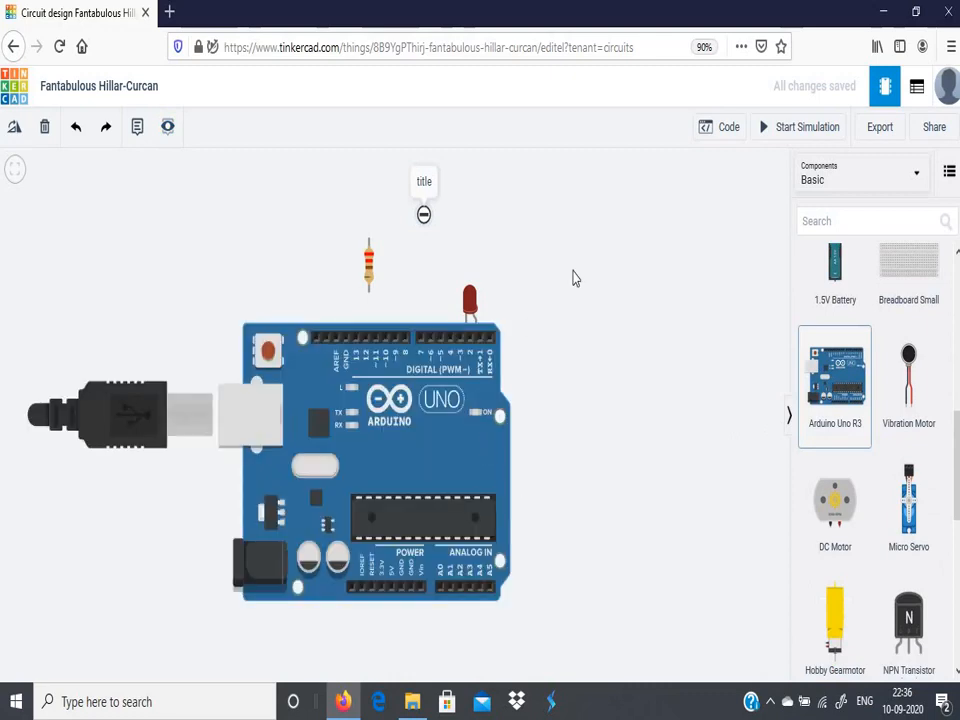
pyautogui.click(470, 275)
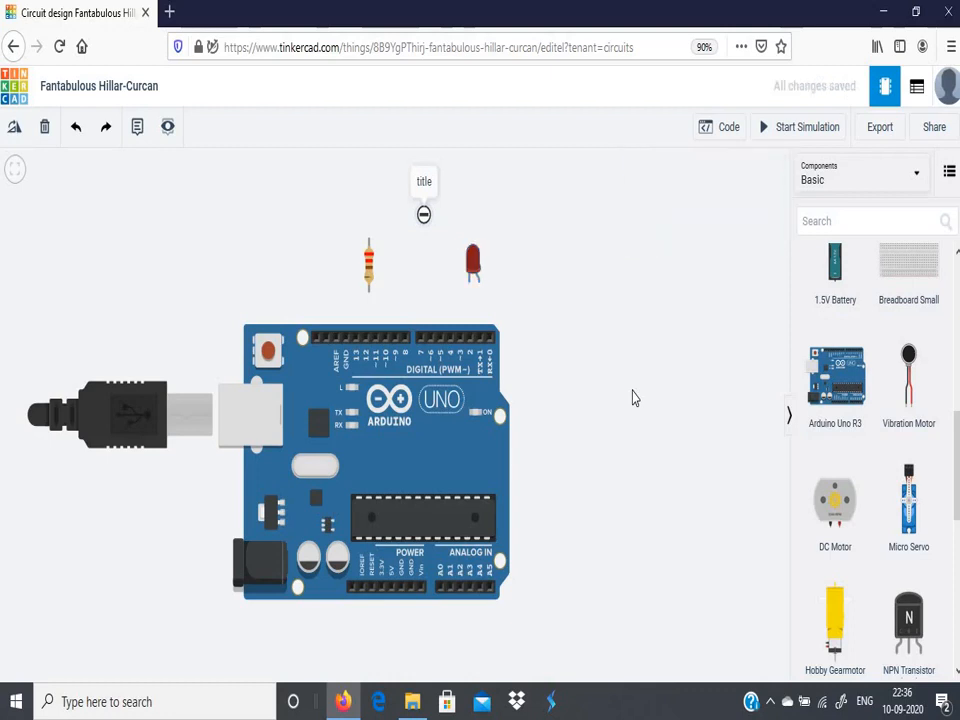
pyautogui.moveTo(313, 282)
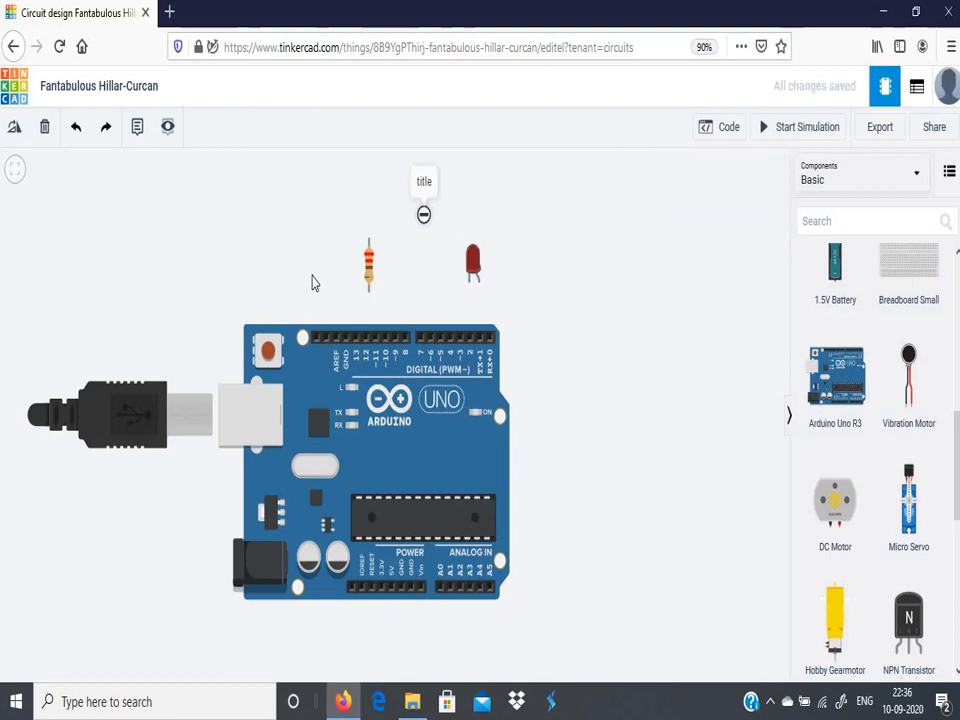
pyautogui.moveTo(472, 263); pyautogui.dragTo(357, 188)
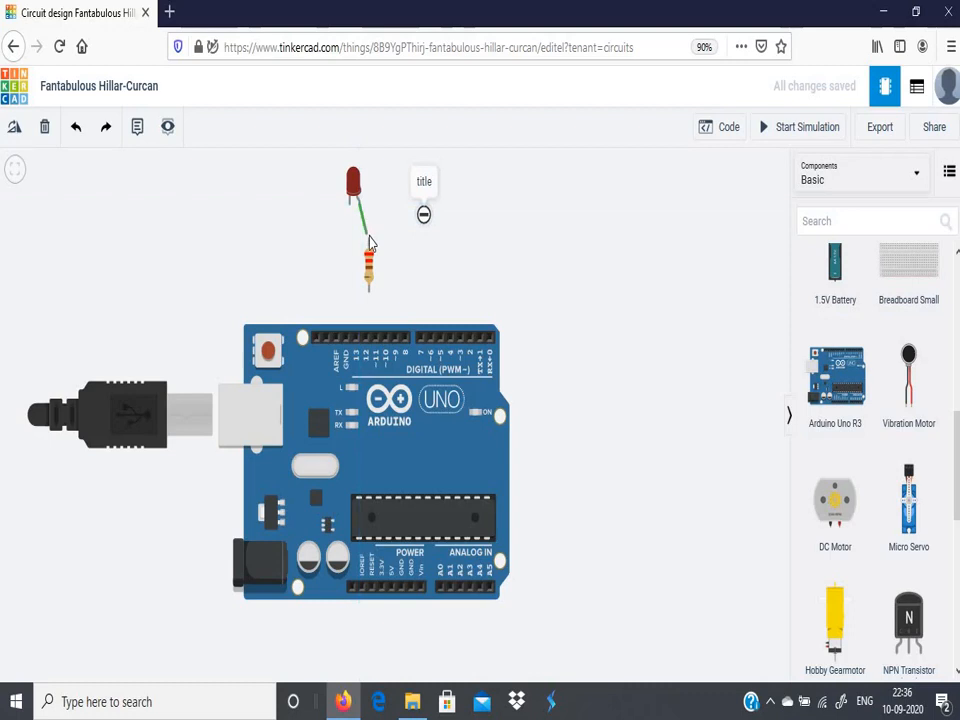
pyautogui.moveTo(368, 240)
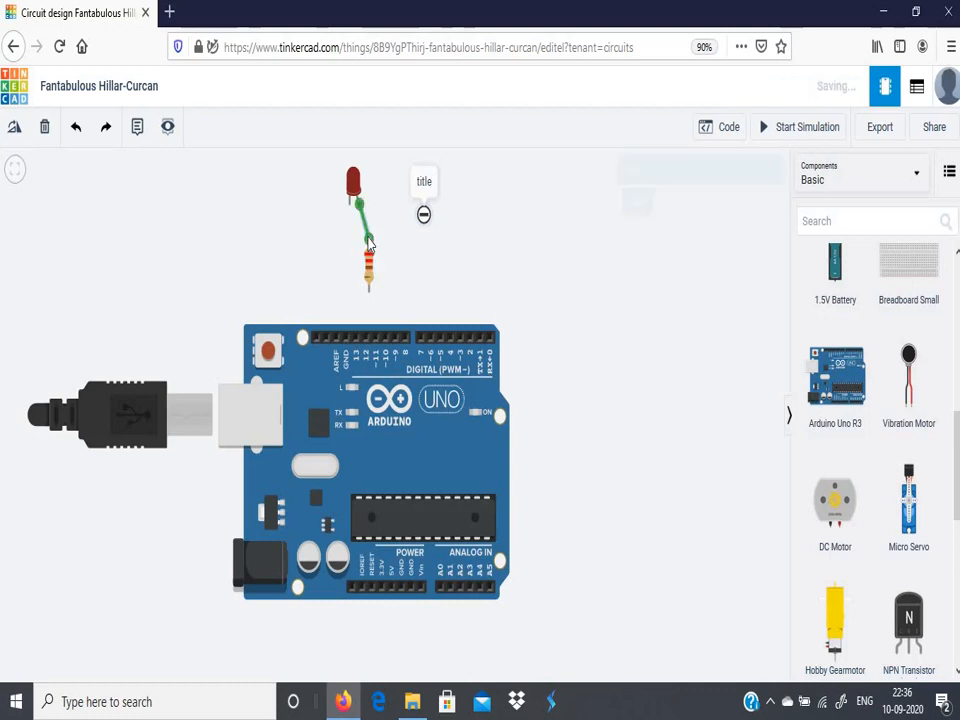
# Make the LED-to-resistor wire red
pyautogui.click(365, 235)
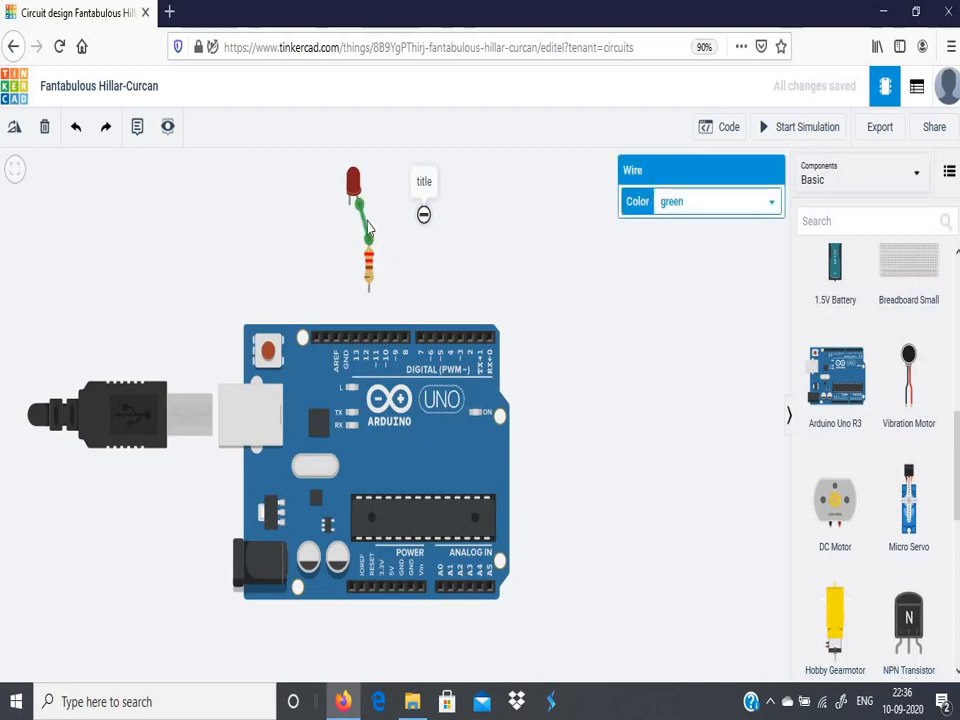
pyautogui.click(715, 201)
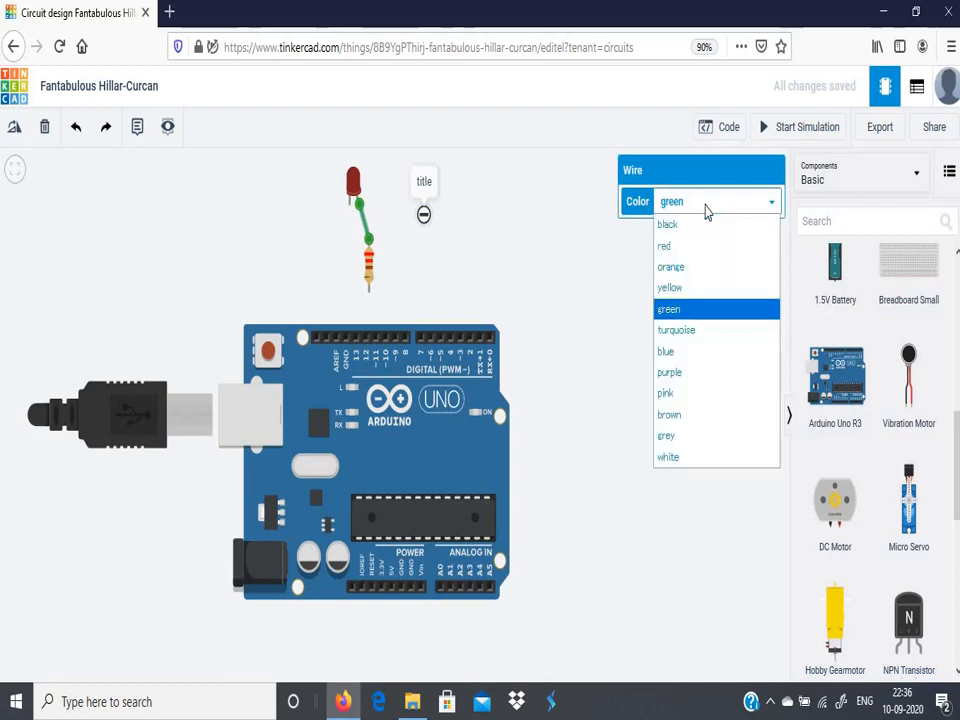
pyautogui.moveTo(676, 246)
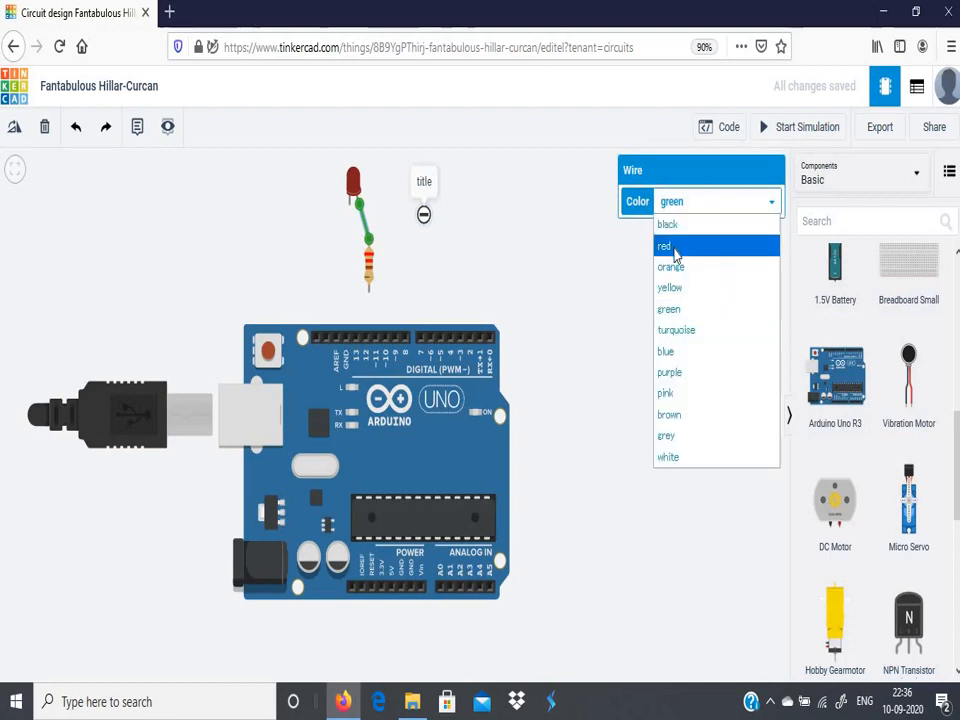
pyautogui.click(664, 246)
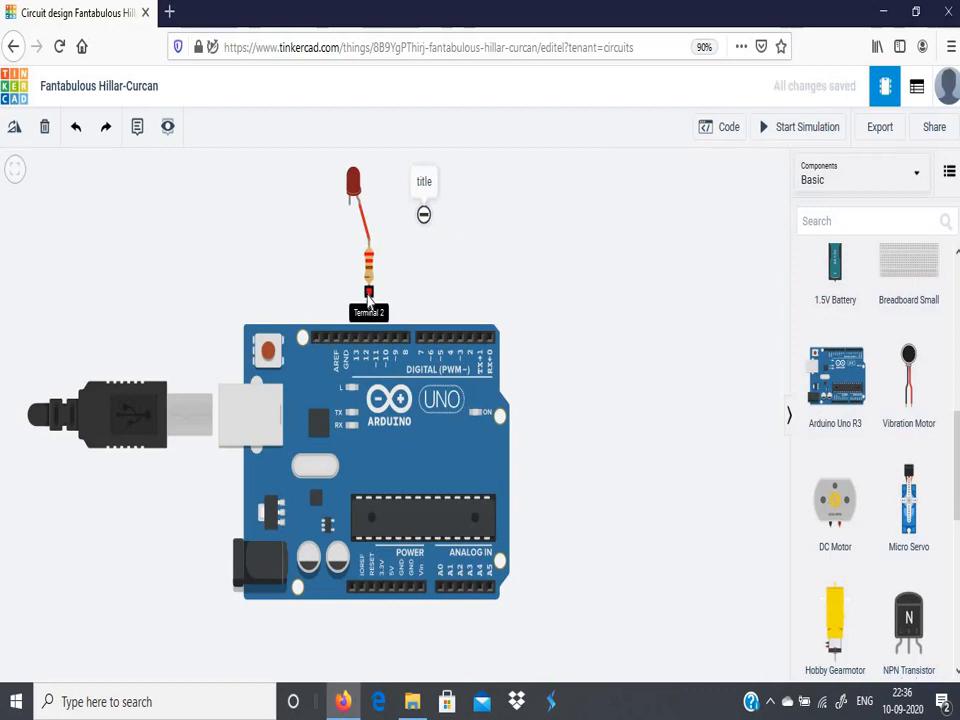
# Run a red wire from the resistor to pin 12 and make the LED-to-GND wire black
pyautogui.moveTo(368, 290); pyautogui.dragTo(365, 355)
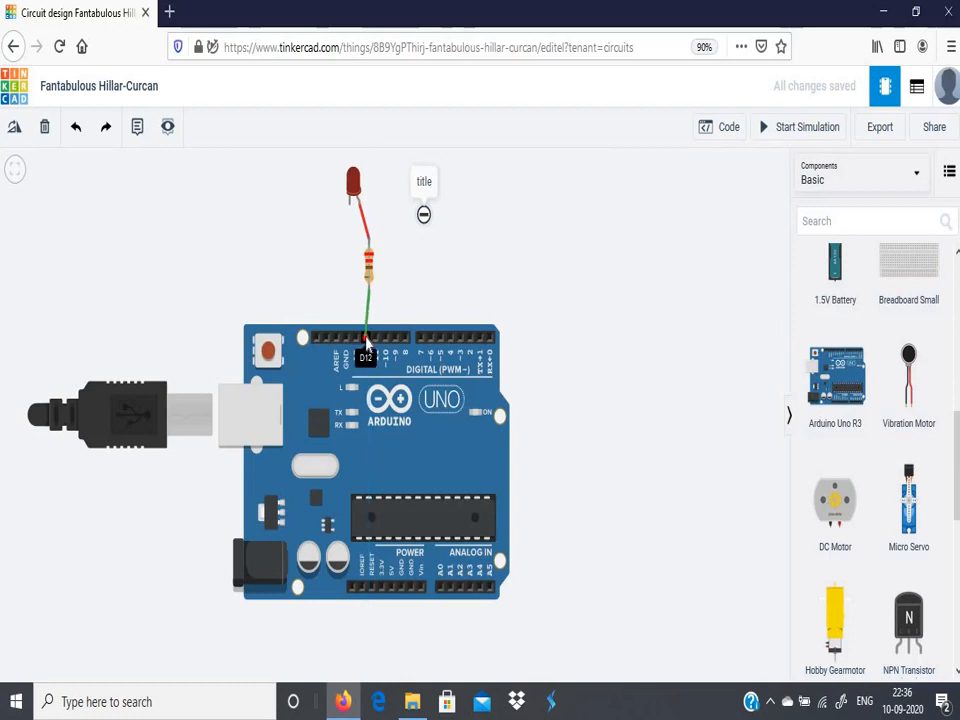
pyautogui.click(367, 295)
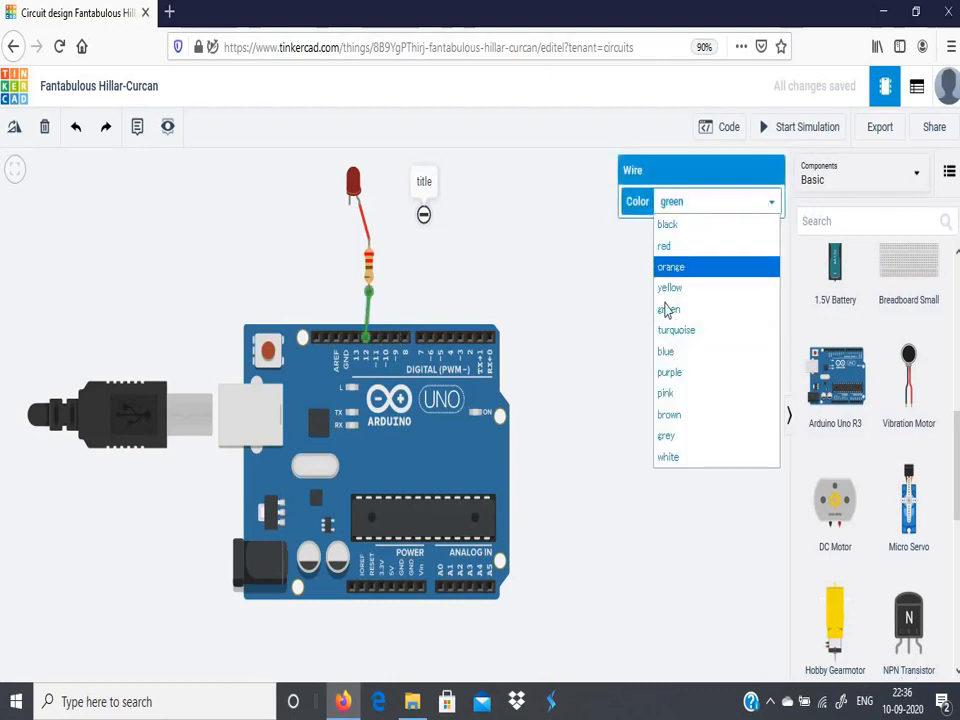
pyautogui.click(663, 246)
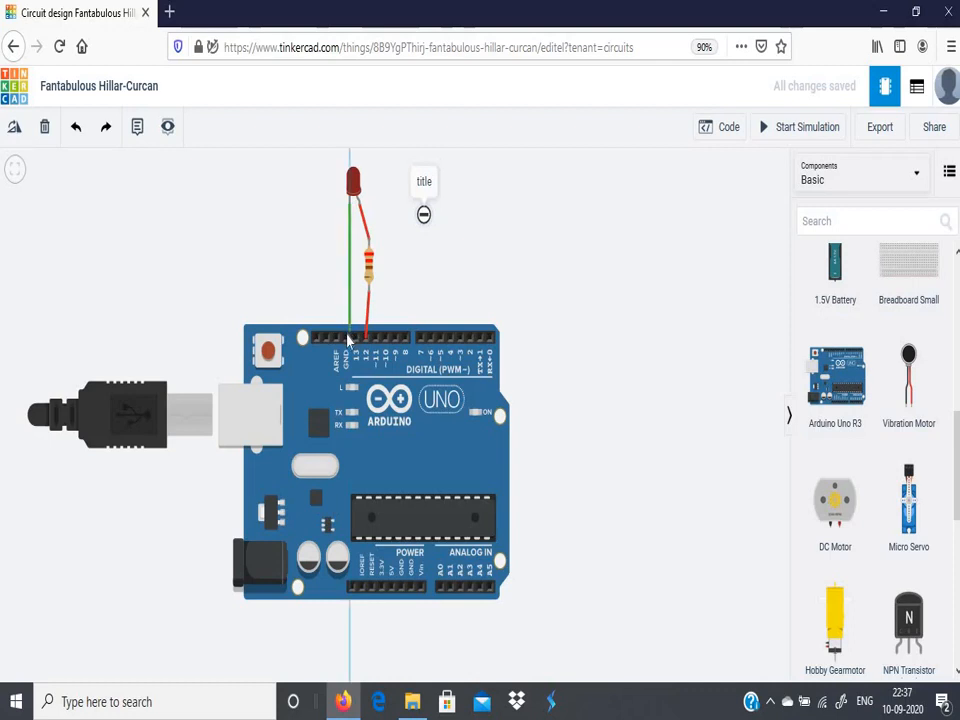
pyautogui.moveTo(348, 340)
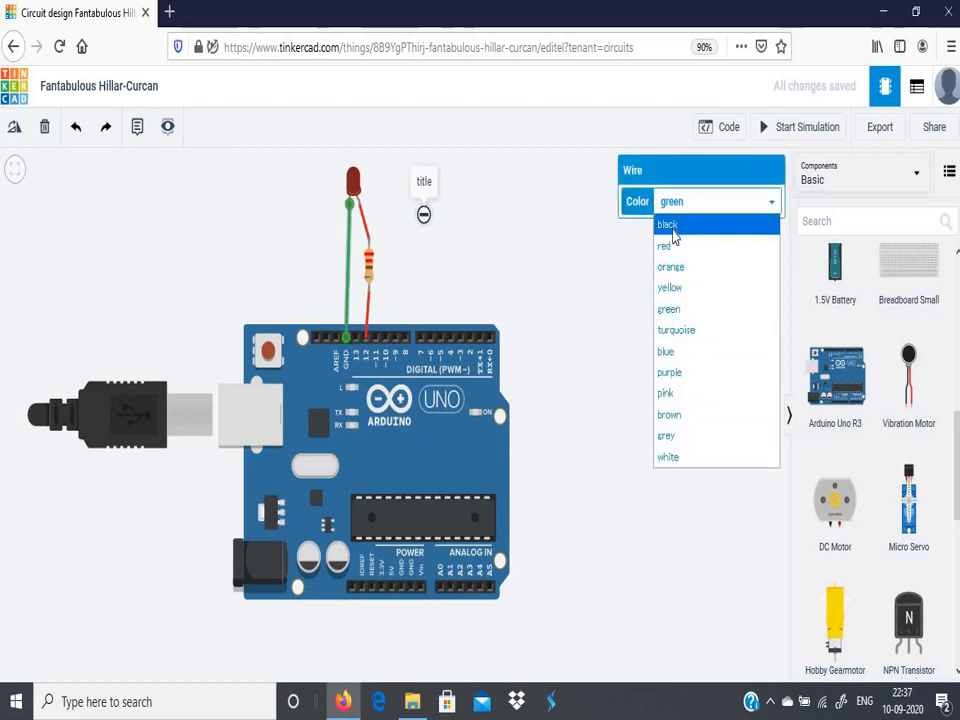
pyautogui.click(667, 224)
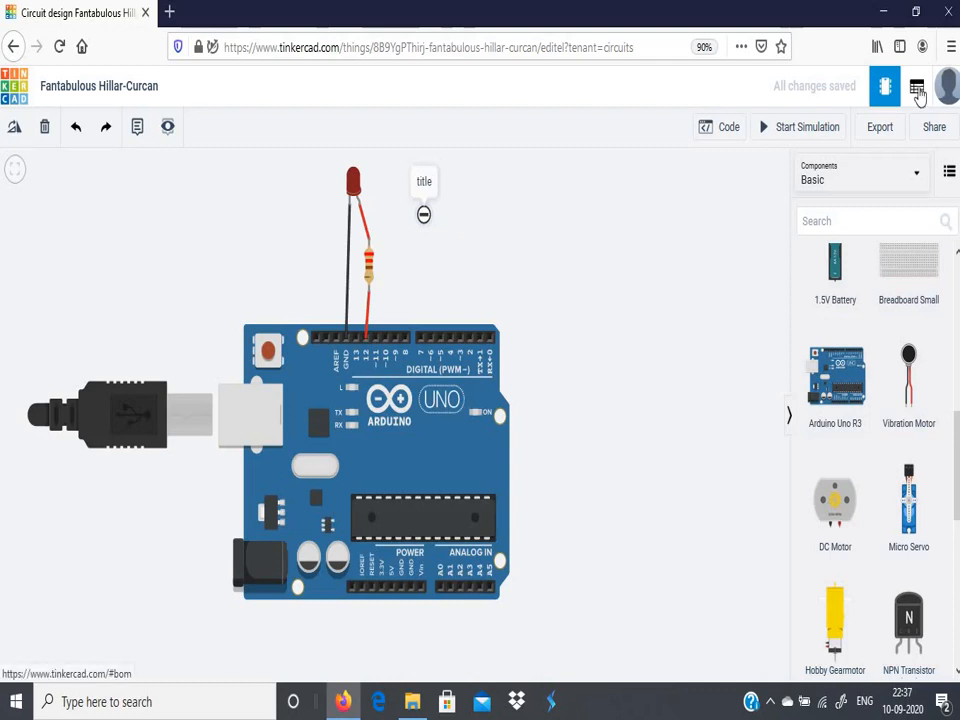
pyautogui.moveTo(916, 90)
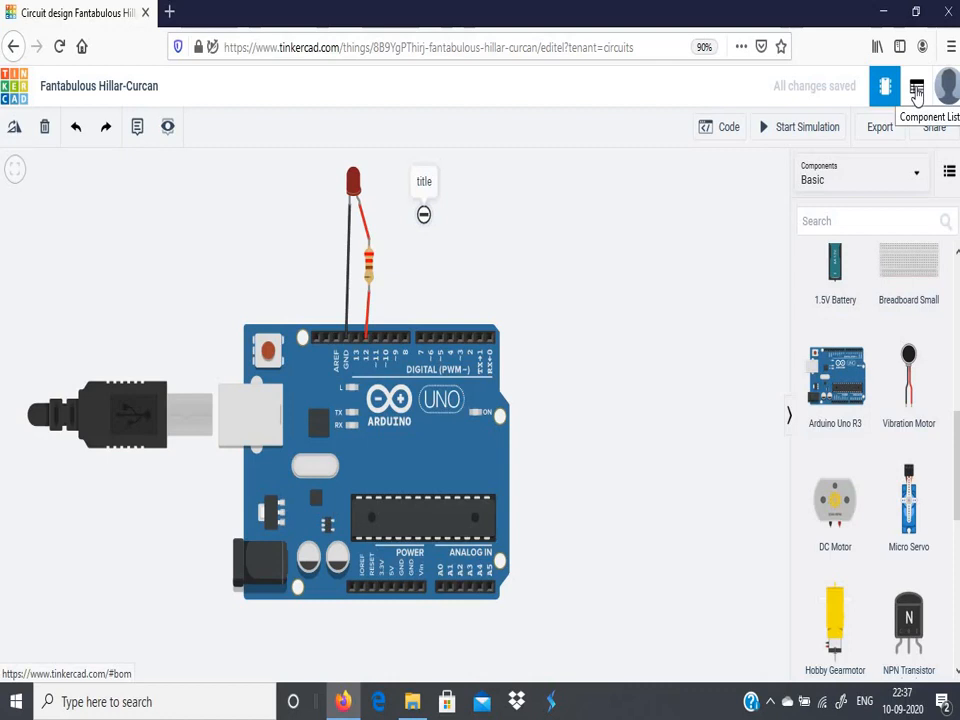
pyautogui.click(916, 86)
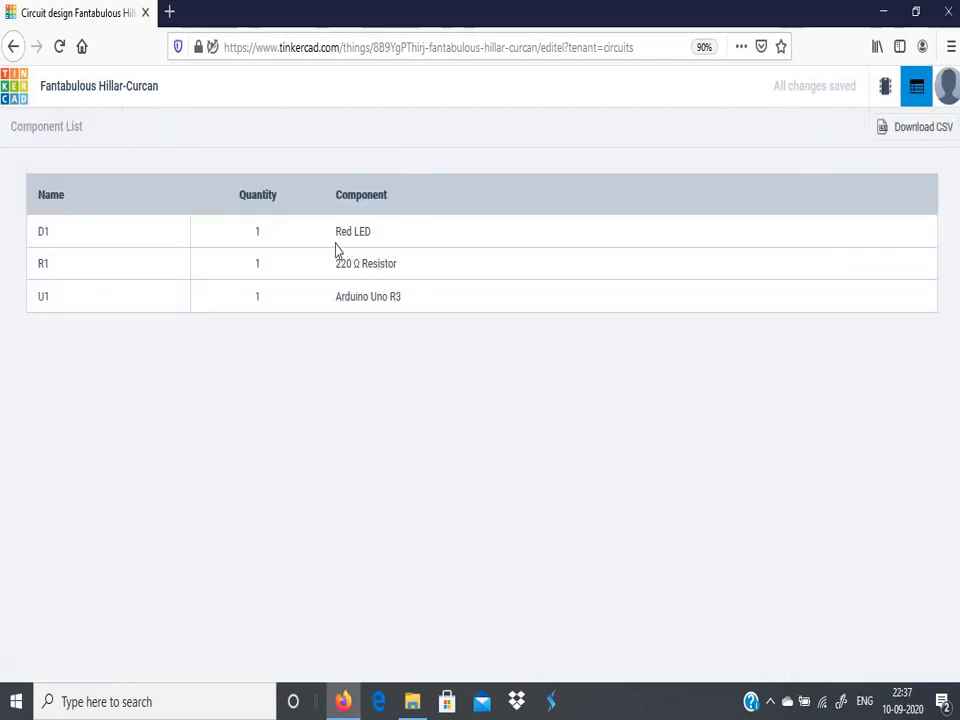
pyautogui.moveTo(348, 280)
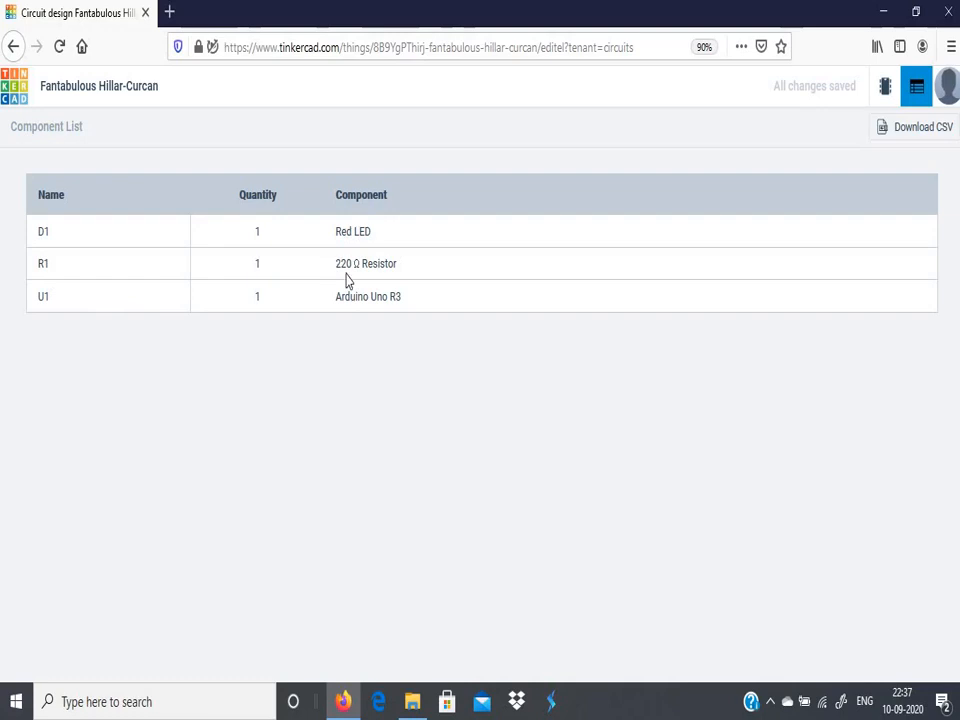
pyautogui.moveTo(371, 312)
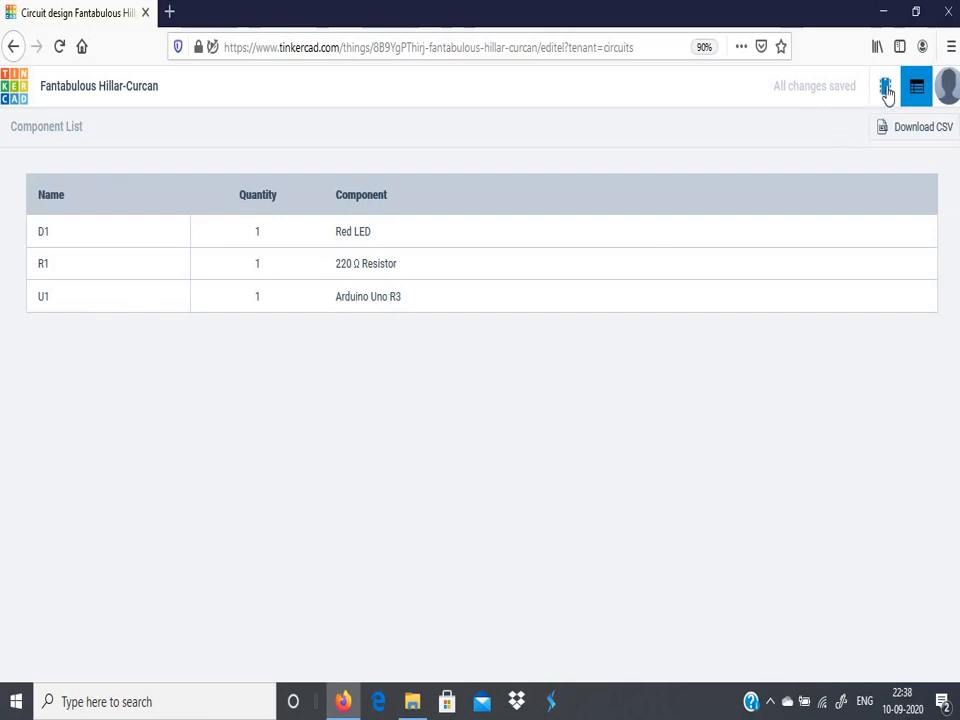
pyautogui.click(884, 86)
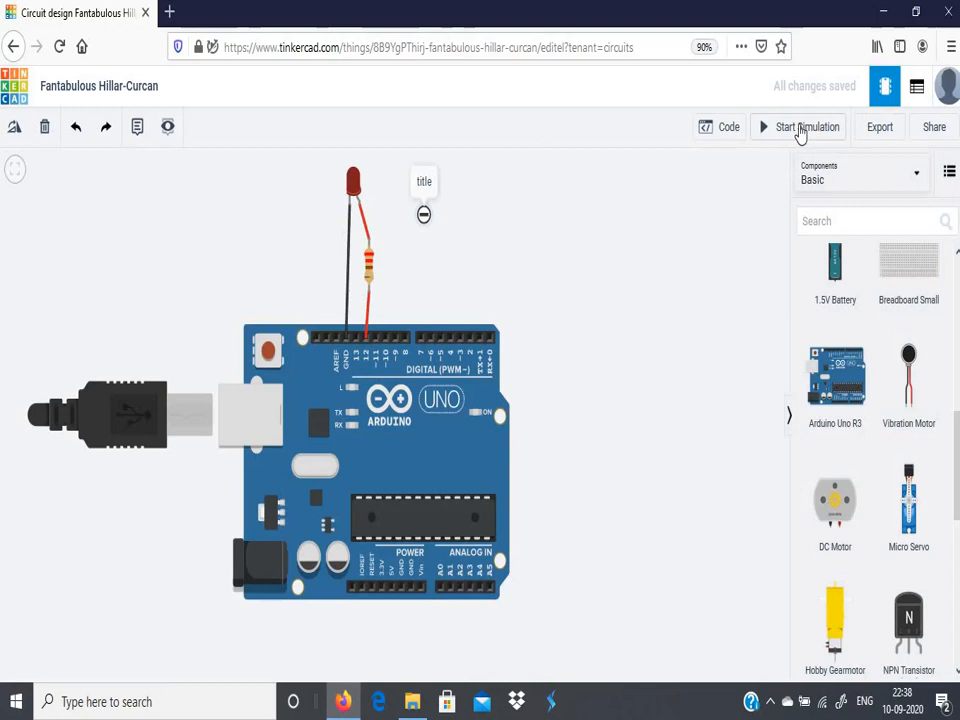
pyautogui.click(806, 127)
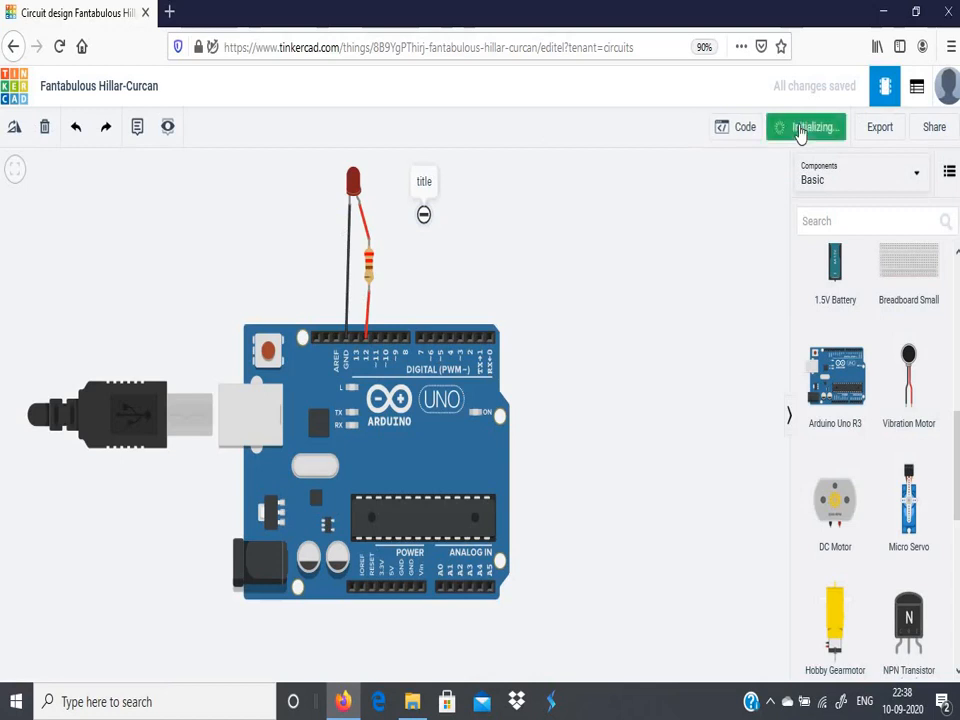
pyautogui.click(805, 127)
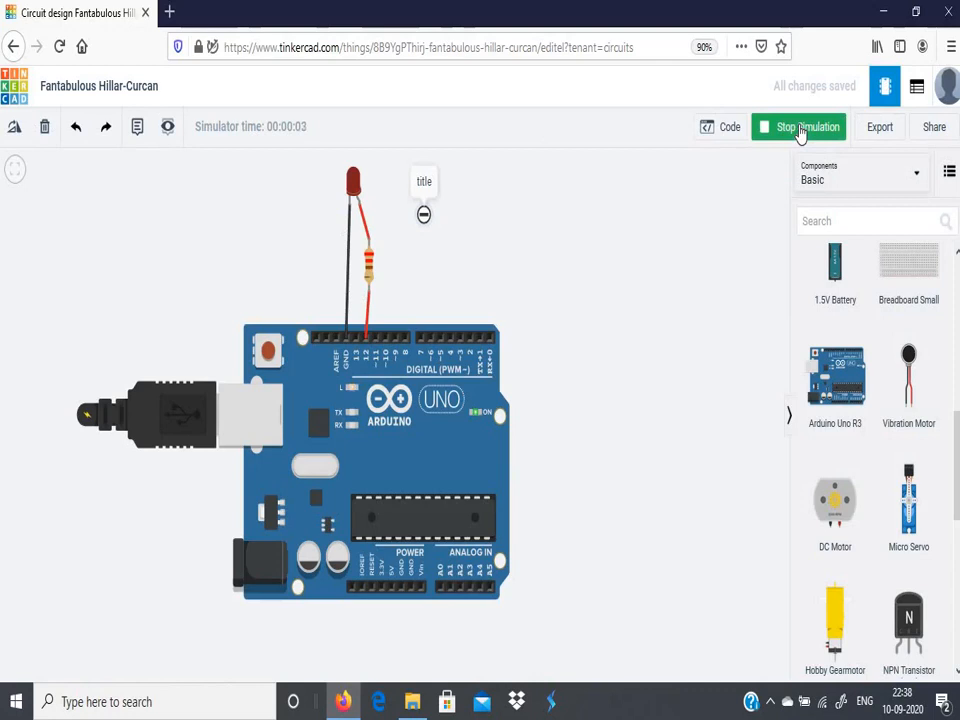
pyautogui.click(798, 126)
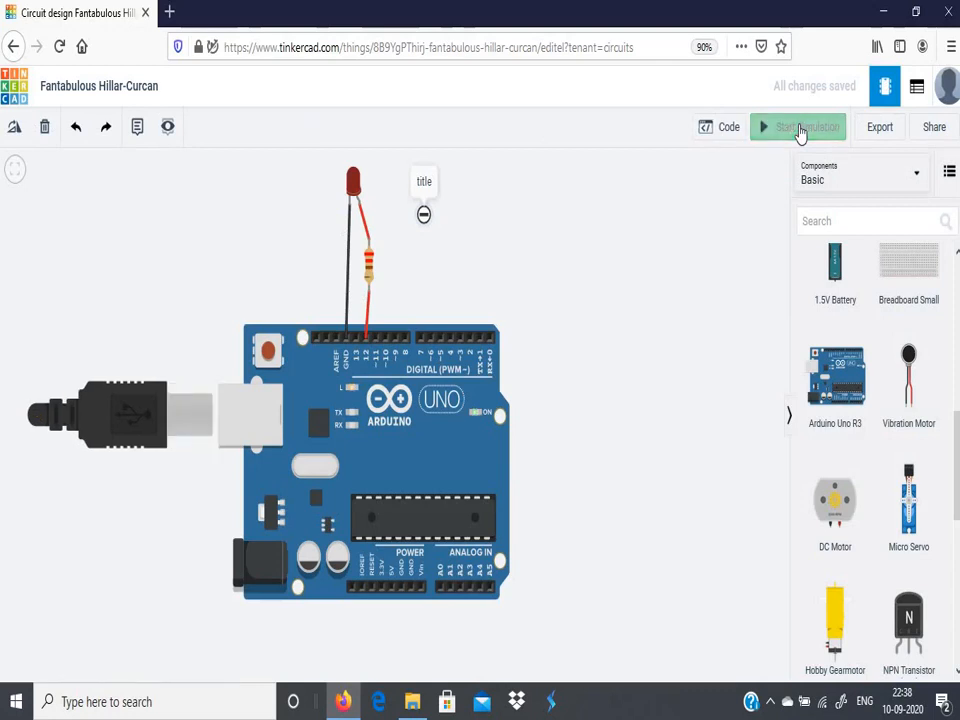
pyautogui.moveTo(722, 127)
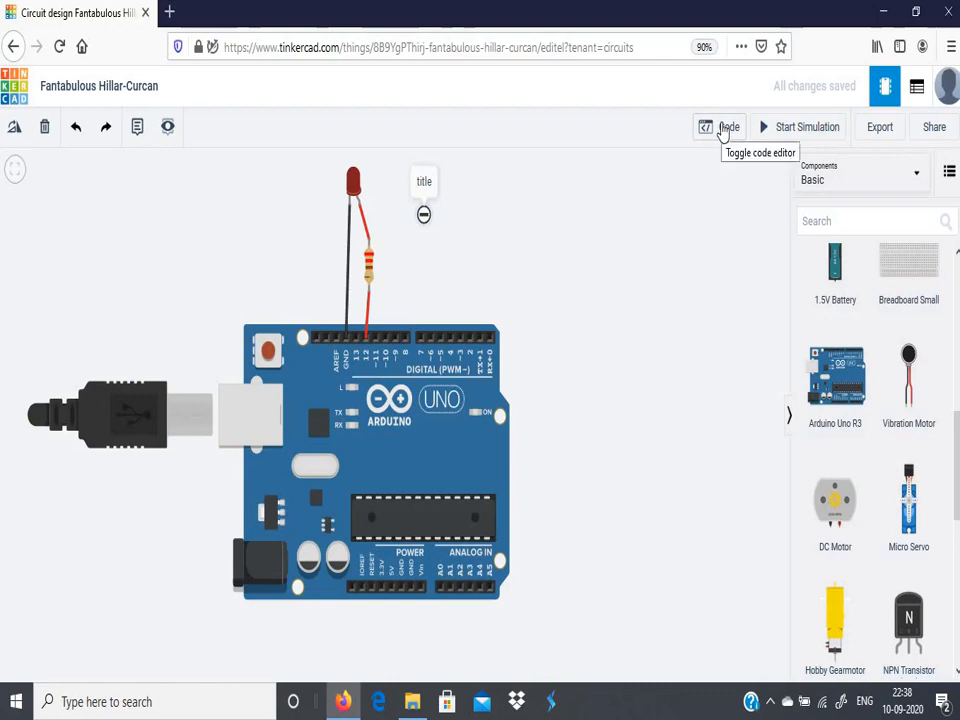
# Set the Arduino code editor to Blocks + Text, then try switching to Text only
pyautogui.click(727, 127)
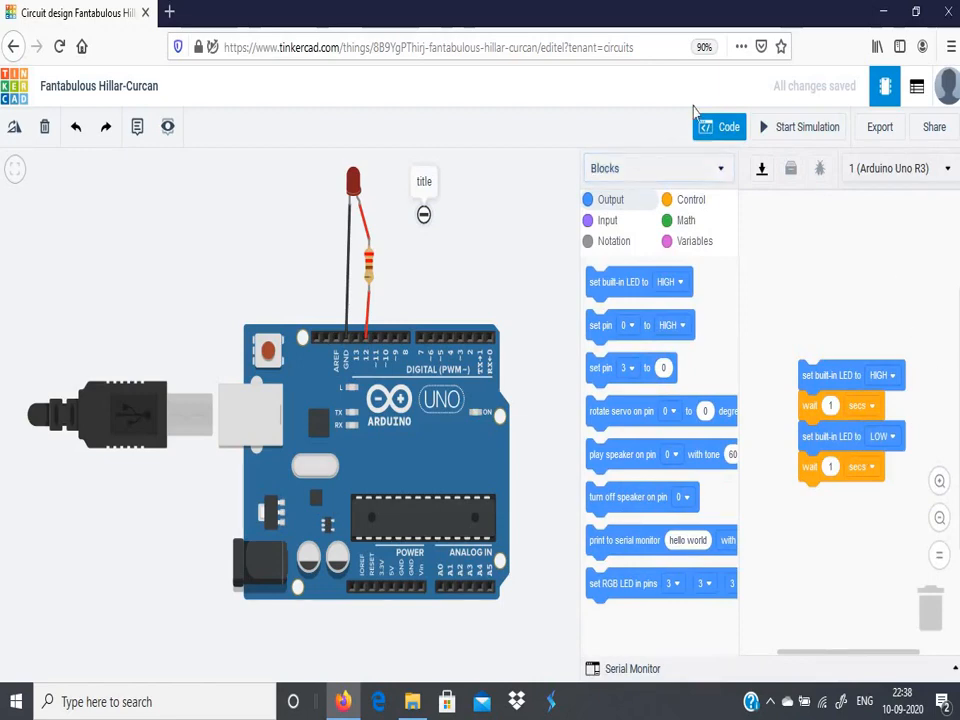
pyautogui.click(658, 168)
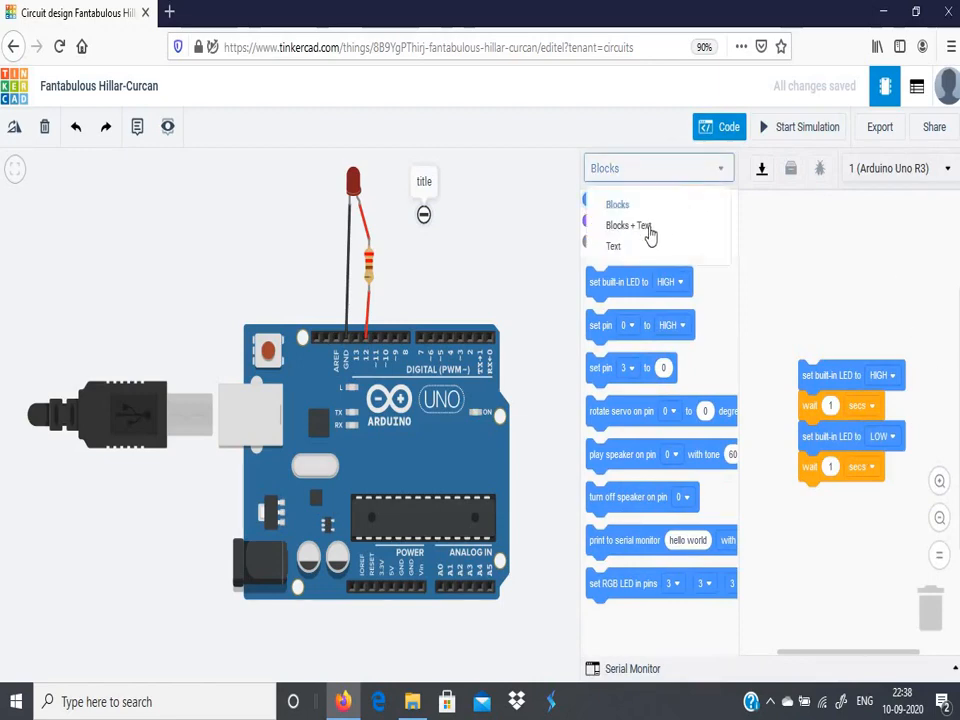
pyautogui.click(629, 225)
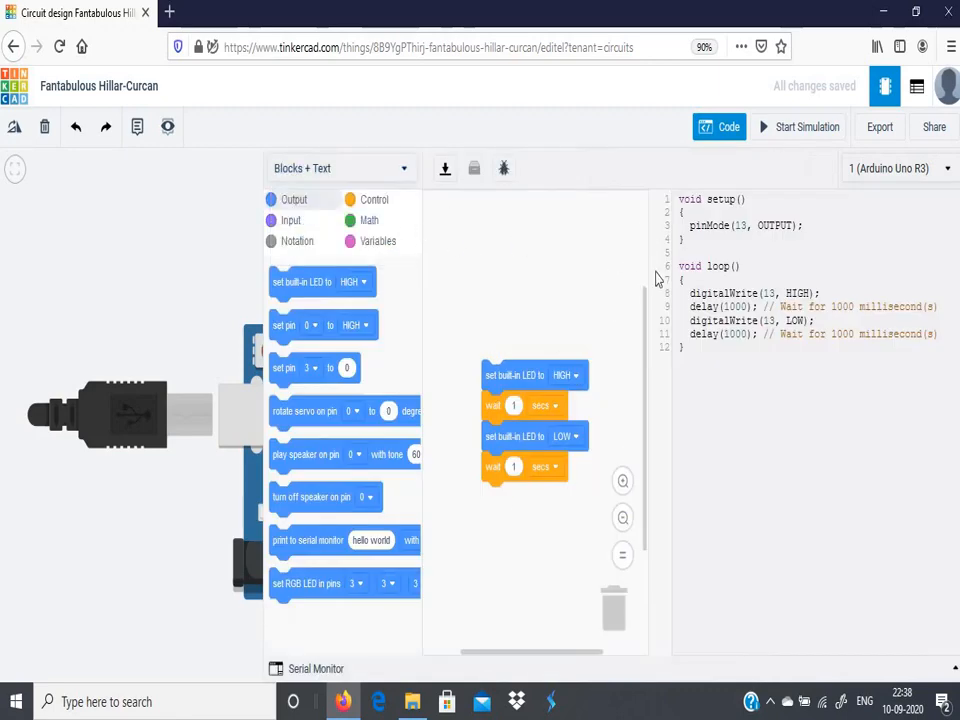
pyautogui.moveTo(820, 339)
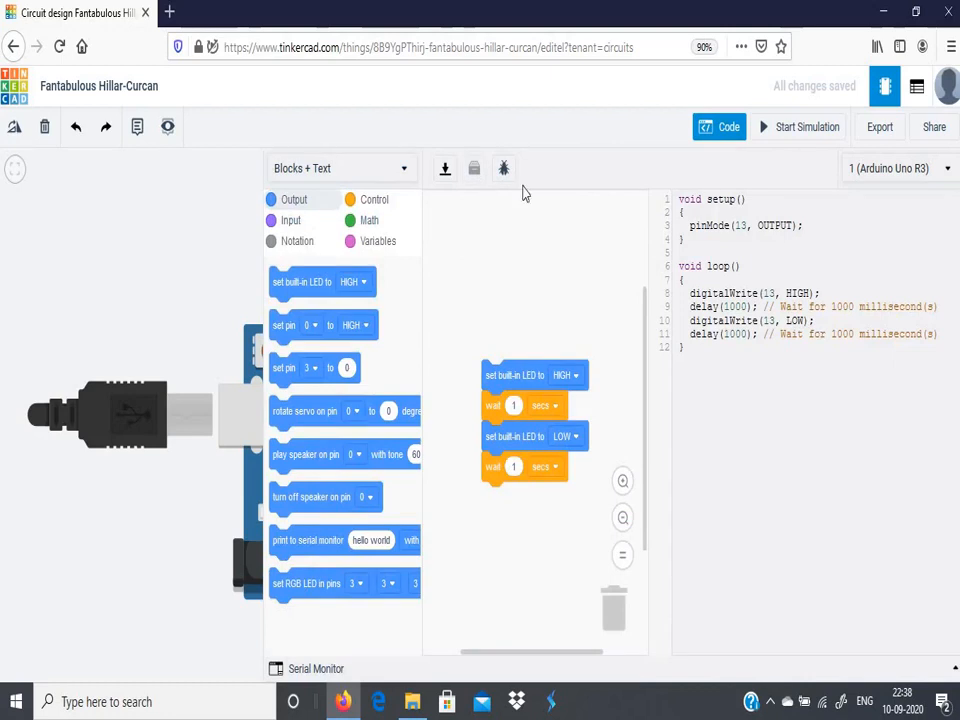
pyautogui.click(340, 167)
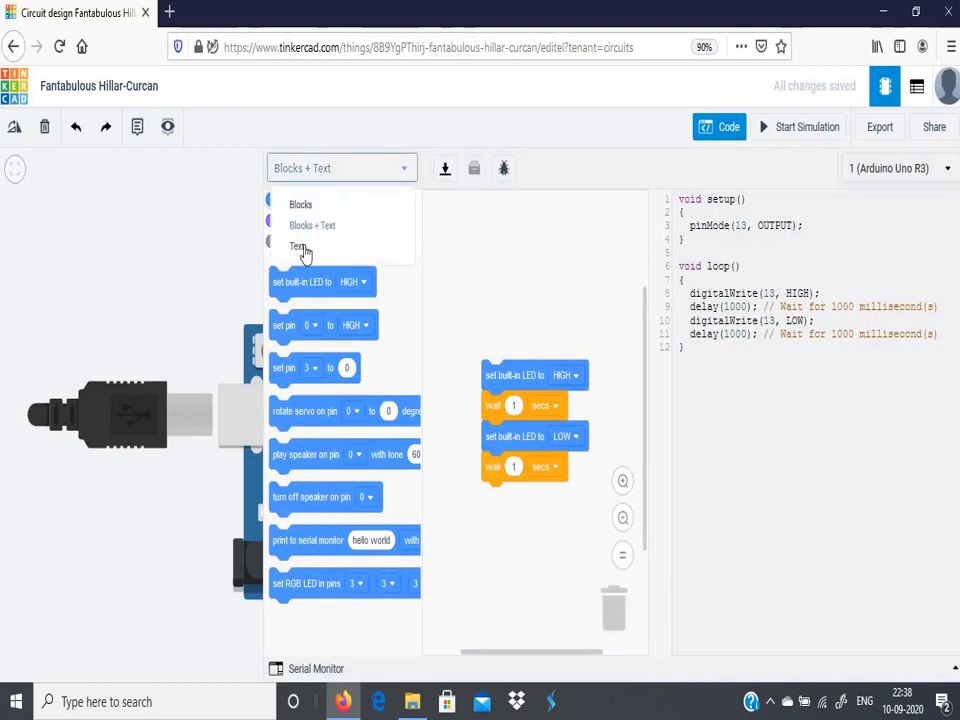
pyautogui.click(298, 247)
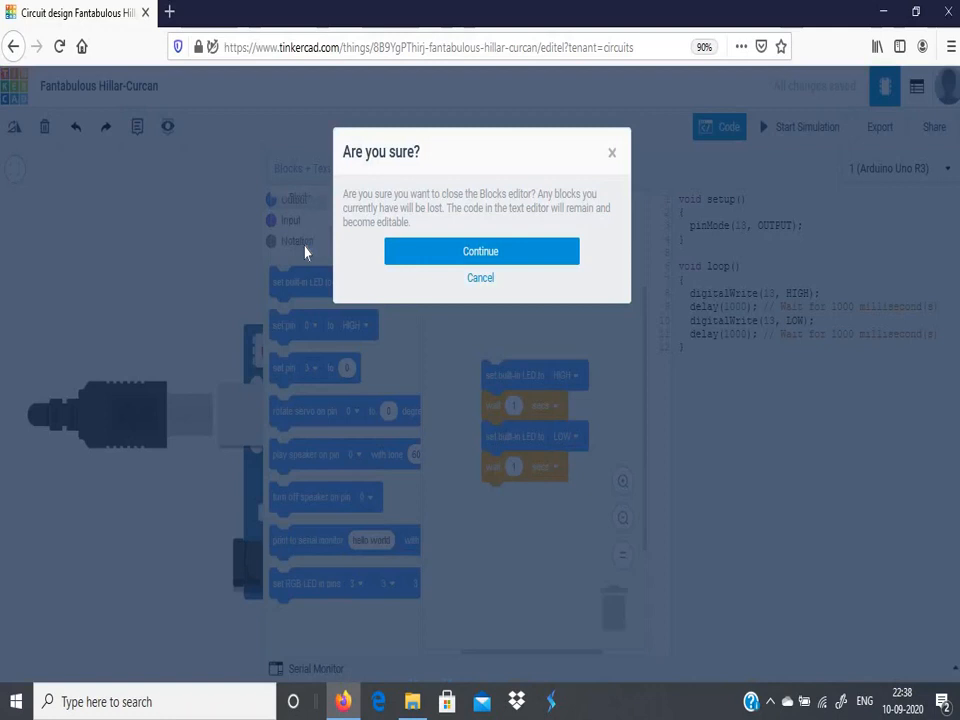
pyautogui.moveTo(837, 266)
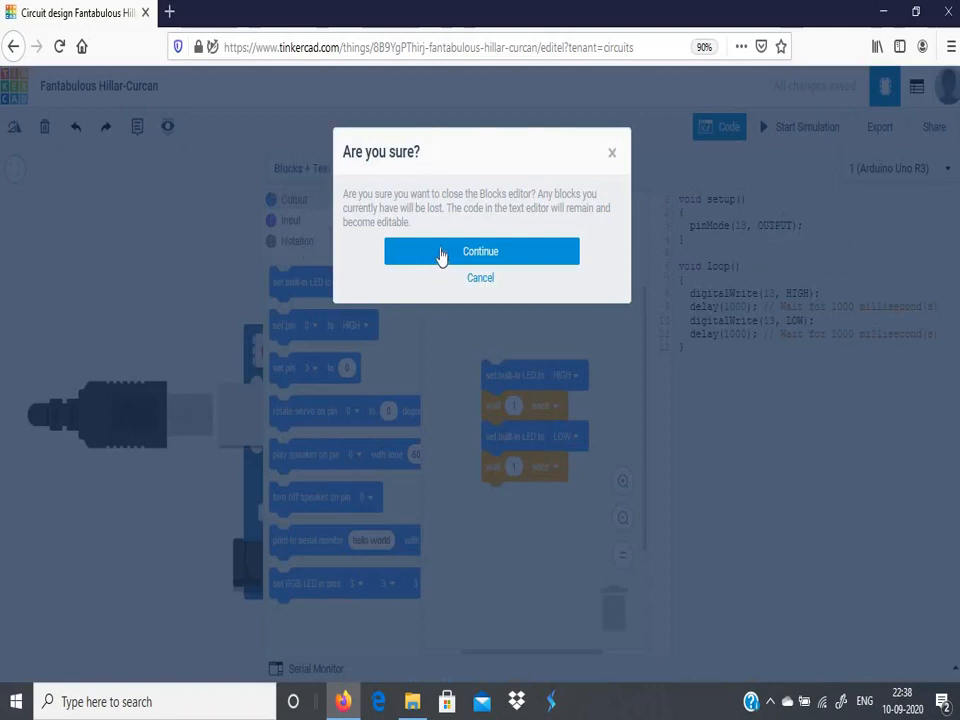
pyautogui.moveTo(370, 207)
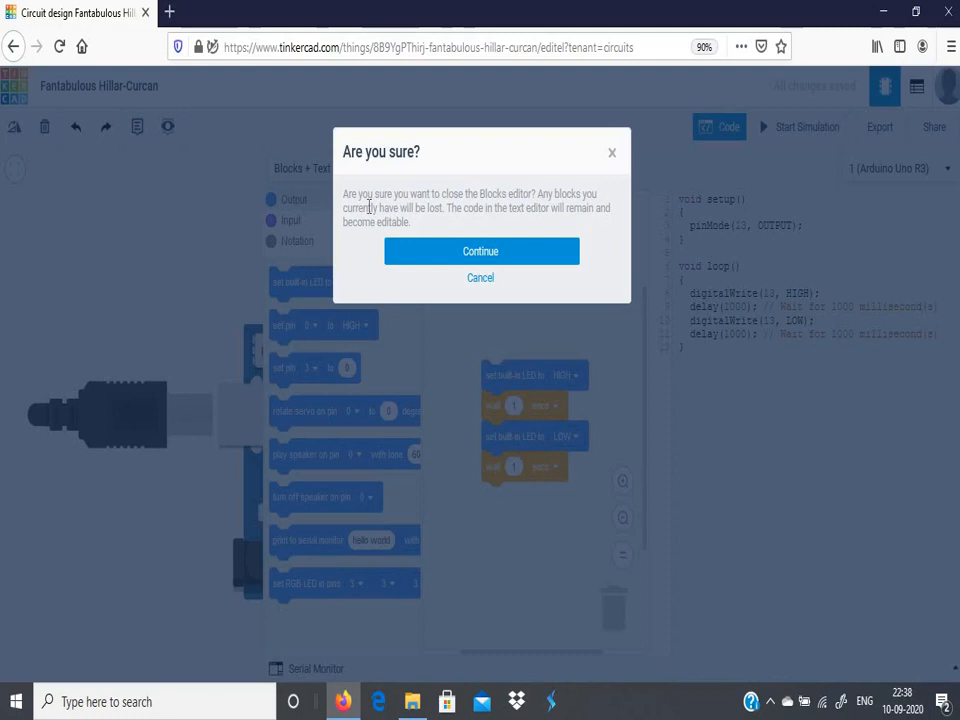
pyautogui.moveTo(815, 325)
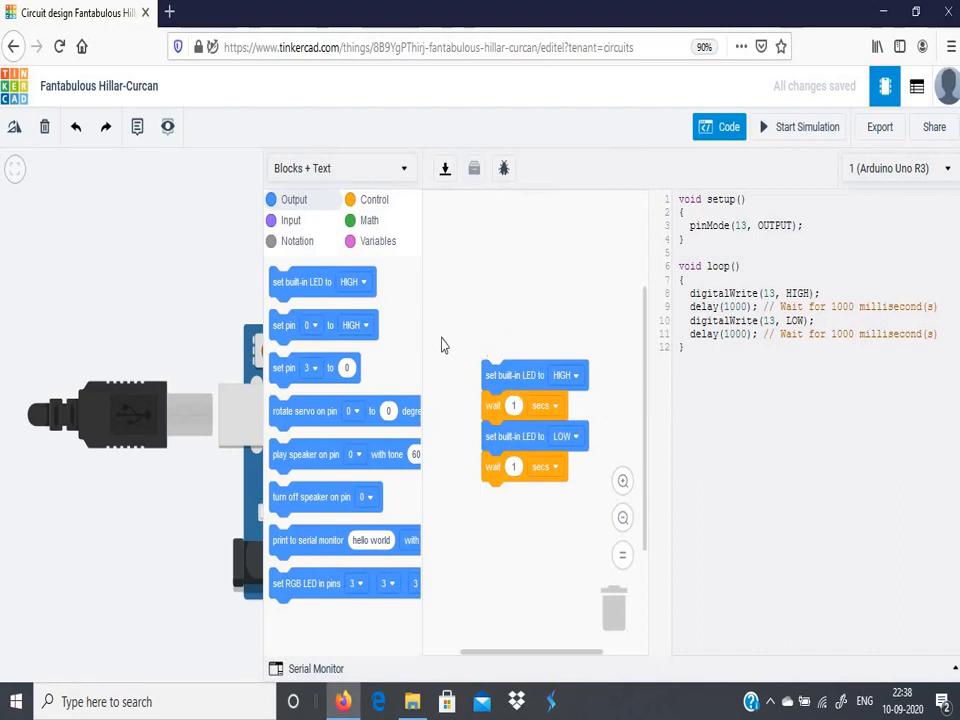
pyautogui.moveTo(553, 313)
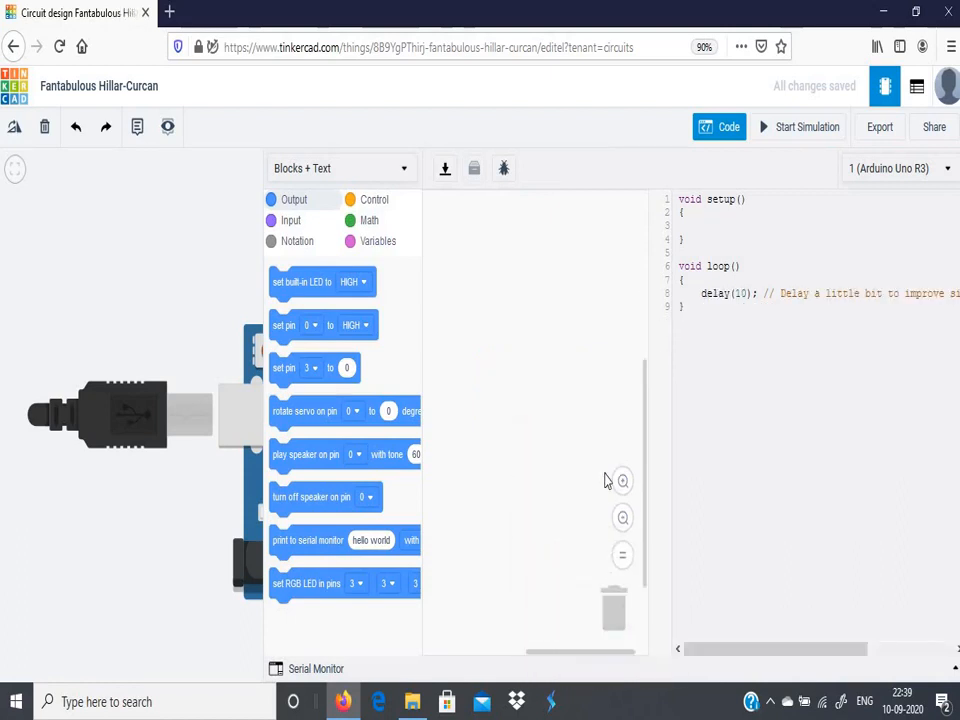
pyautogui.moveTo(294, 199)
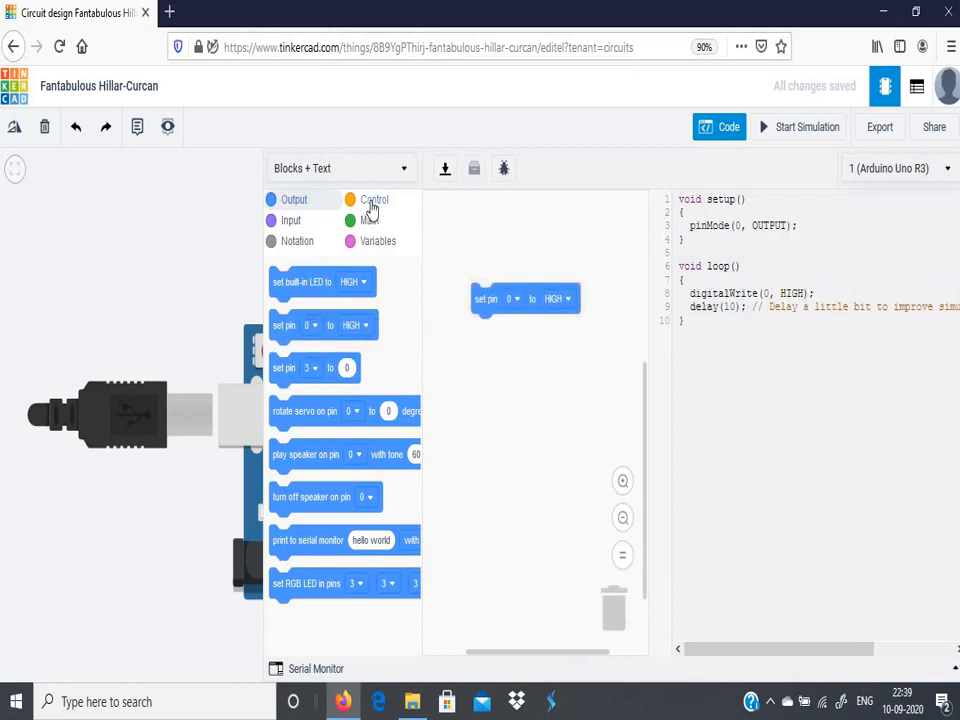
# Stack a wait block, a second set pin block, and a second wait under the first set pin
pyautogui.click(374, 199)
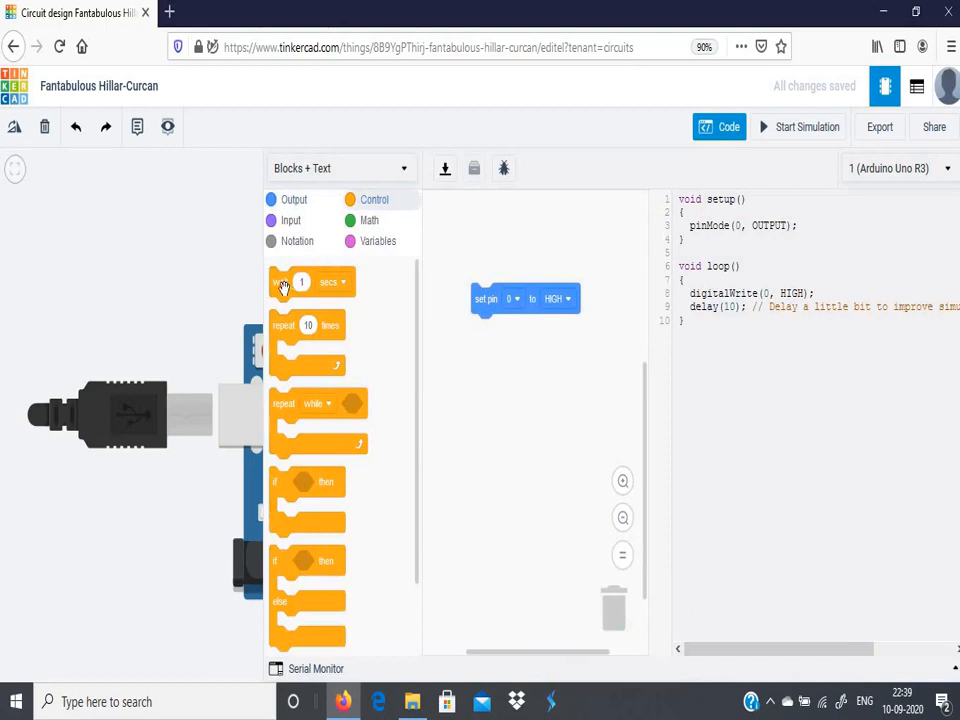
pyautogui.moveTo(310, 281); pyautogui.dragTo(515, 333)
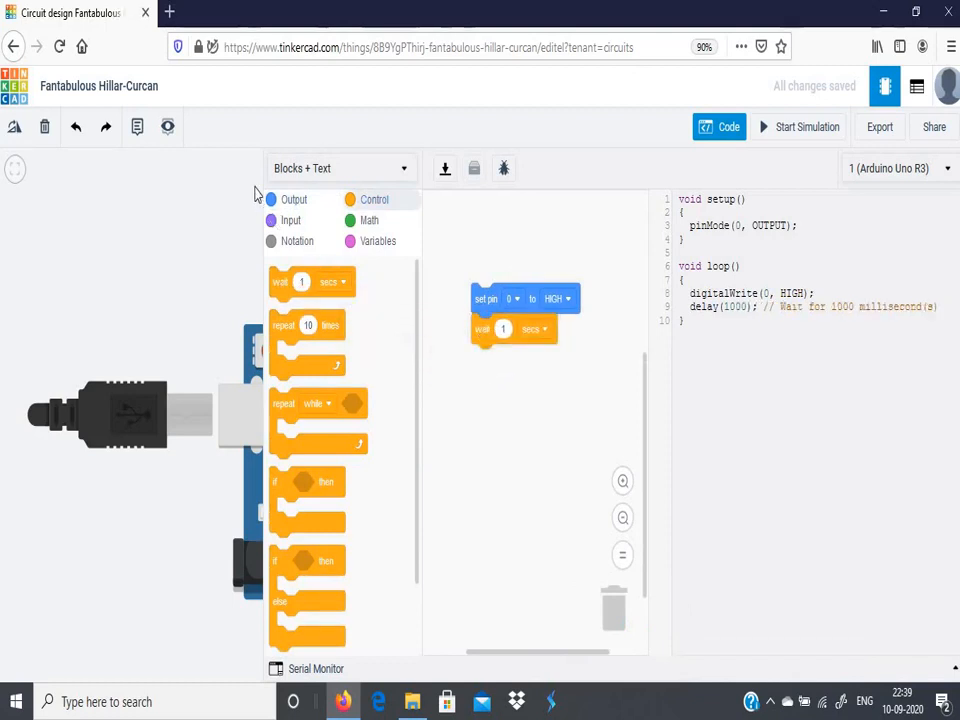
pyautogui.click(294, 199)
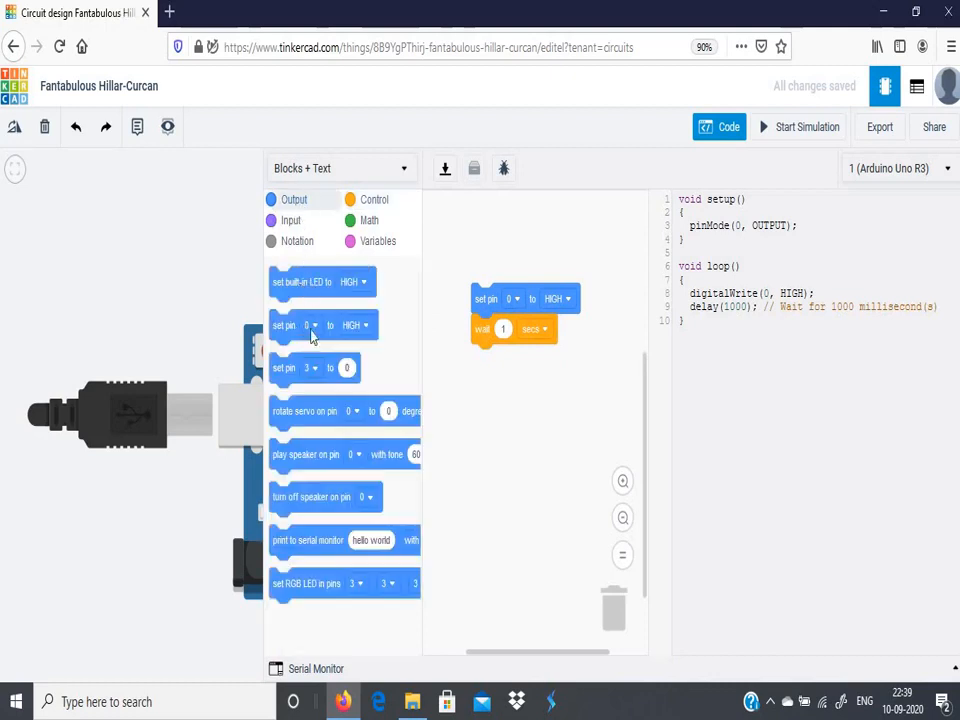
pyautogui.moveTo(284, 325); pyautogui.dragTo(505, 362)
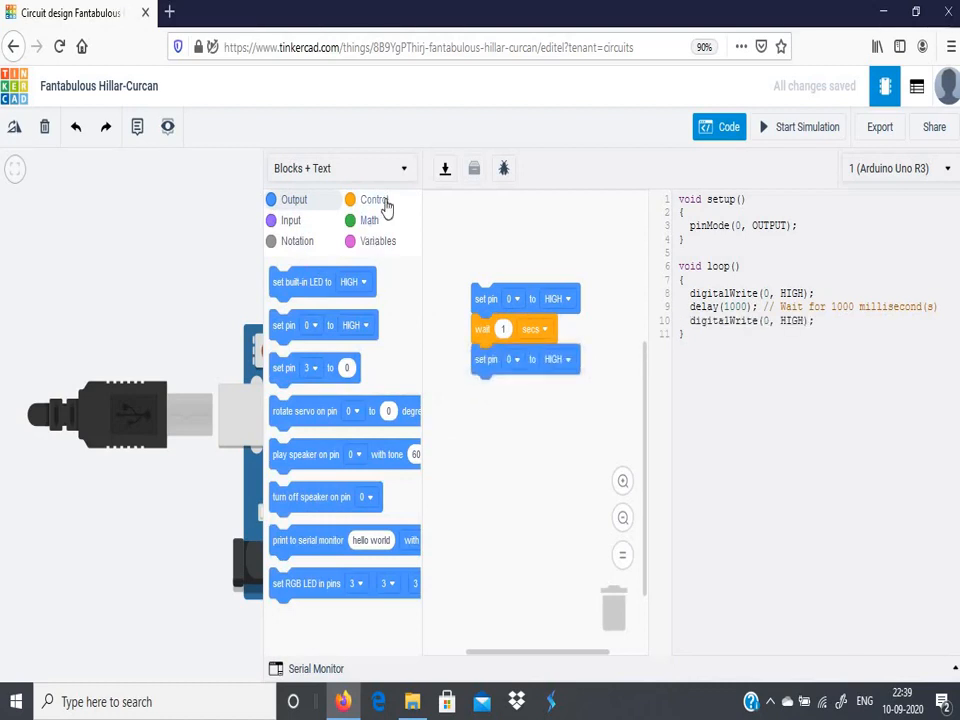
pyautogui.click(374, 199)
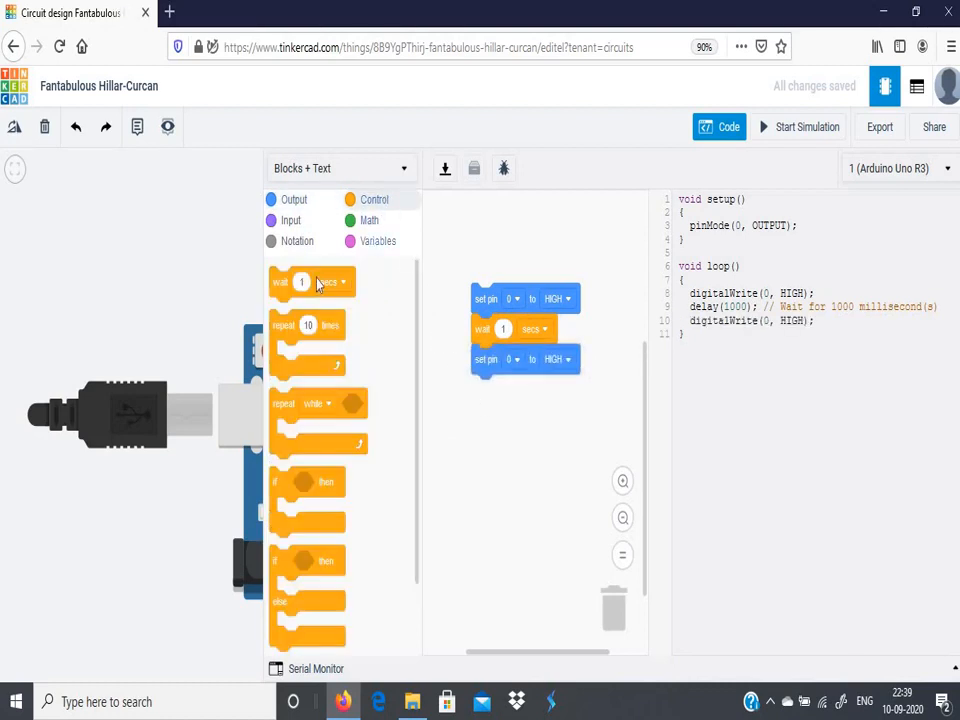
pyautogui.moveTo(310, 281); pyautogui.dragTo(513, 395)
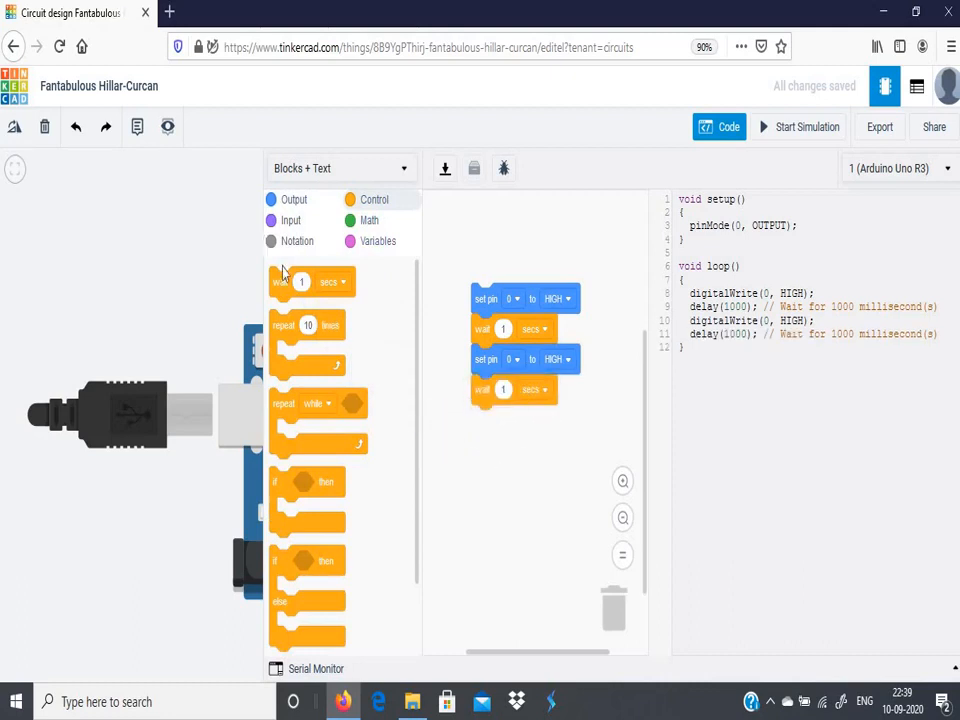
# Head the block program with a 'Blink LED' title comment, then hide the code editor
pyautogui.click(297, 241)
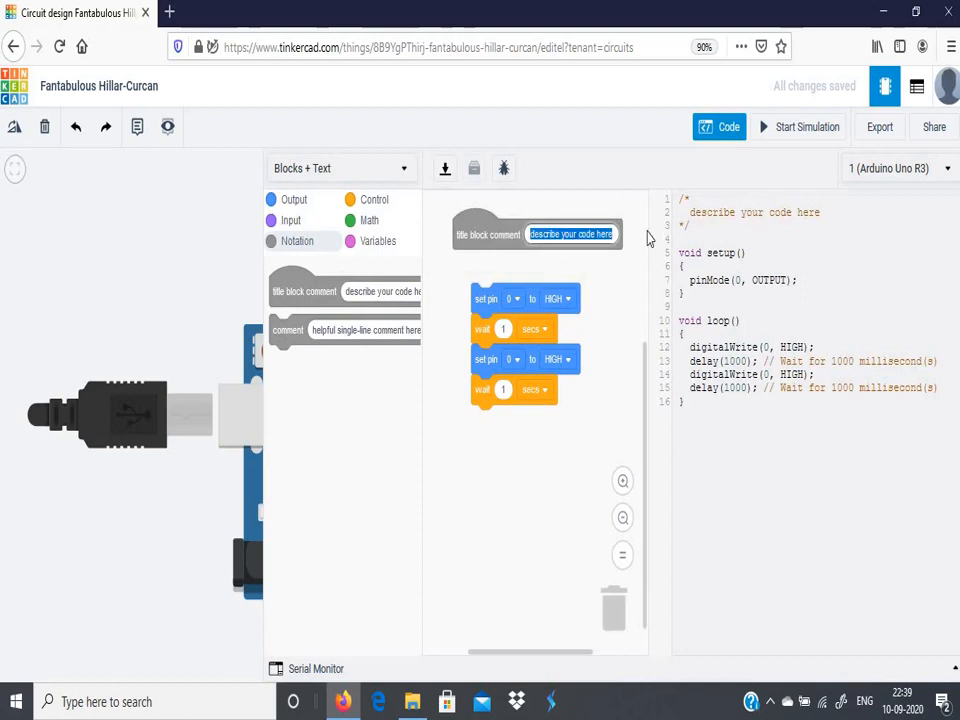
pyautogui.write('Blink LED')
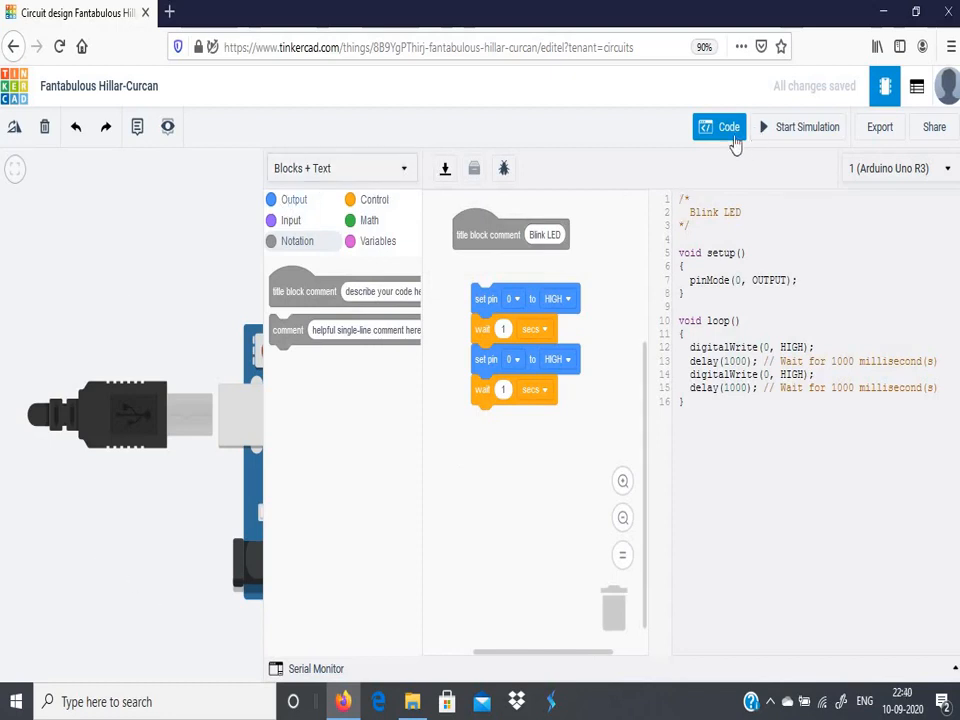
pyautogui.click(729, 127)
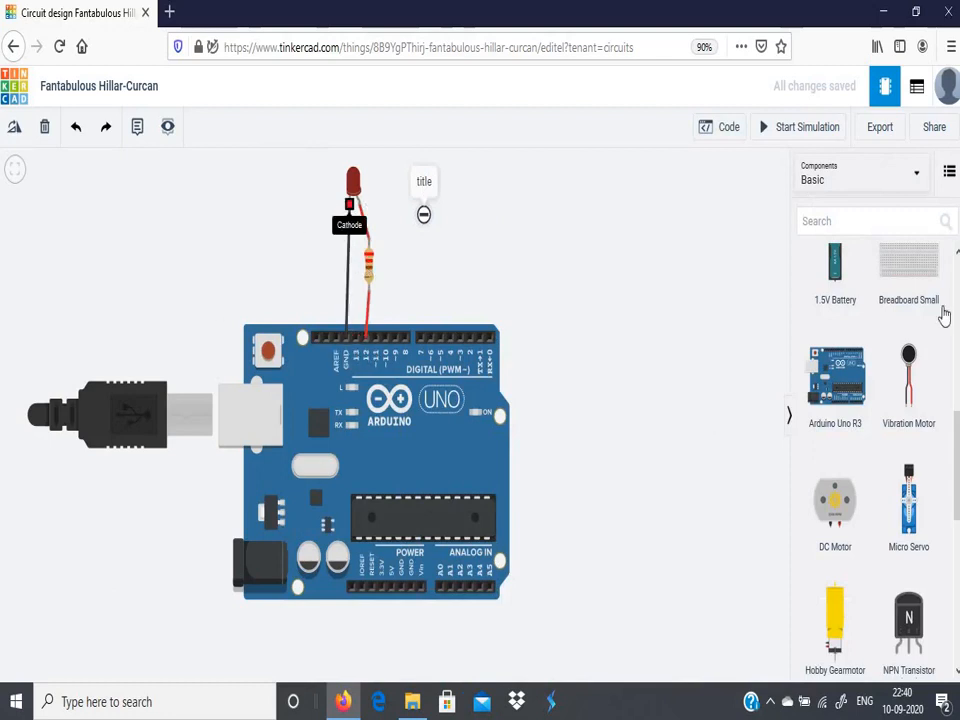
# Set the first block to pin 12 with a 3-second wait
pyautogui.click(718, 127)
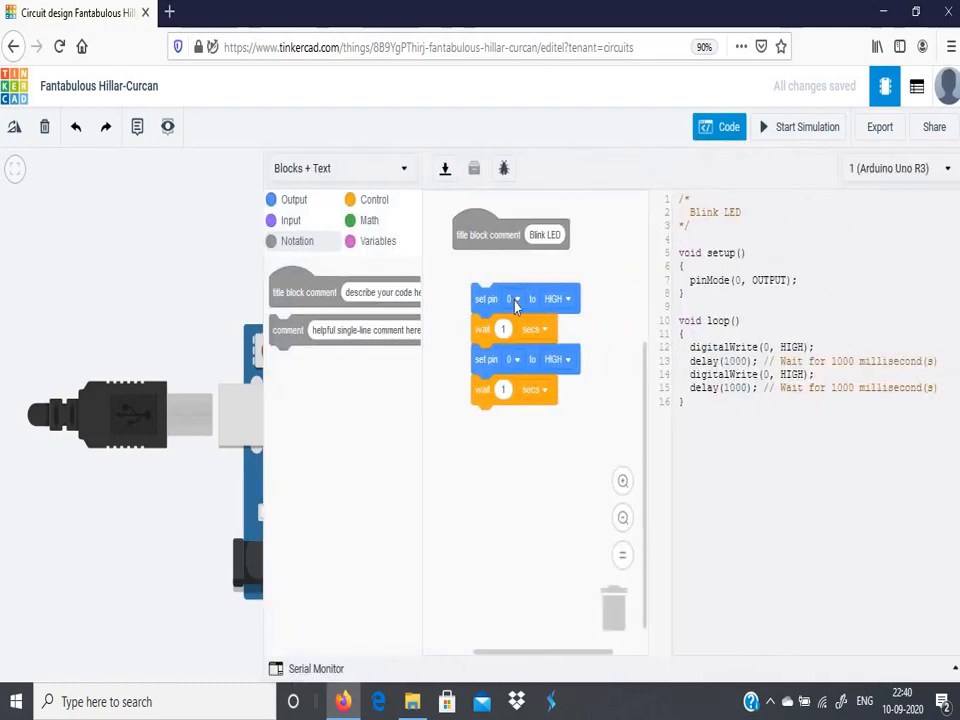
pyautogui.click(510, 298)
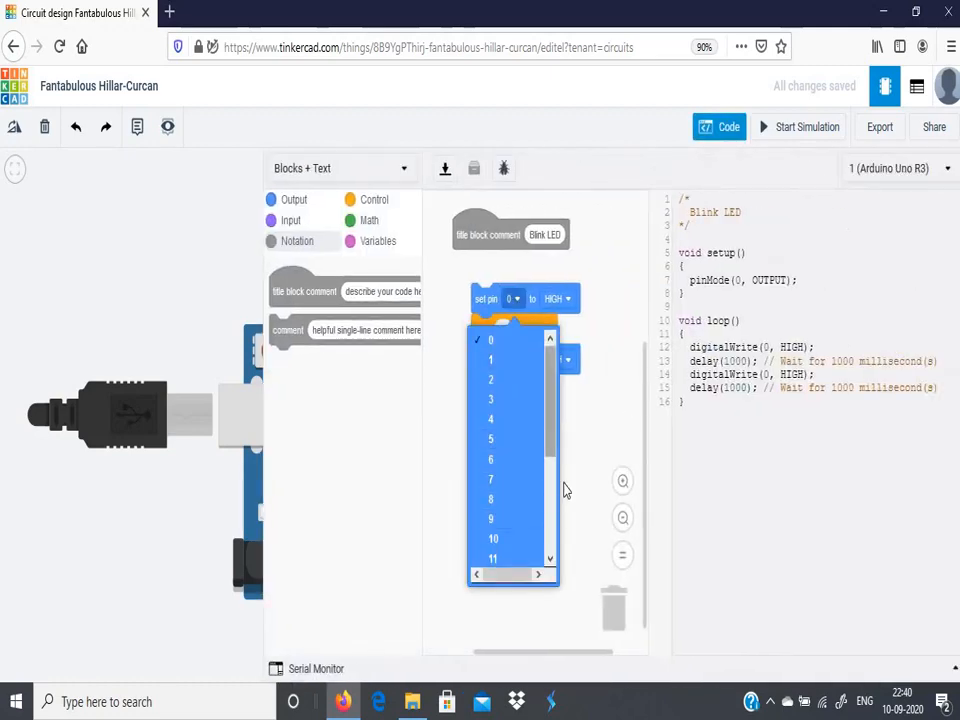
pyautogui.click(491, 339)
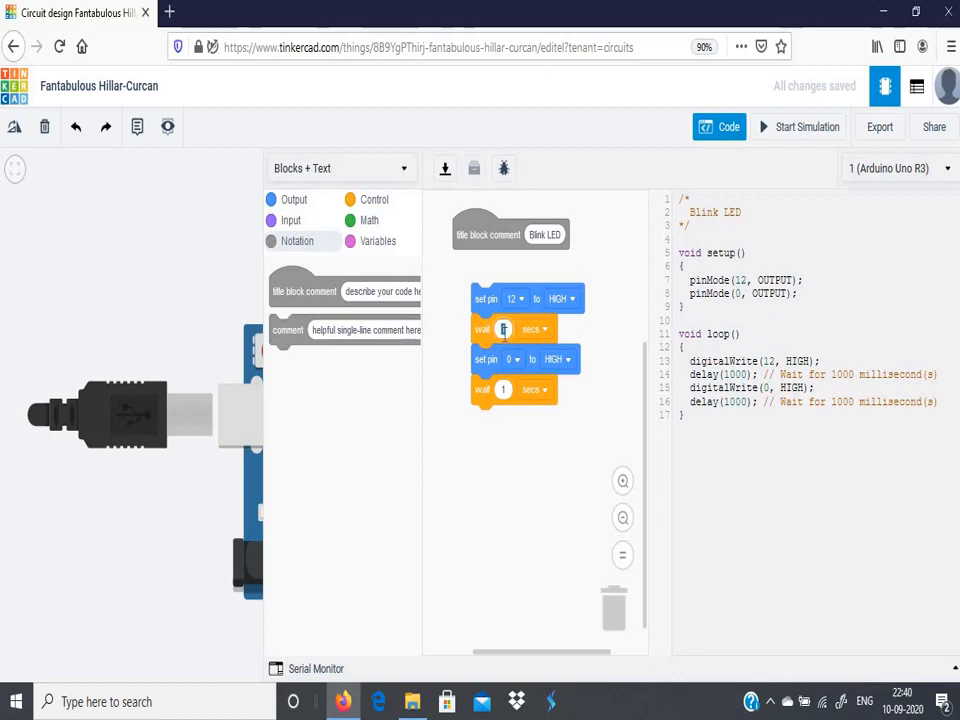
pyautogui.write('3')
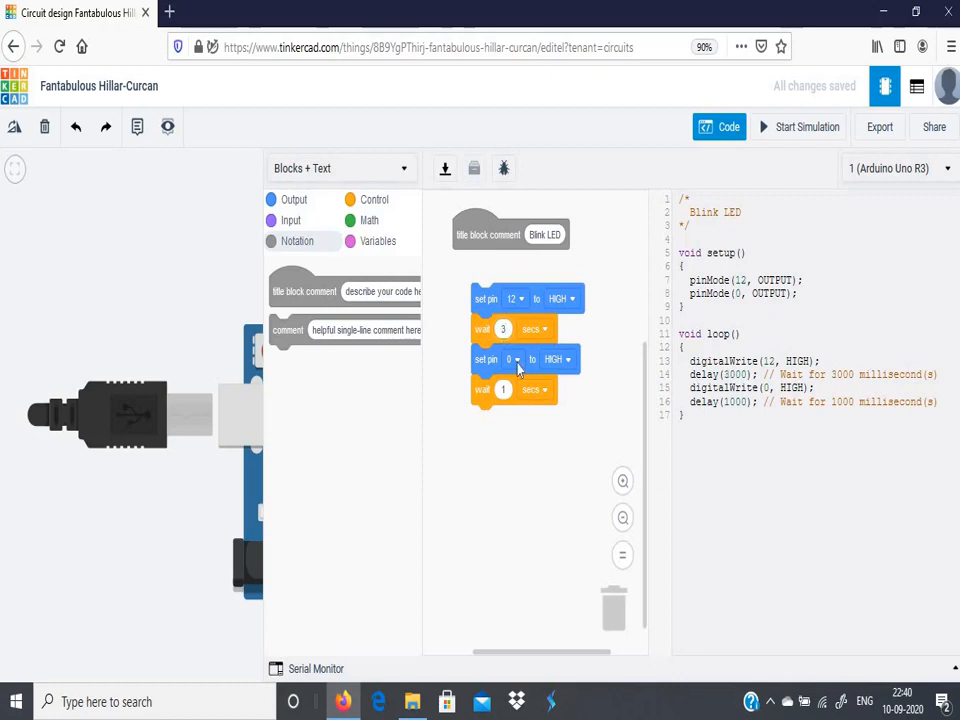
# Set the second pin block to LOW and its wait to 1 second
pyautogui.click(515, 359)
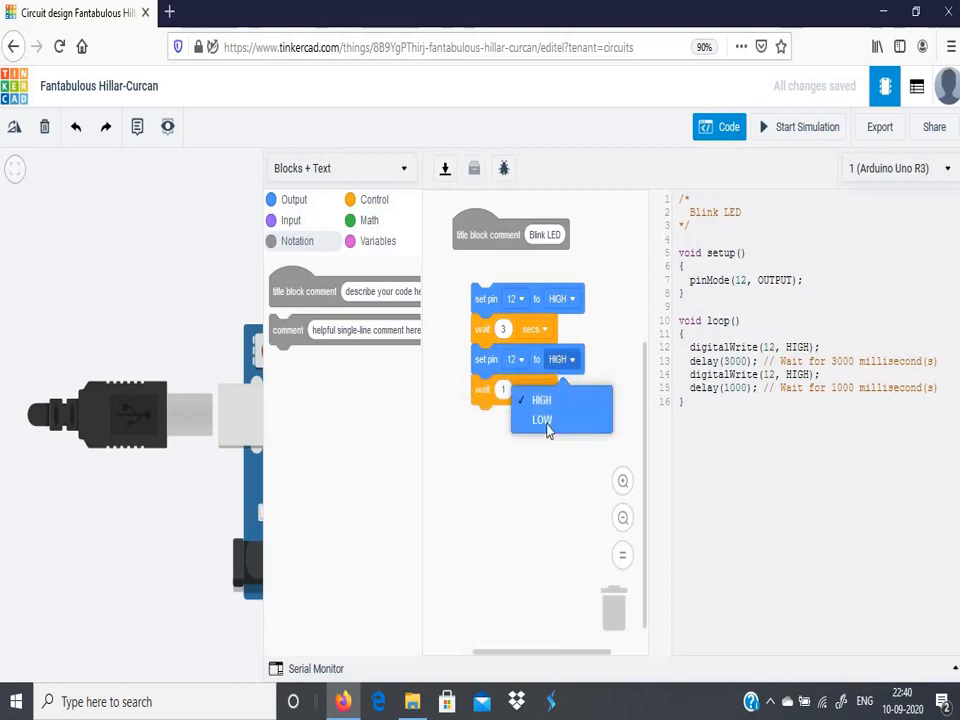
pyautogui.click(541, 419)
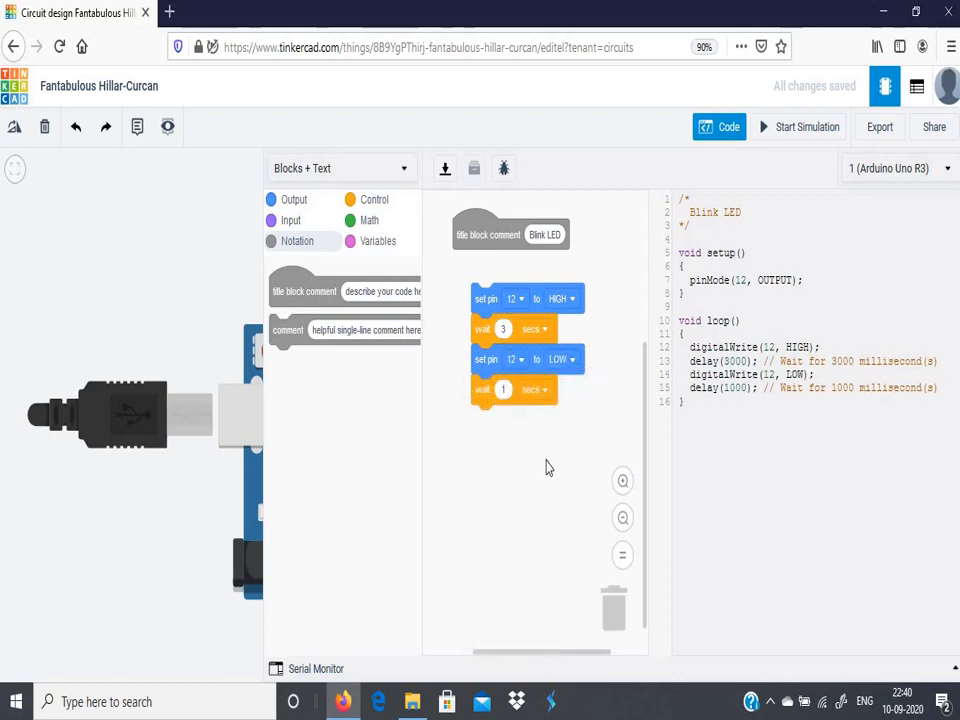
pyautogui.click(503, 390)
pyautogui.write('2')
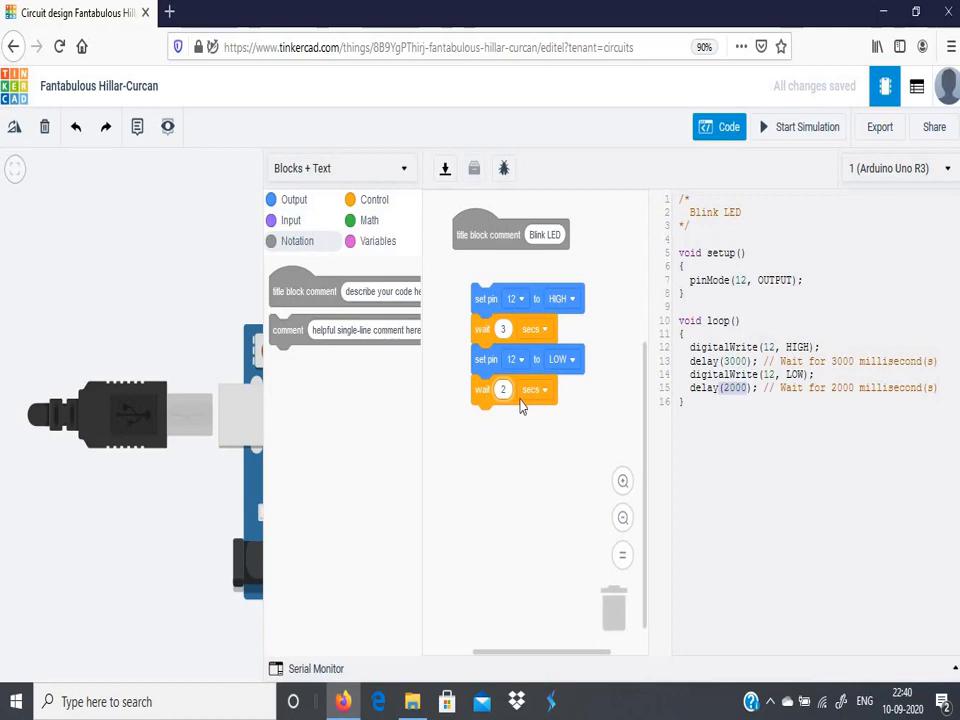
pyautogui.click(503, 389)
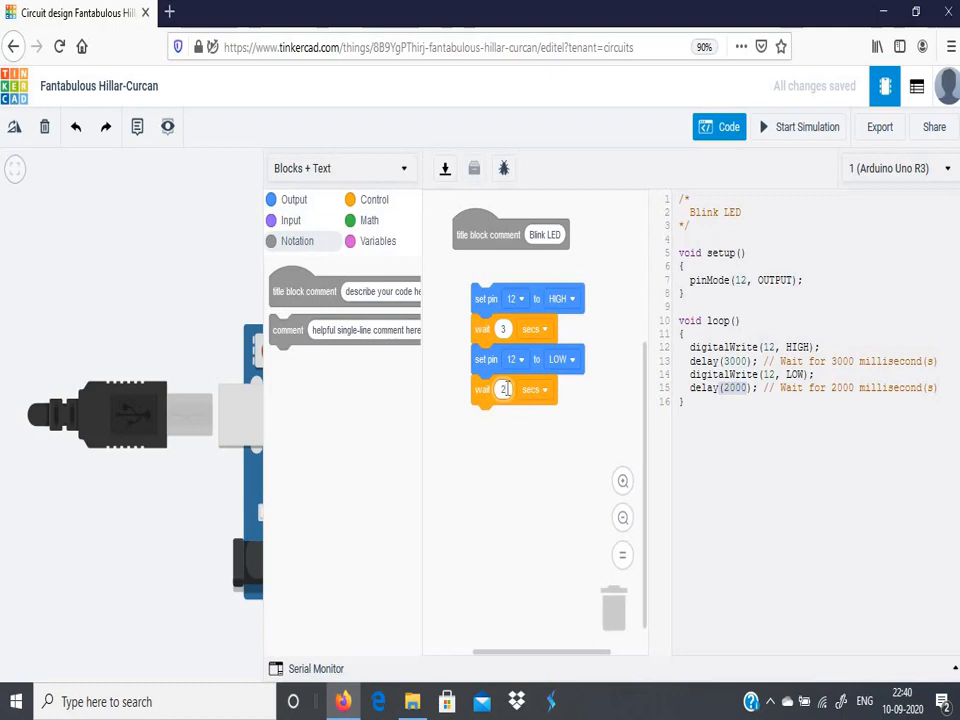
pyautogui.write('1')
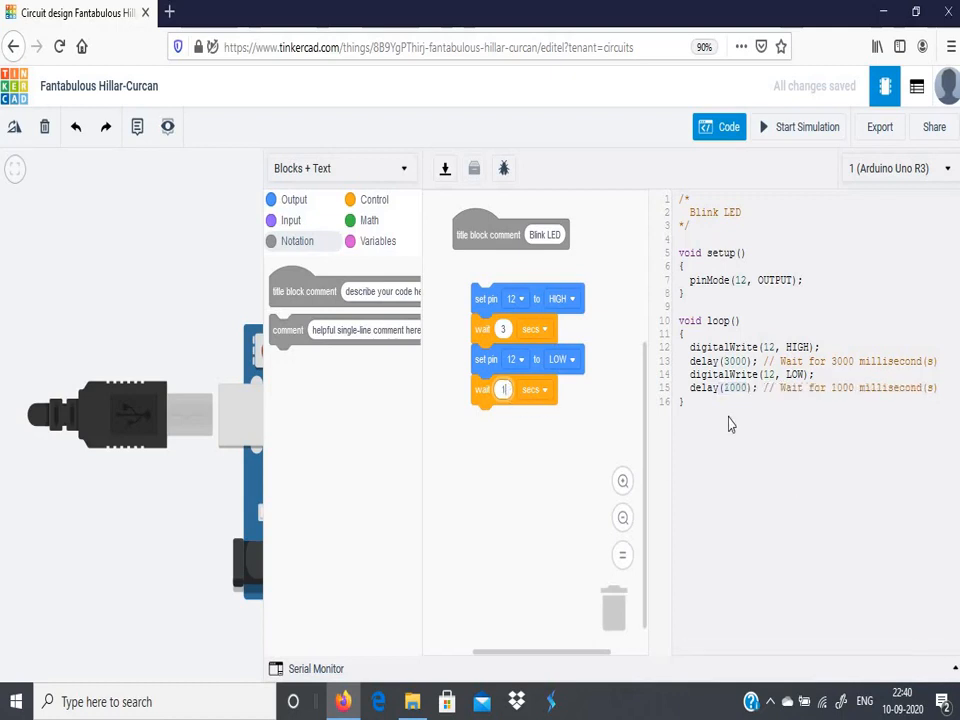
pyautogui.moveTo(620, 253)
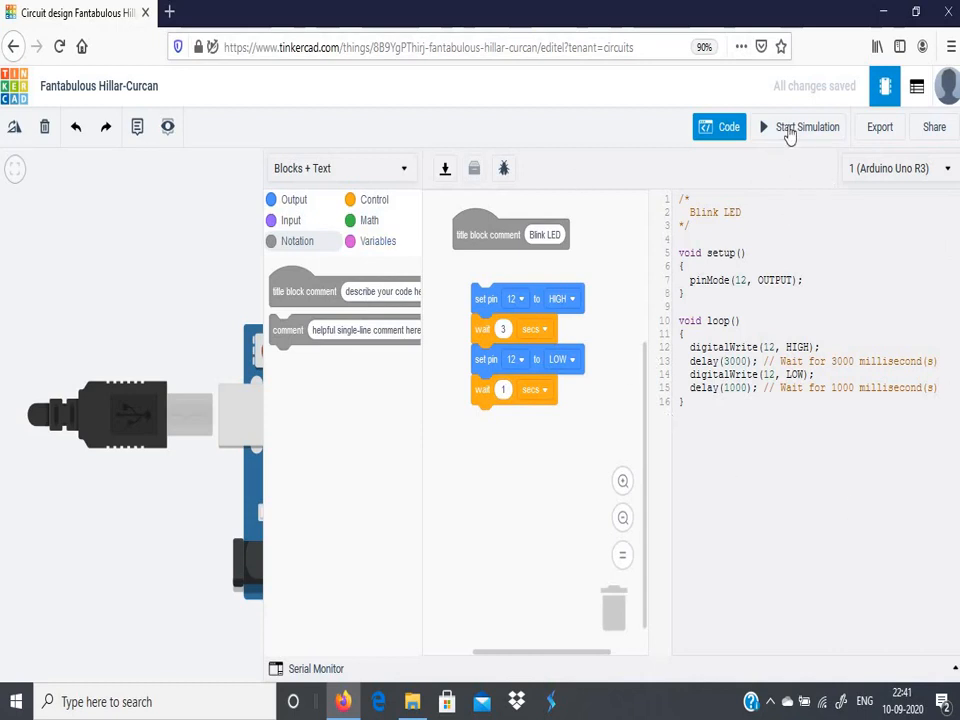
# Run the simulation with the code hidden, watch the LED blink, then stop it
pyautogui.click(805, 126)
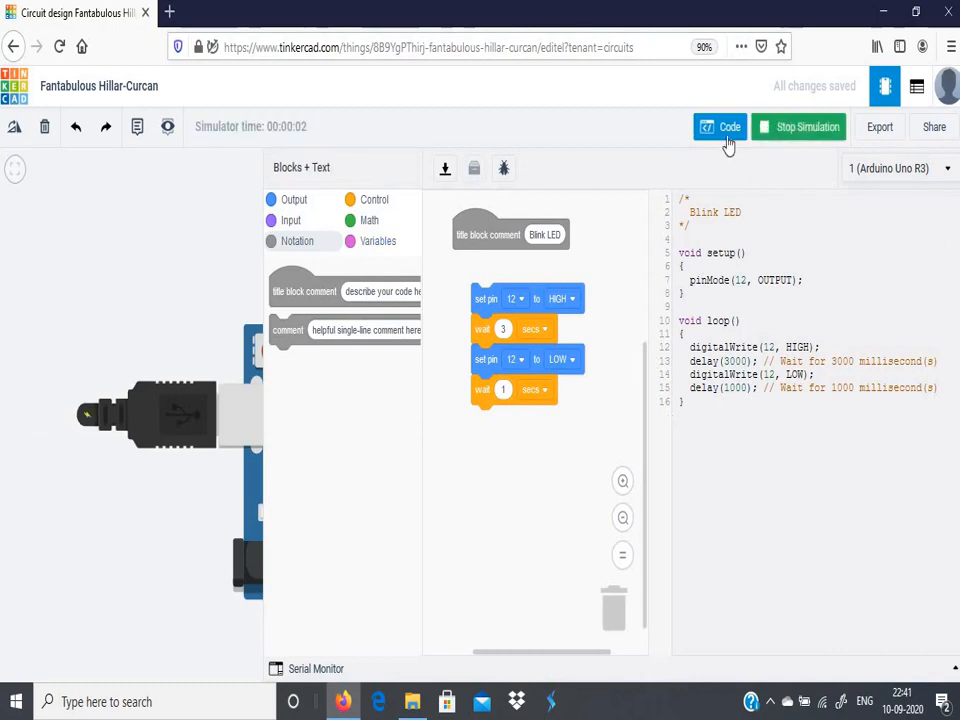
pyautogui.click(720, 126)
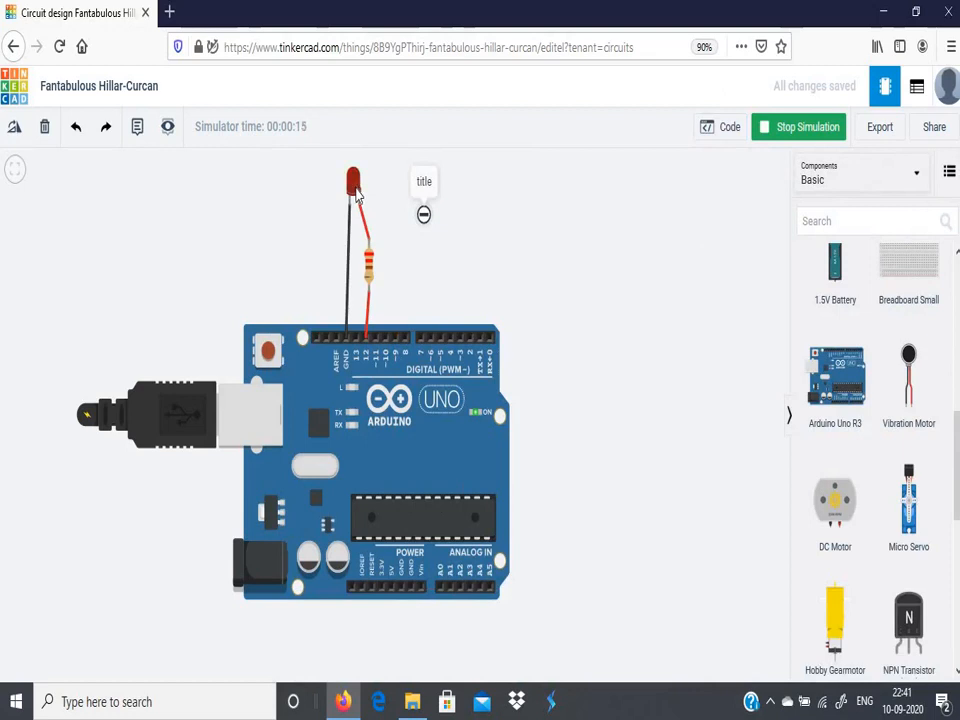
pyautogui.click(806, 127)
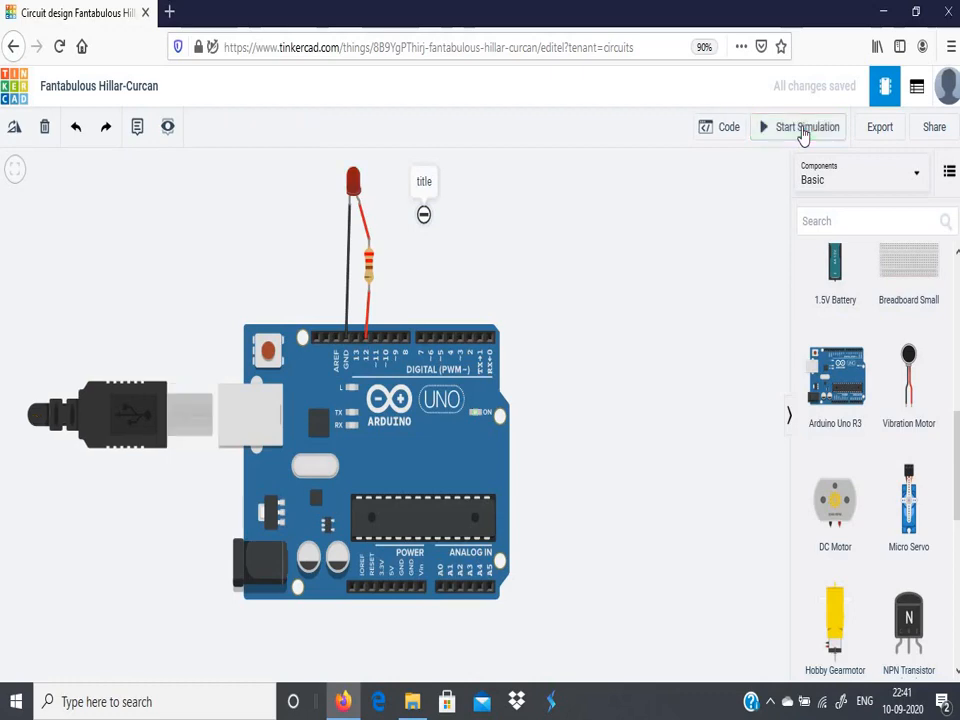
pyautogui.click(720, 127)
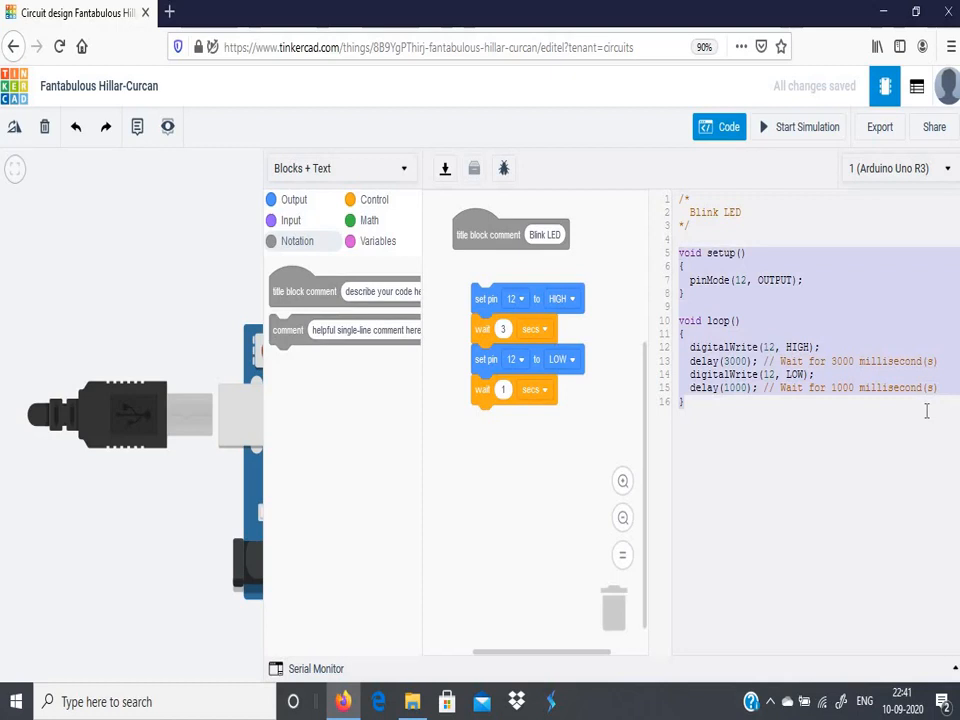
pyautogui.moveTo(793, 517)
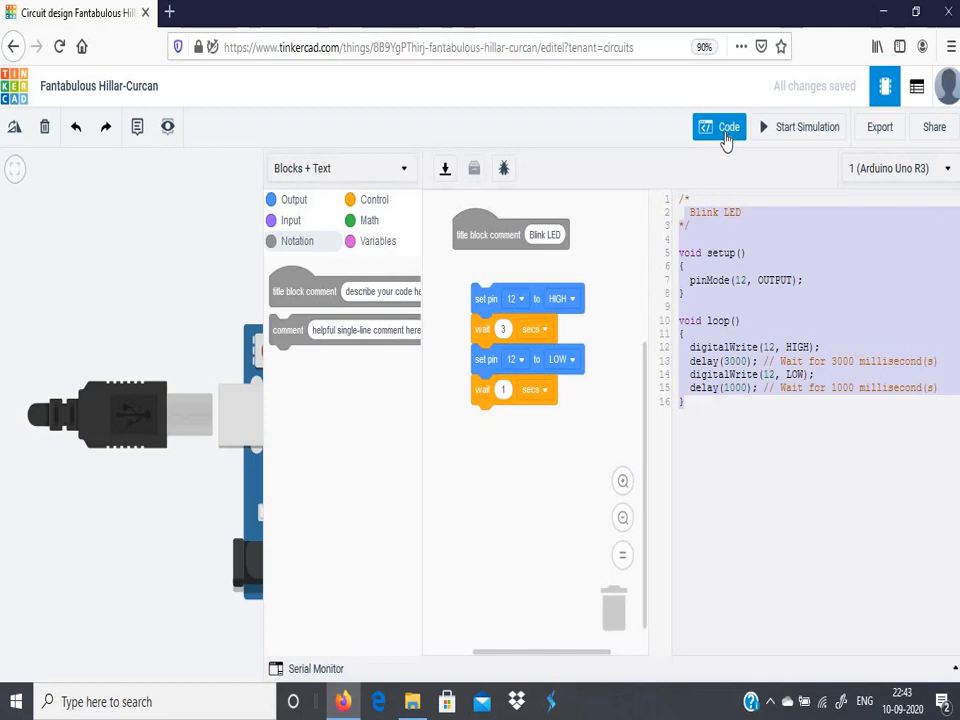
pyautogui.moveTo(725, 135)
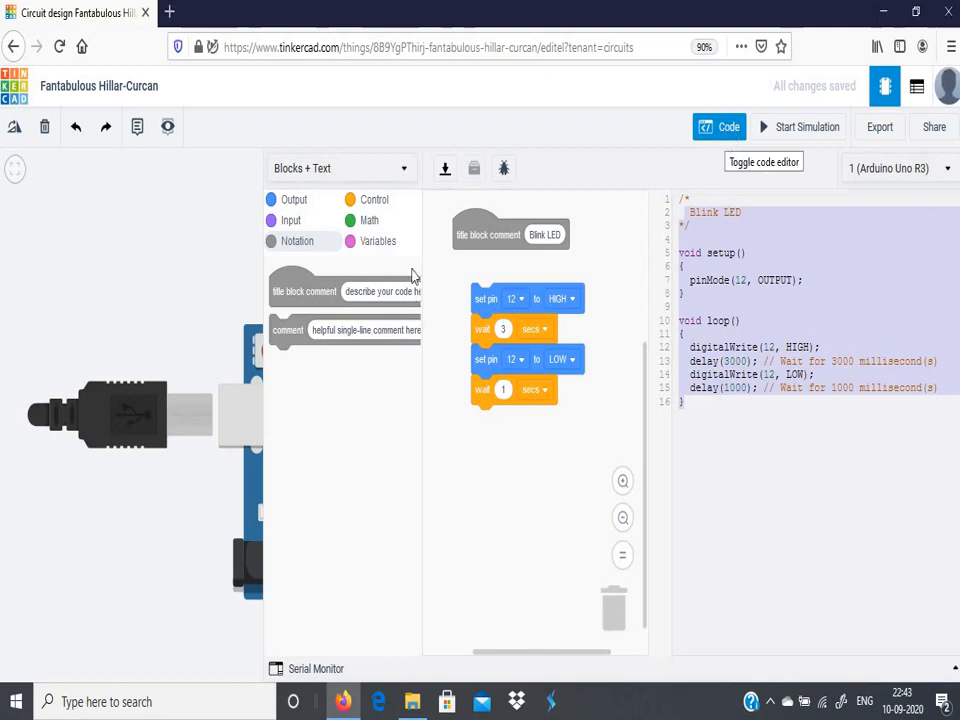
pyautogui.moveTo(728, 135)
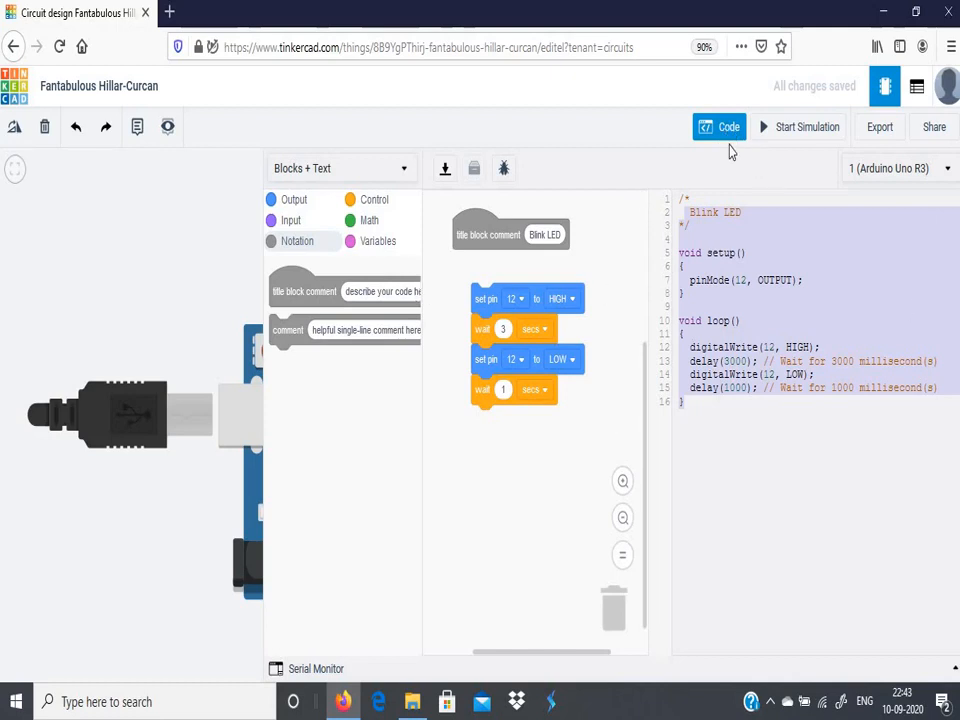
pyautogui.moveTo(723, 133)
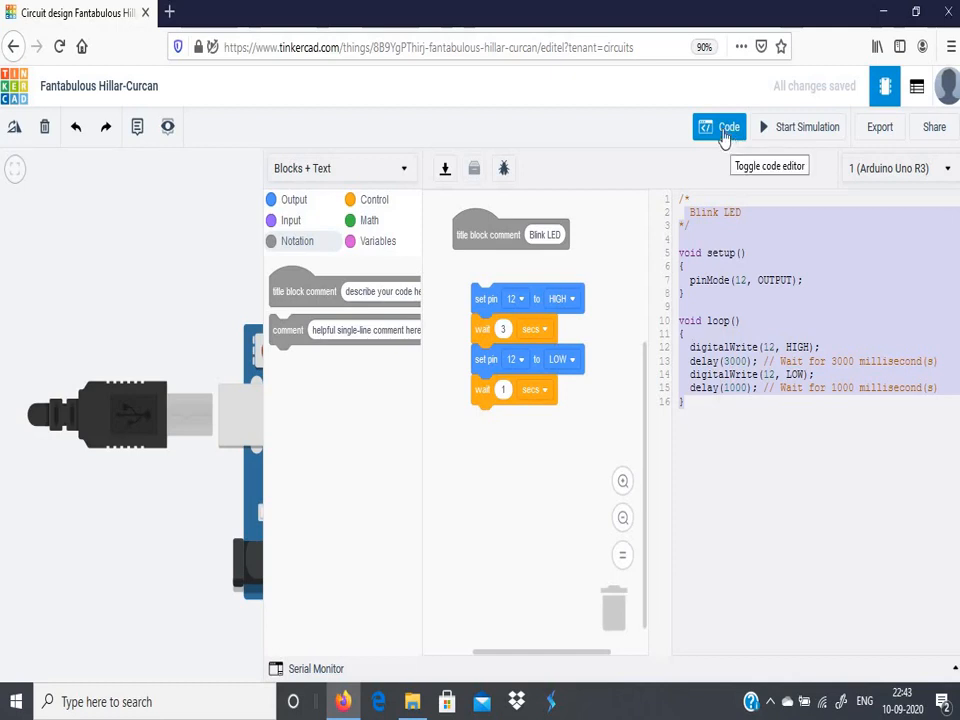
pyautogui.click(720, 126)
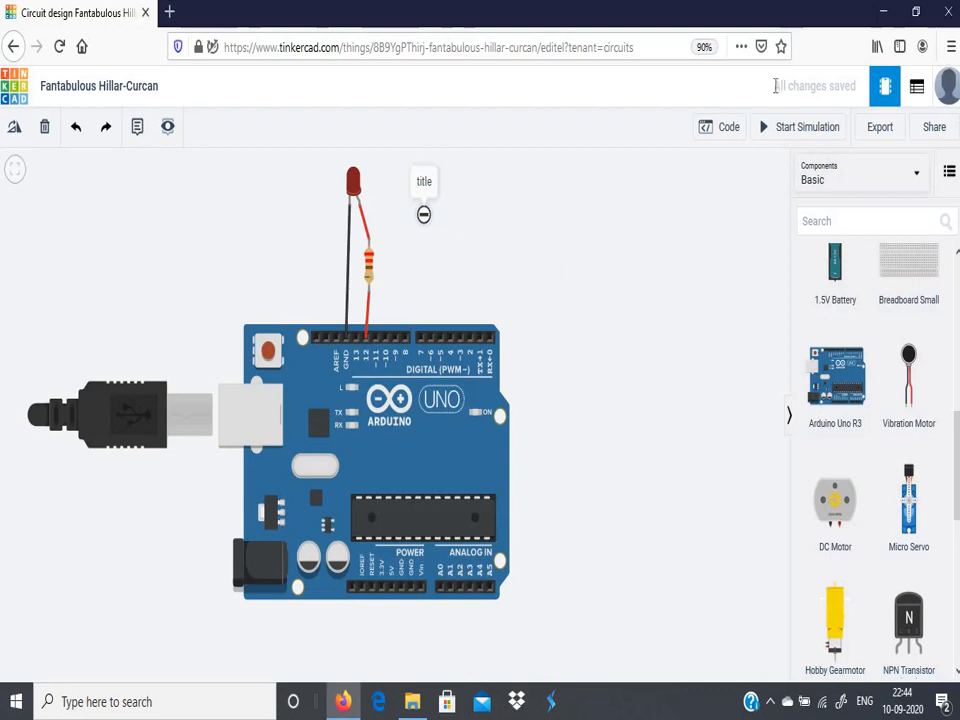
pyautogui.moveTo(119, 96)
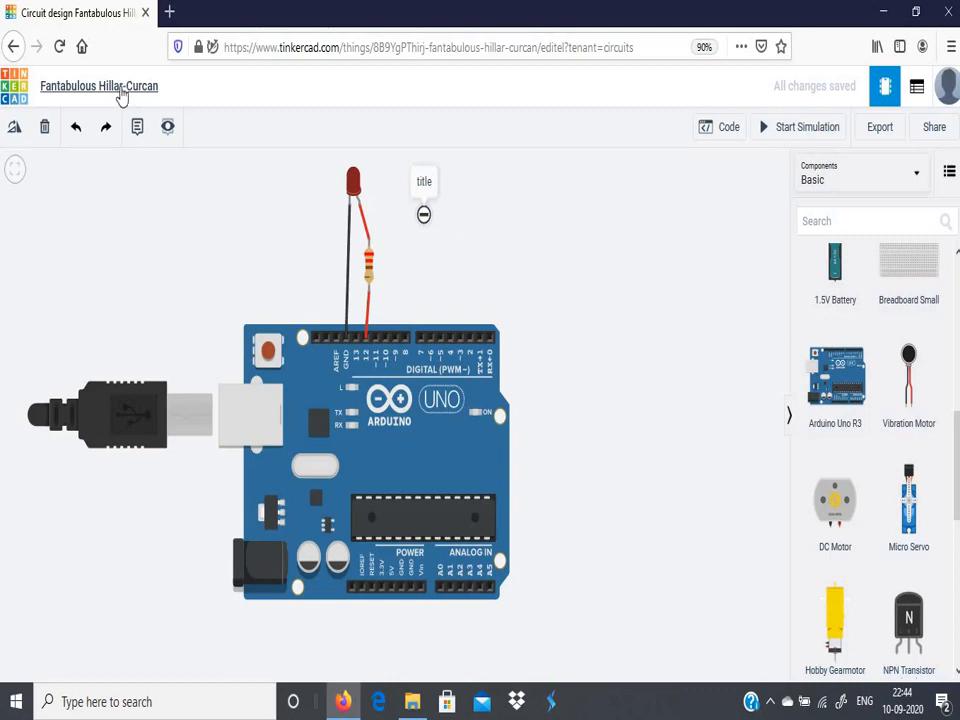
# Retitle the design 'Blink LED' and go back to the Circuits dashboard
pyautogui.click(99, 85)
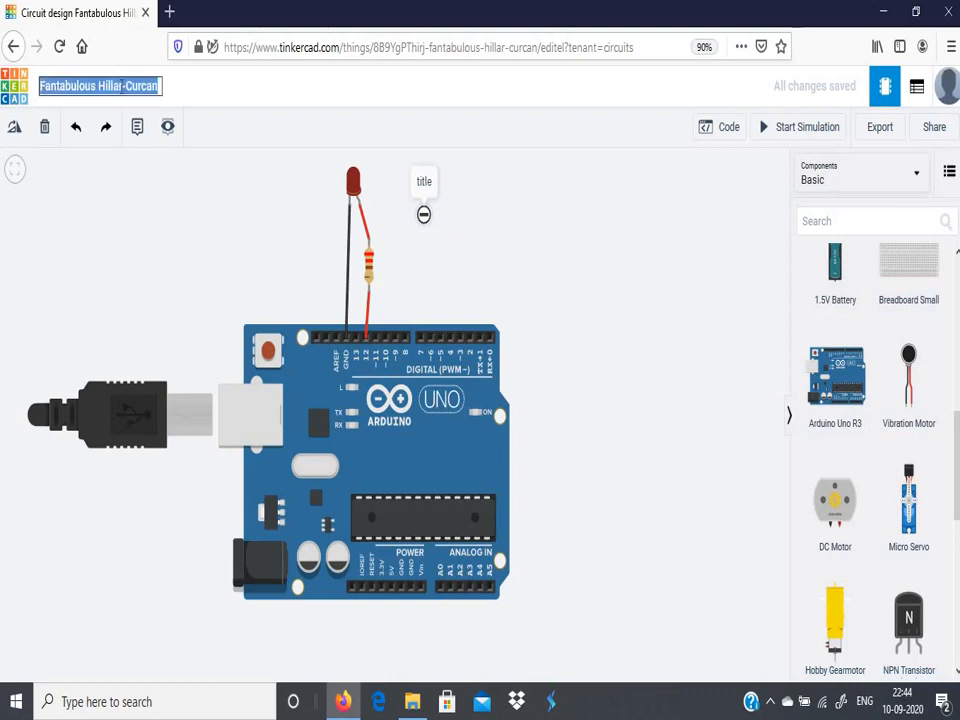
pyautogui.write('B')
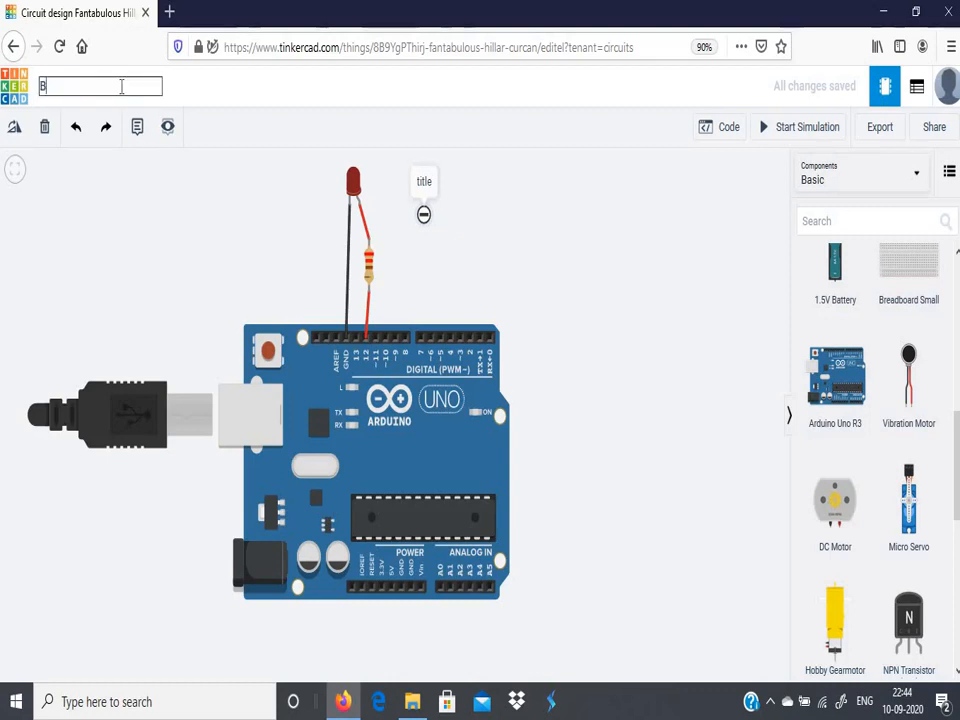
pyautogui.write('link LED')
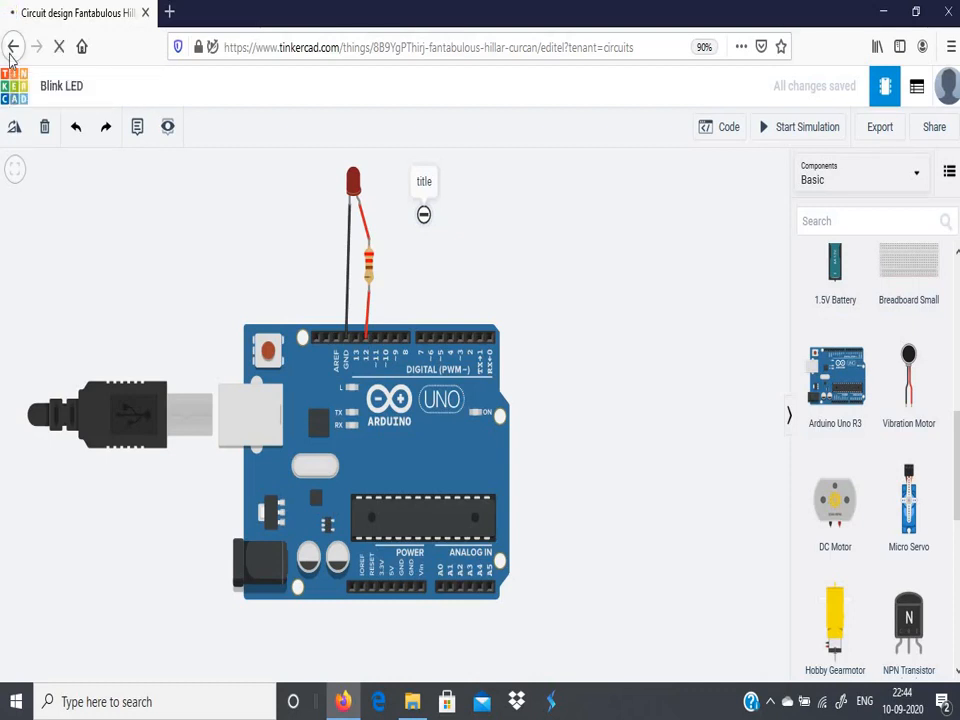
pyautogui.click(14, 46)
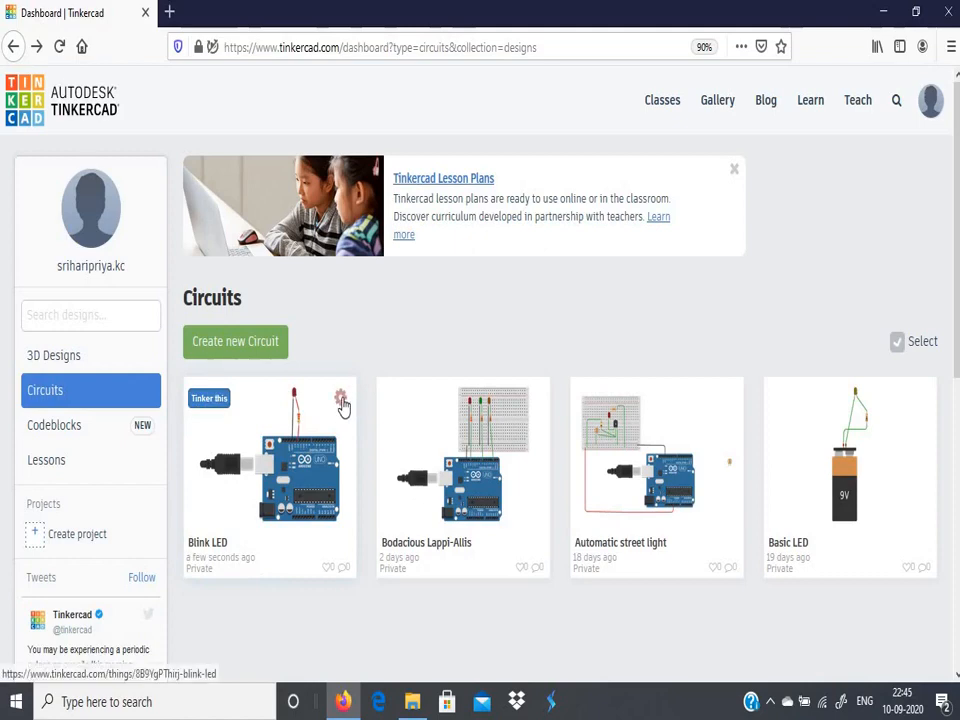
# Duplicate the Blink LED design from its gear menu to open 'Copy of Blink LED'
pyautogui.click(340, 400)
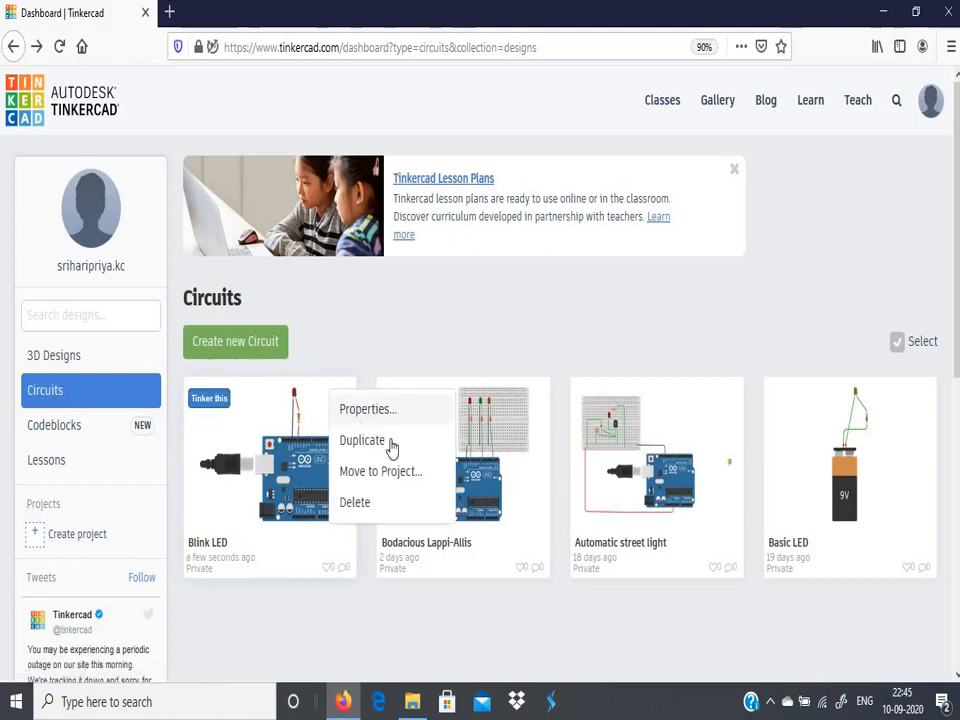
pyautogui.moveTo(375, 412)
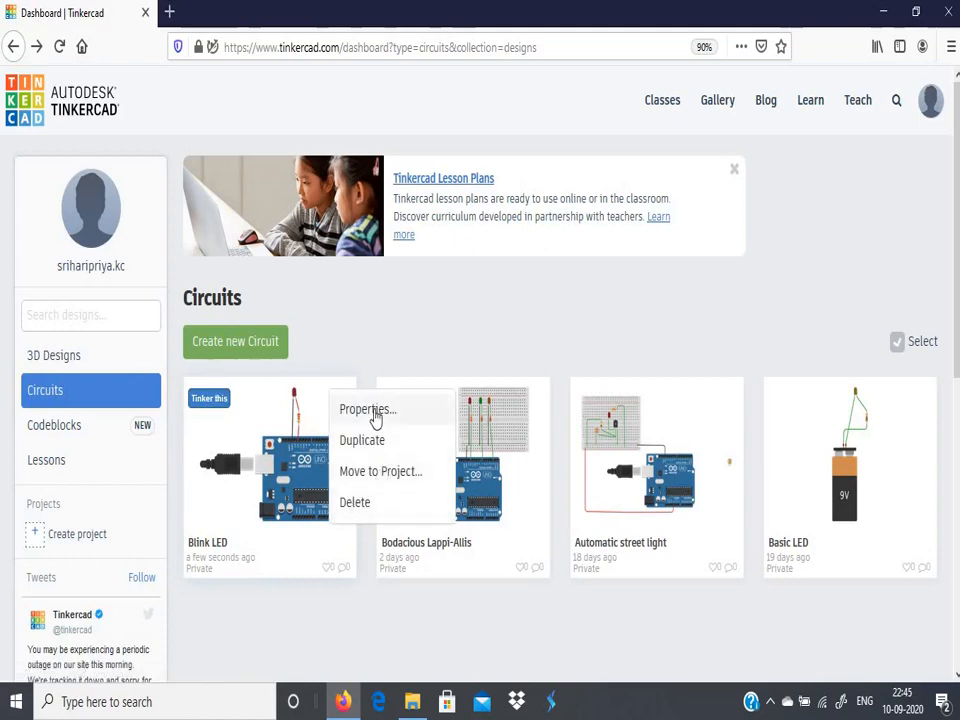
pyautogui.click(367, 409)
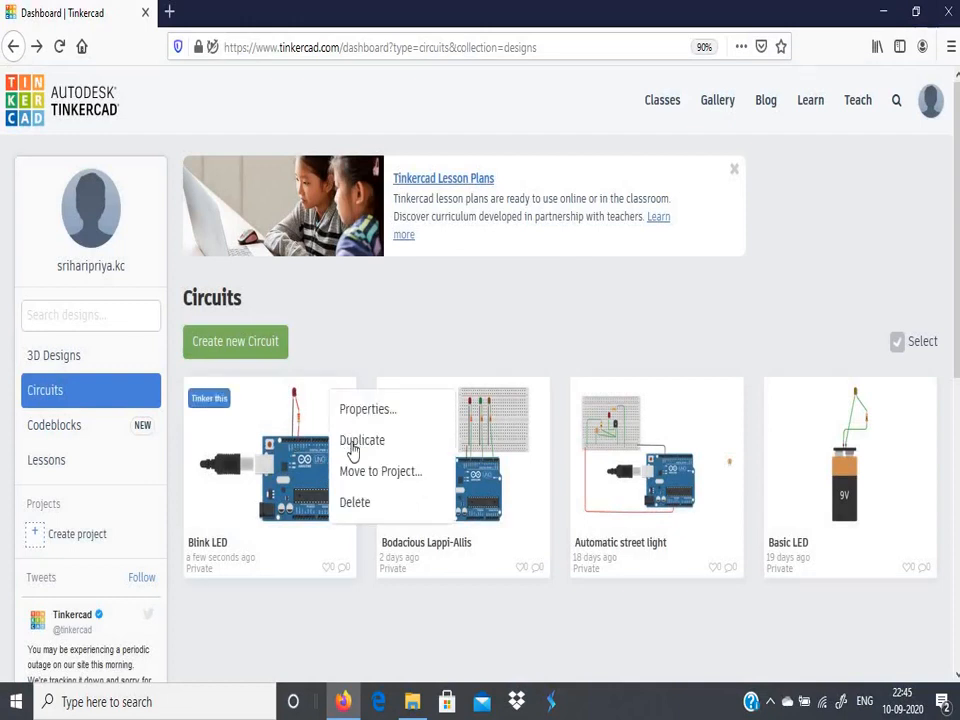
pyautogui.click(362, 440)
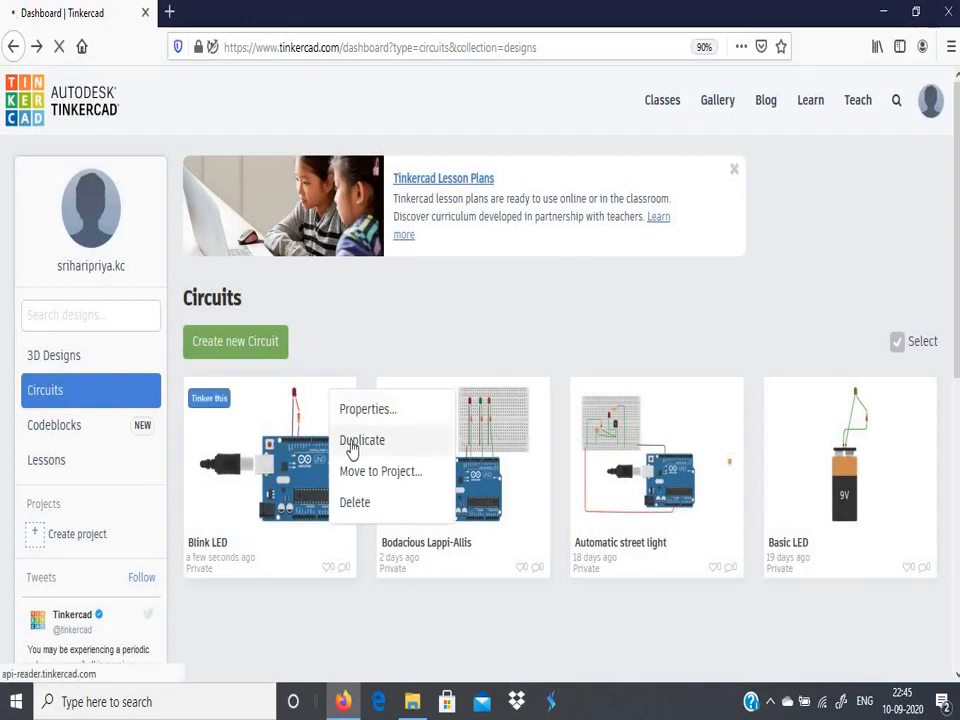
pyautogui.click(362, 440)
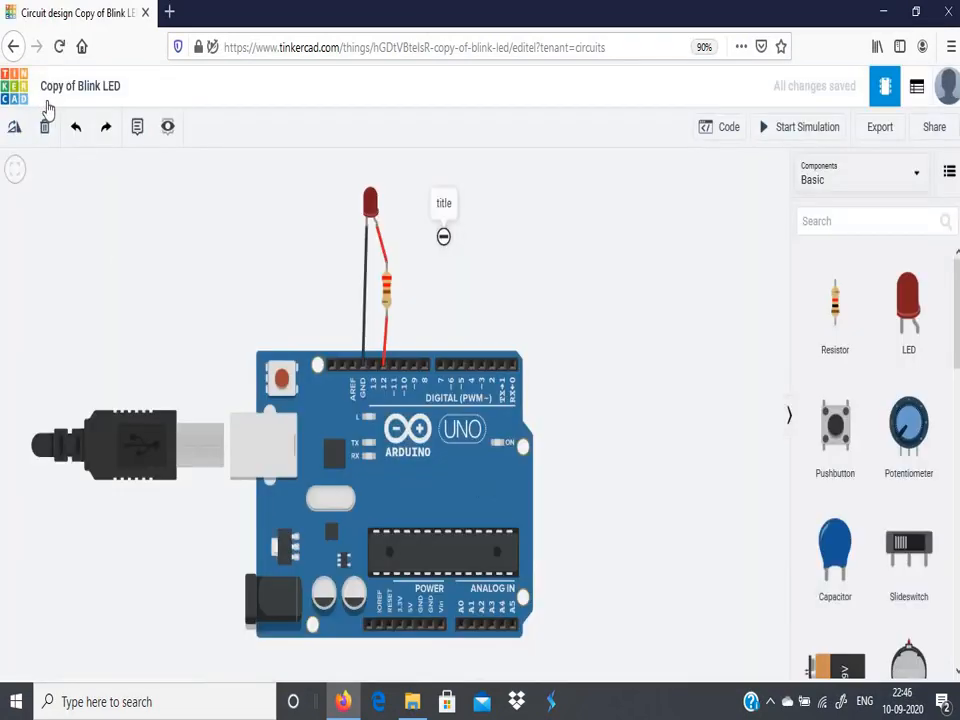
pyautogui.moveTo(80, 86)
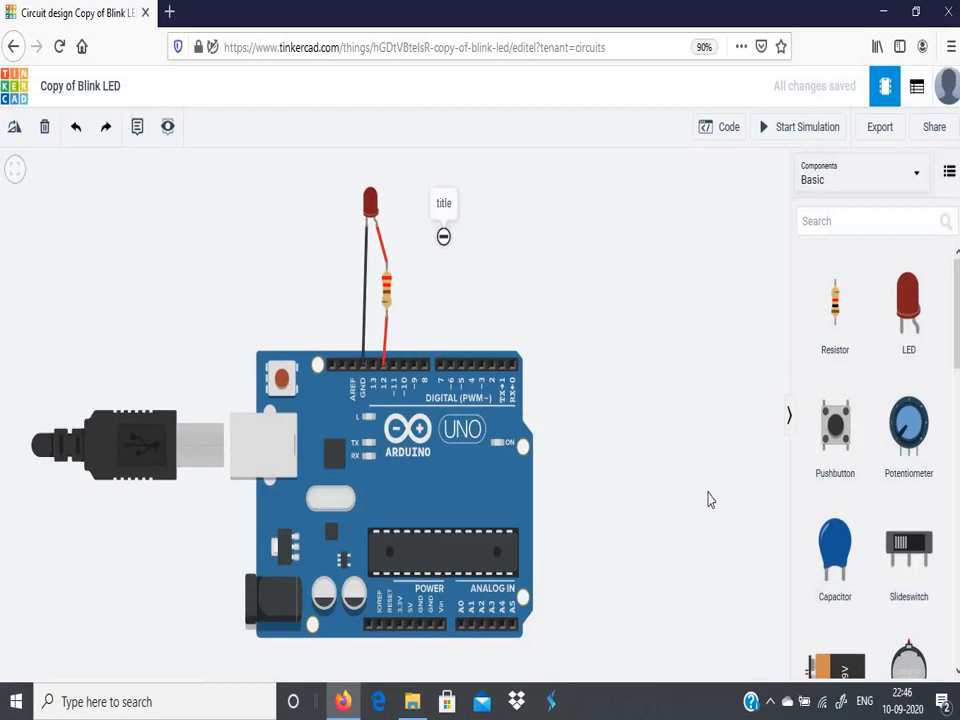
pyautogui.moveTo(660, 434)
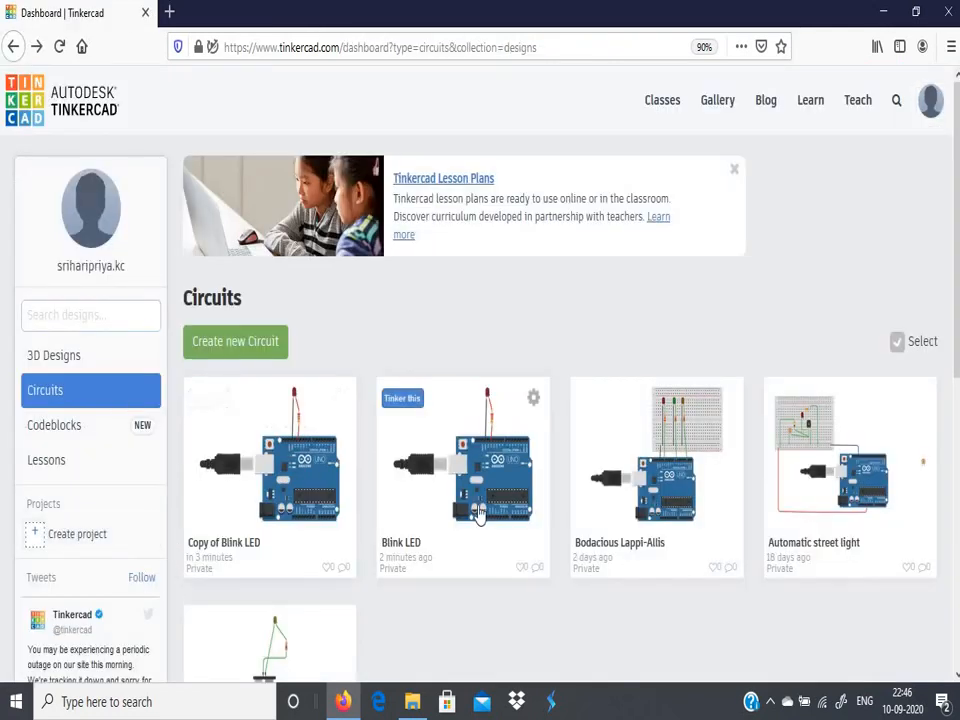
pyautogui.moveTo(220, 528)
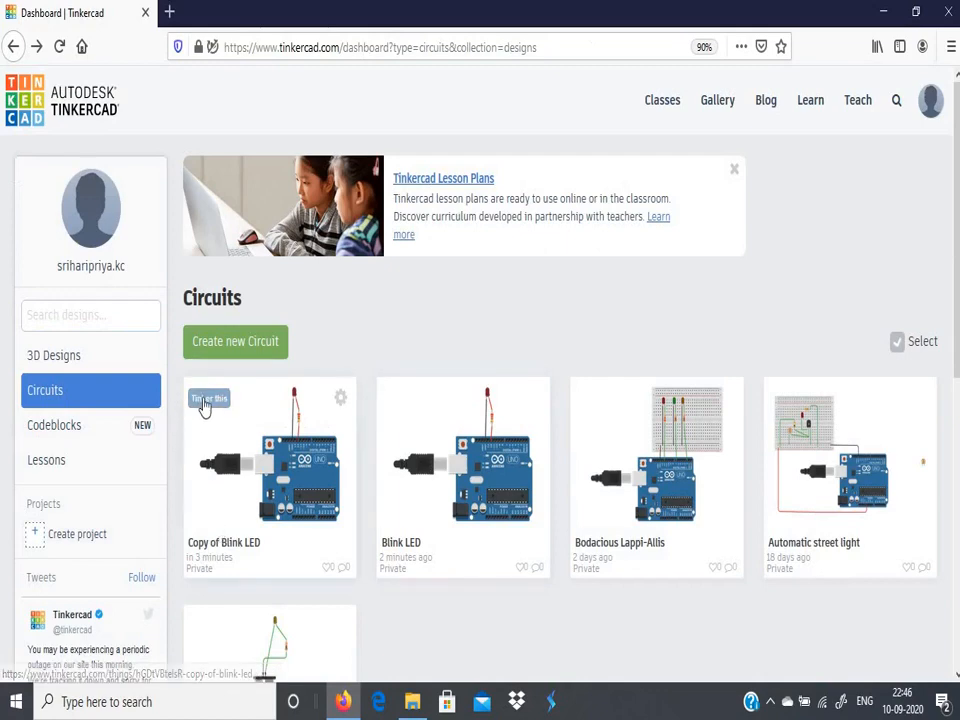
# Open the 'Copy of Blink LED' design for editing
pyautogui.click(209, 398)
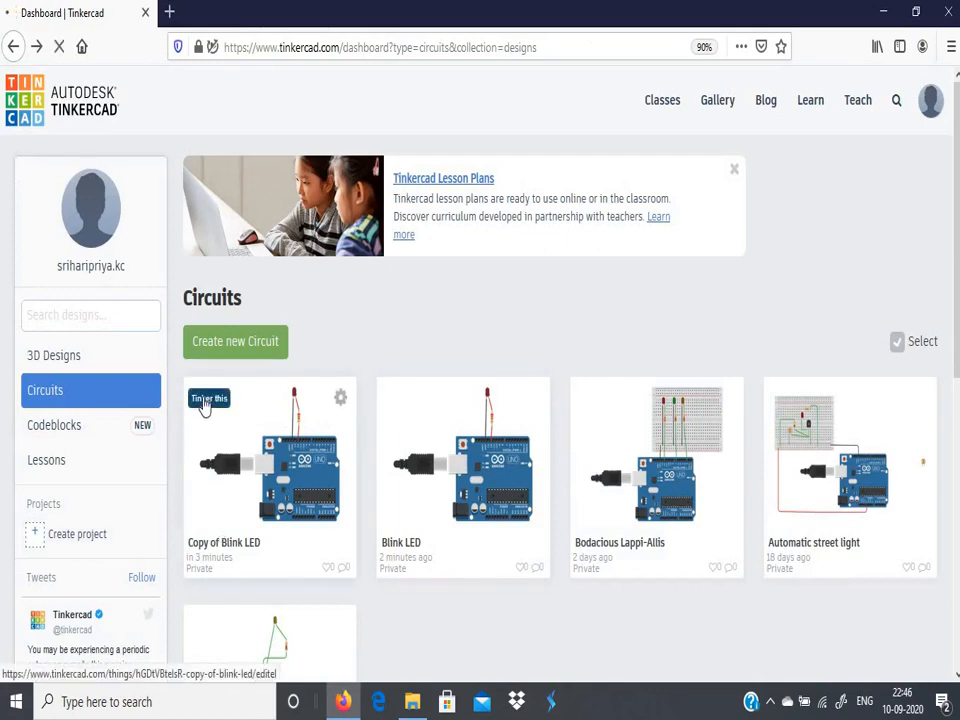
pyautogui.click(209, 399)
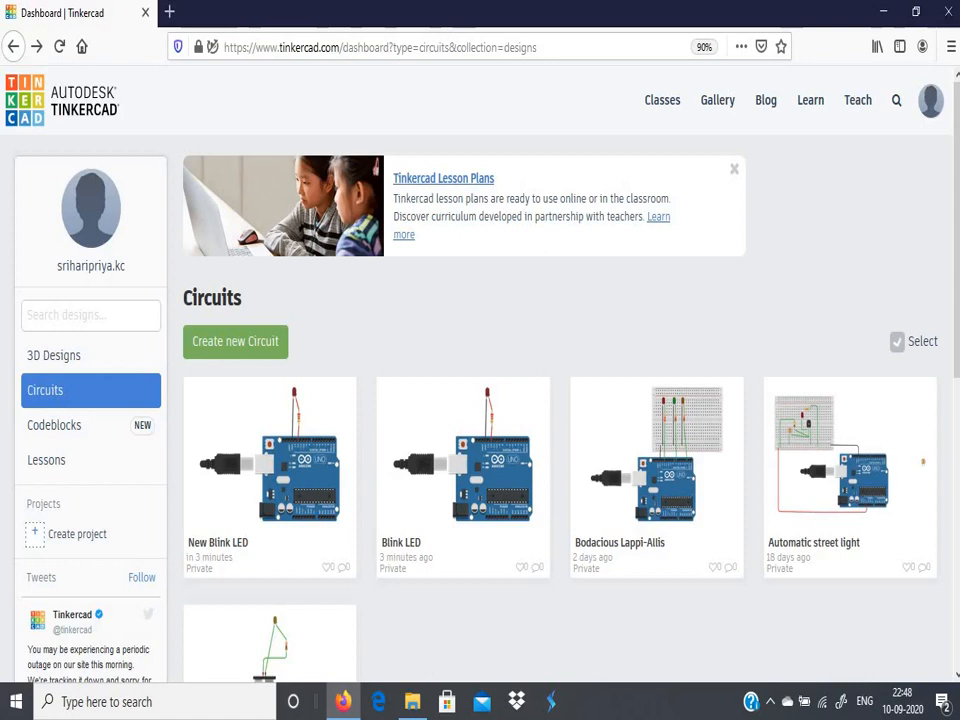
pyautogui.moveTo(426, 663)
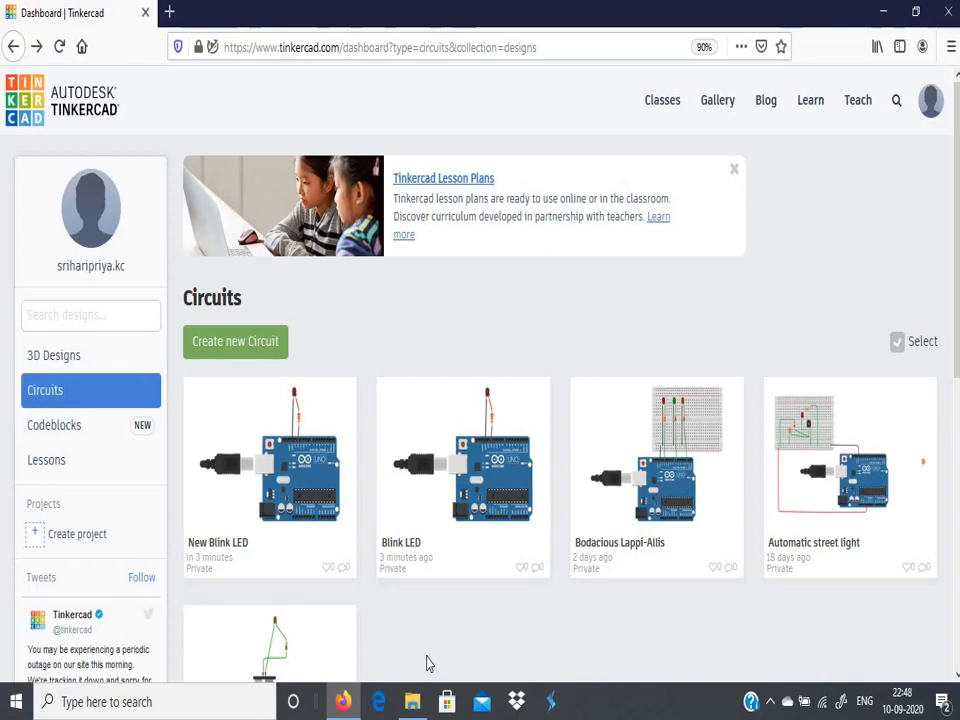